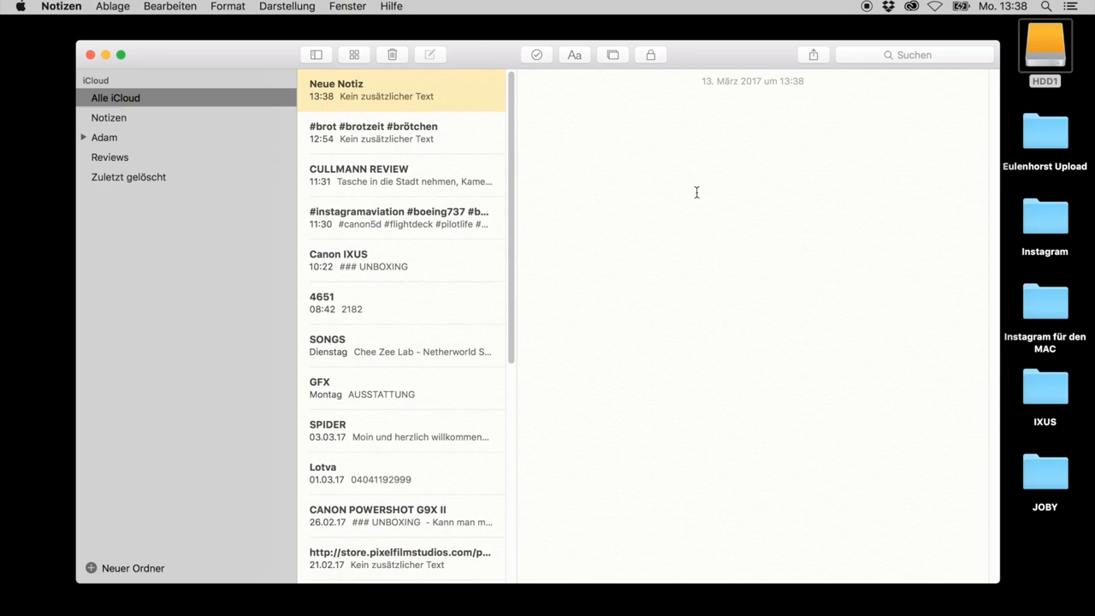
Write the note 'hello nice new photo' with hashtags #bread #bakery #sunny on the next line
{"action": "type", "text": "hell"}
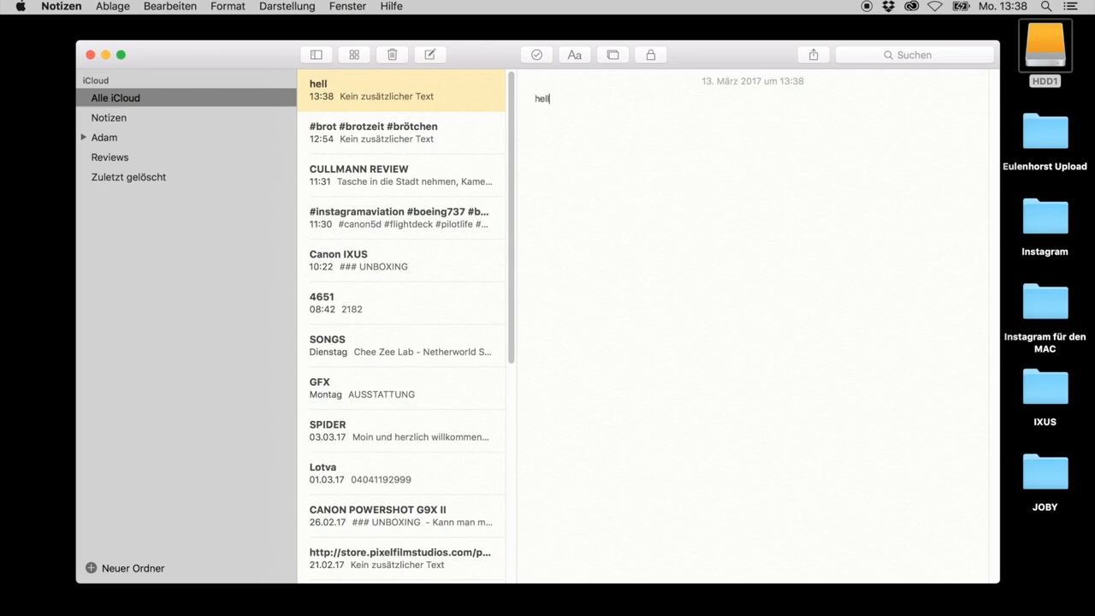
{"action": "type", "text": "o nice"}
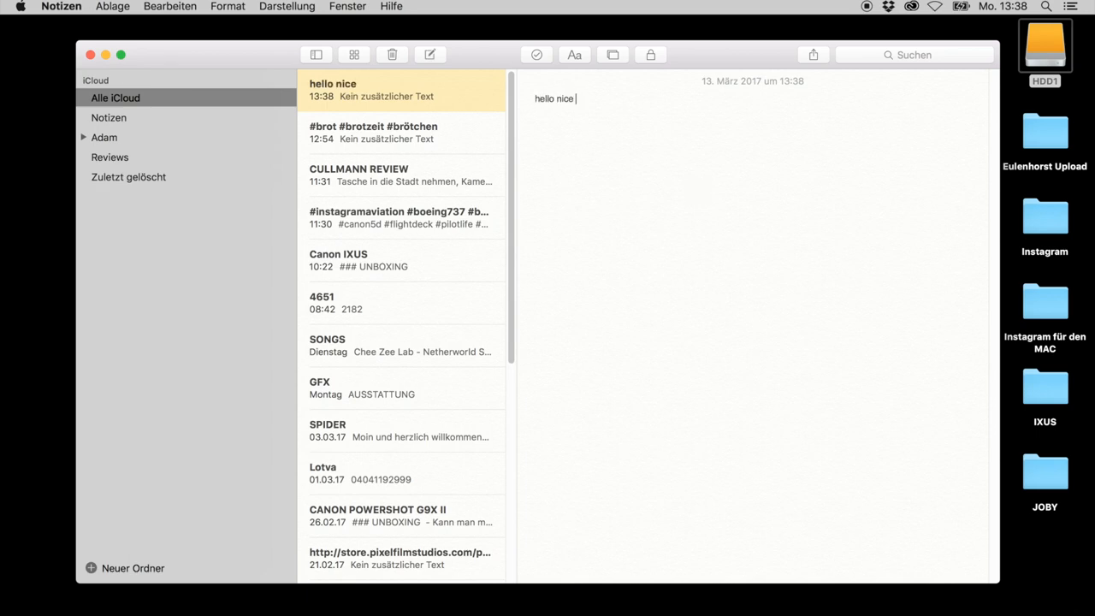
{"action": "type", "text": "new photo"}
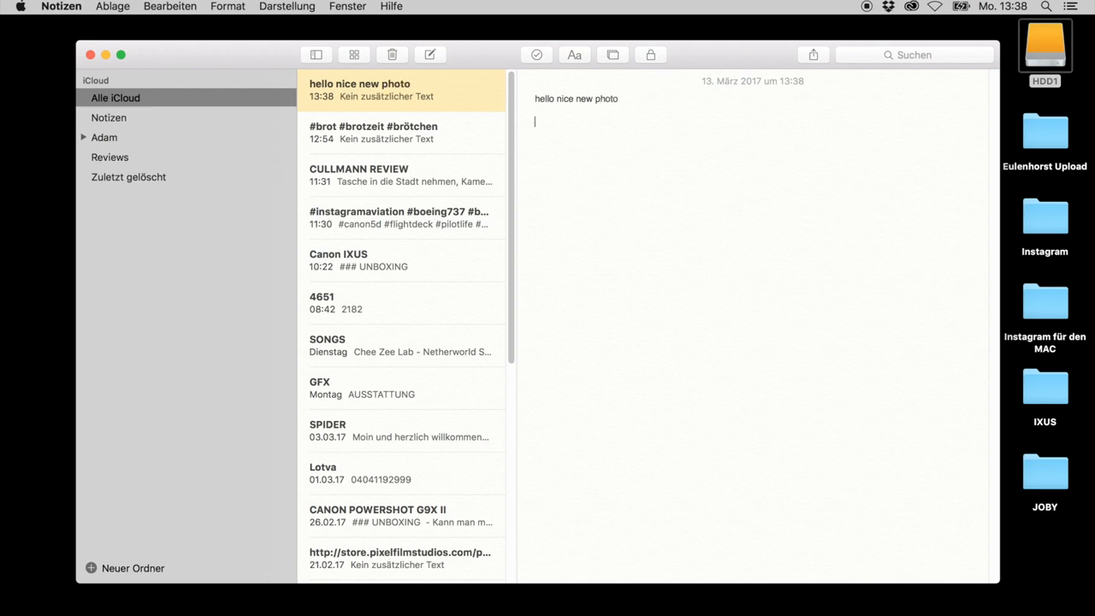
{"action": "type", "text": "#"}
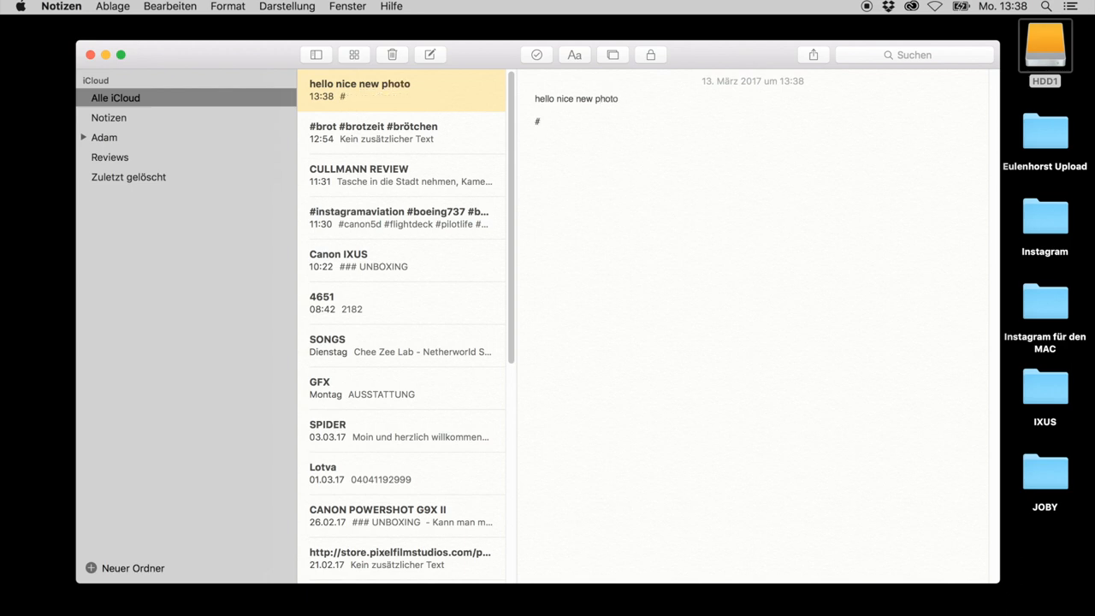
{"action": "type", "text": "bread #"}
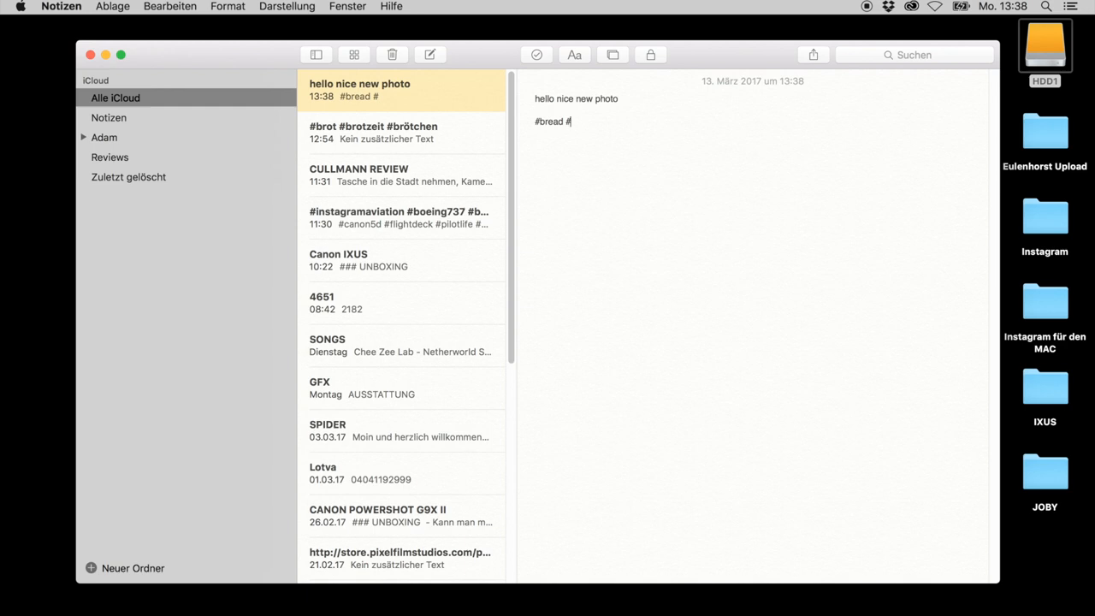
{"action": "type", "text": "bakery #"}
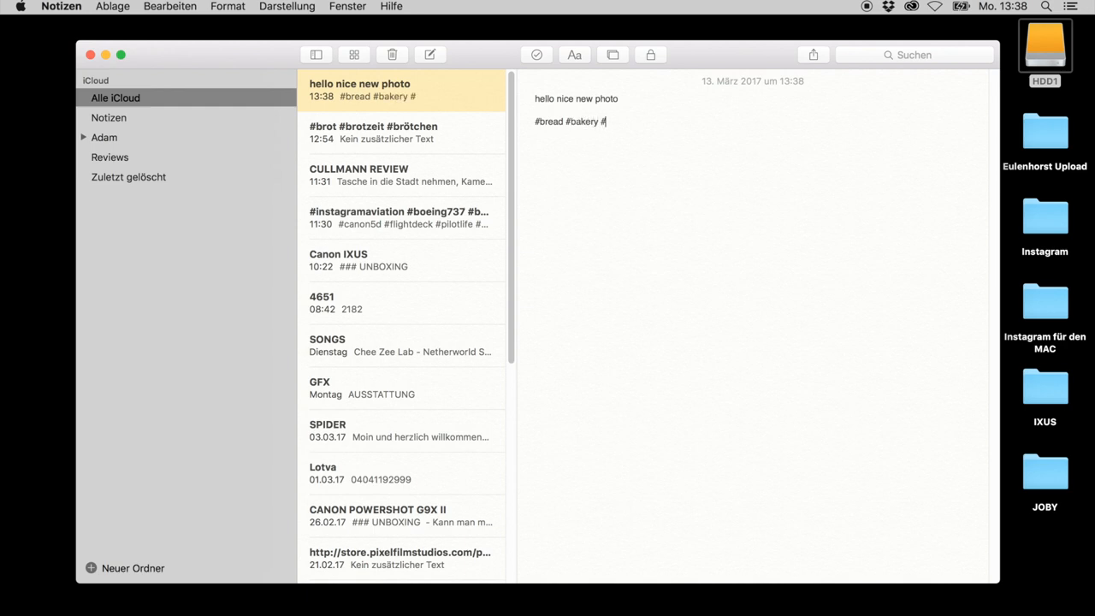
{"action": "type", "text": "sunny"}
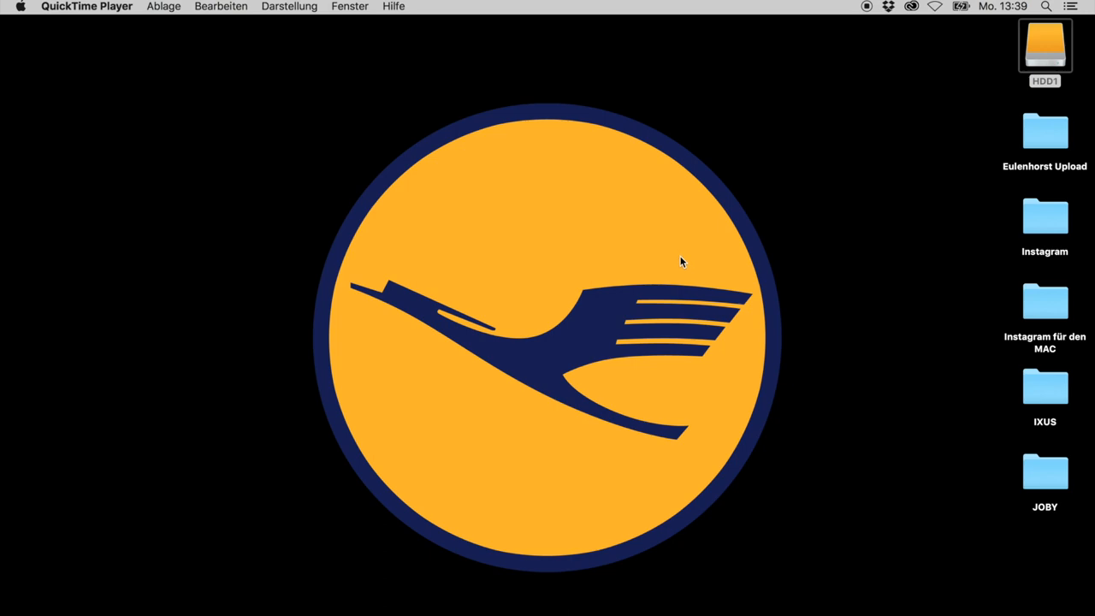
{"action": "mouse_move", "coordinate": [756, 551]}
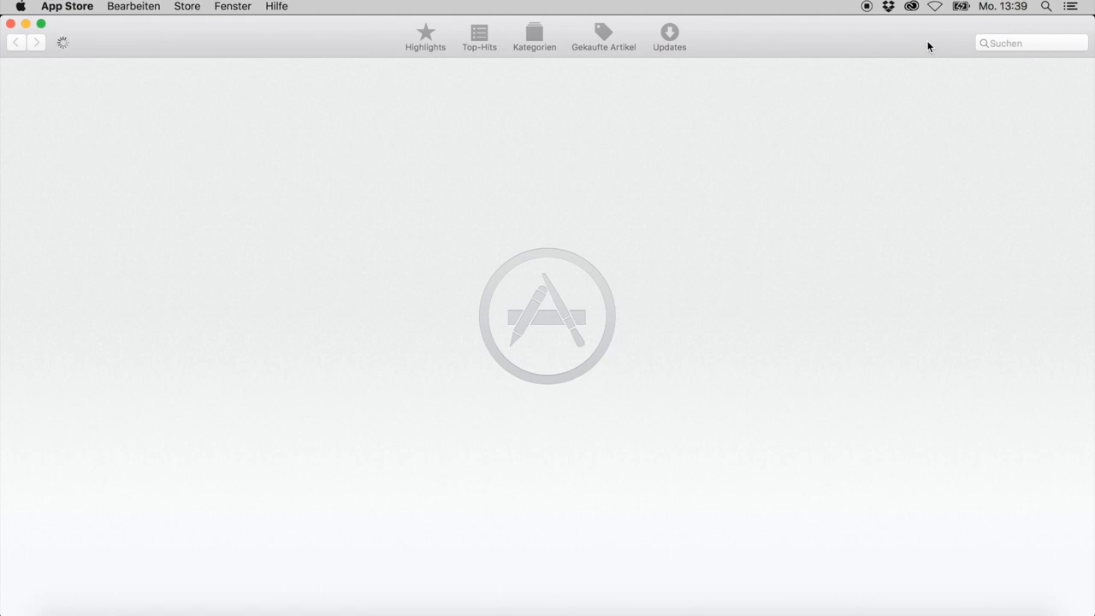
{"action": "mouse_move", "coordinate": [931, 76]}
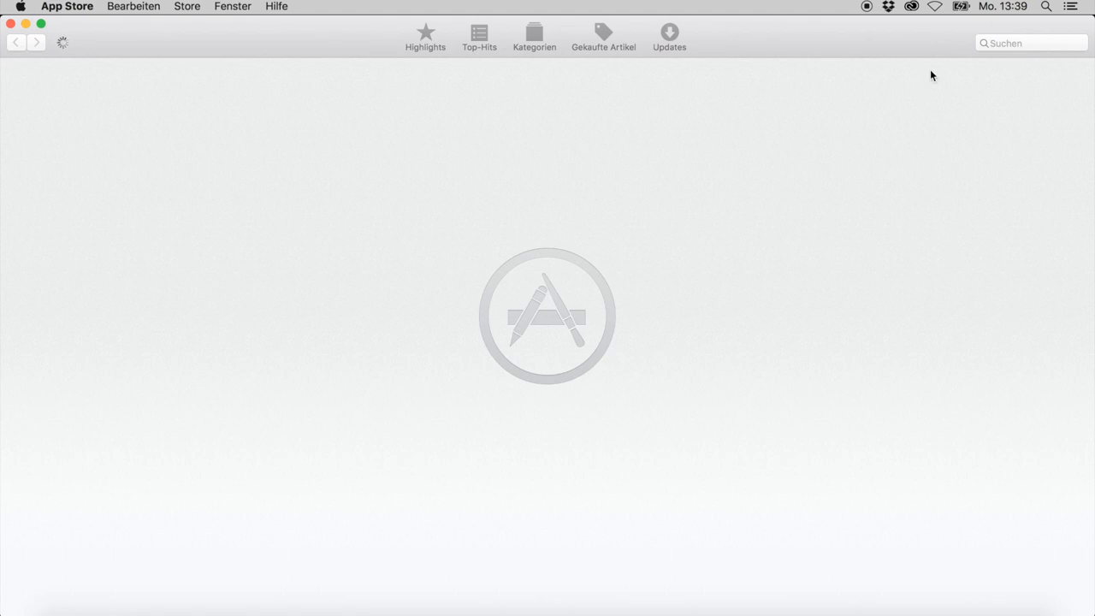
Search the App Store for 'flume' to list the Flume für Instagram app
{"action": "left_click", "coordinate": [425, 35]}
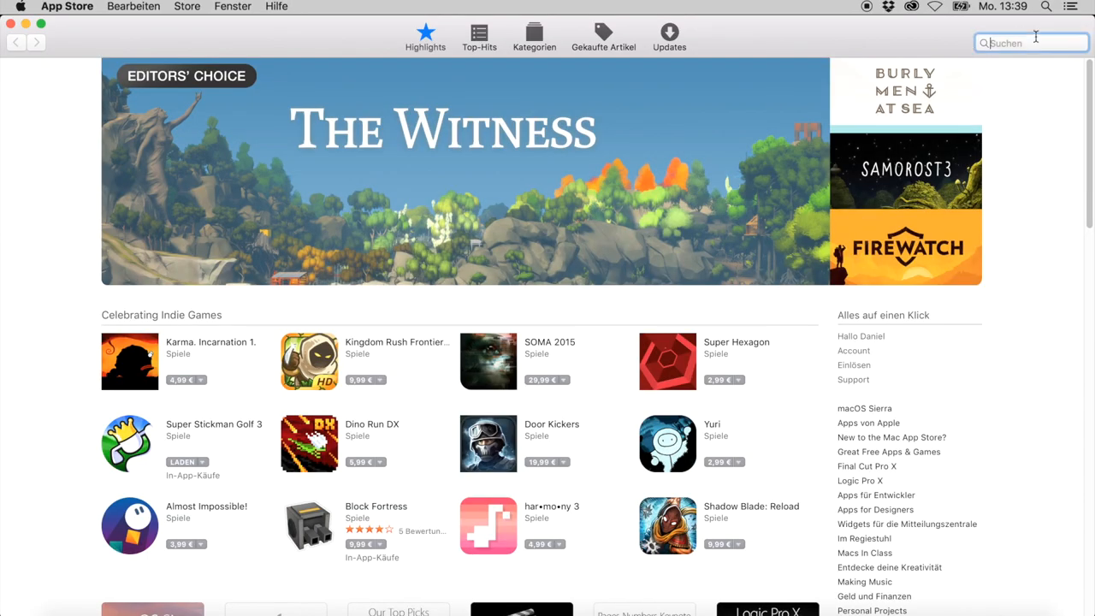
{"action": "type", "text": "flume"}
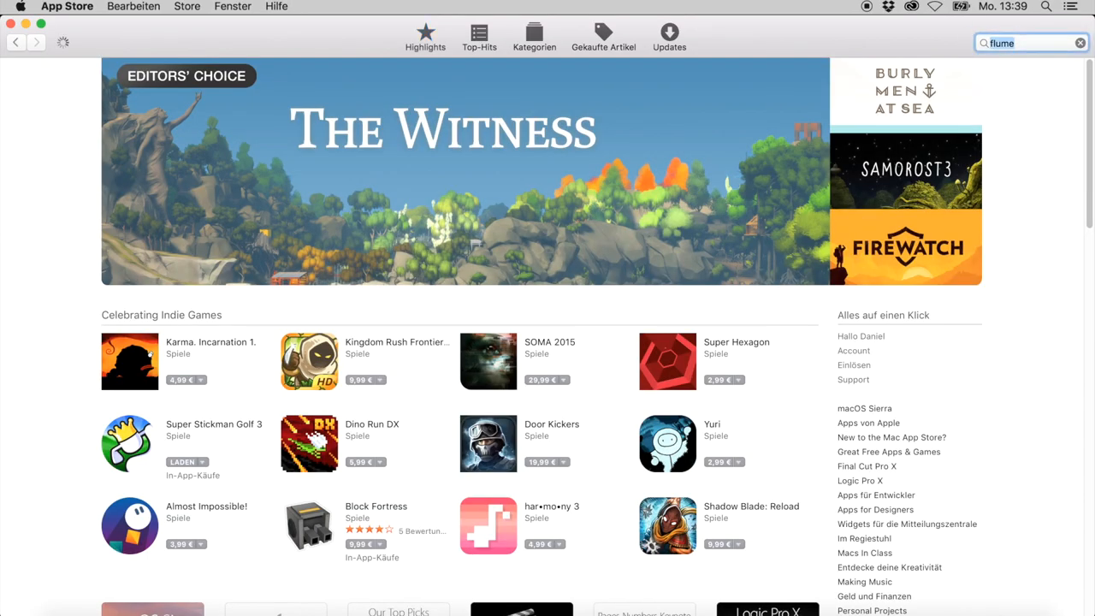
{"action": "key", "text": "Return"}
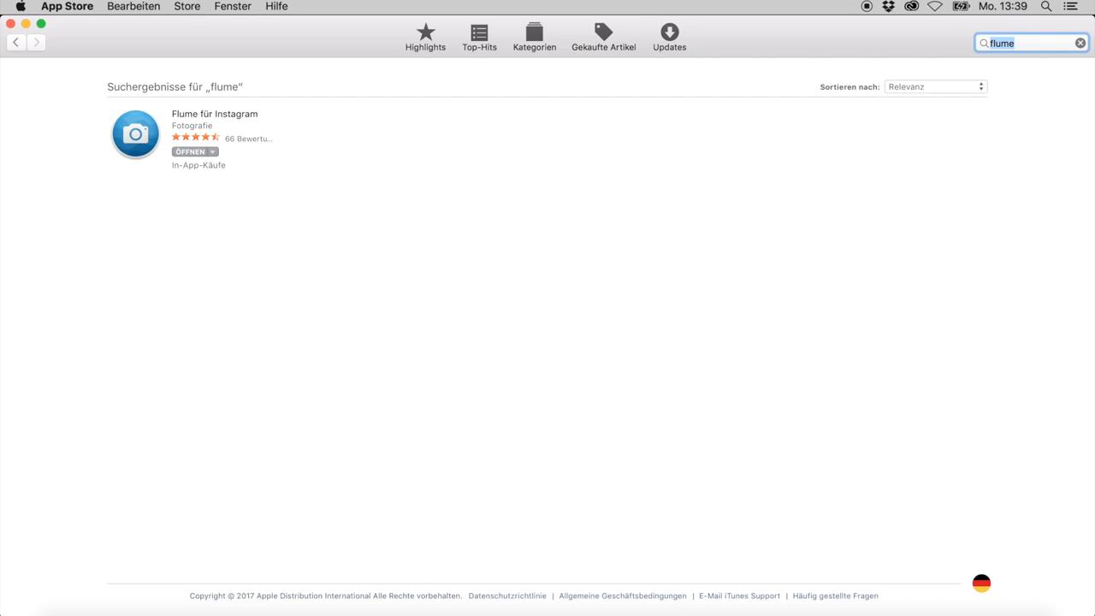
{"action": "mouse_move", "coordinate": [271, 214]}
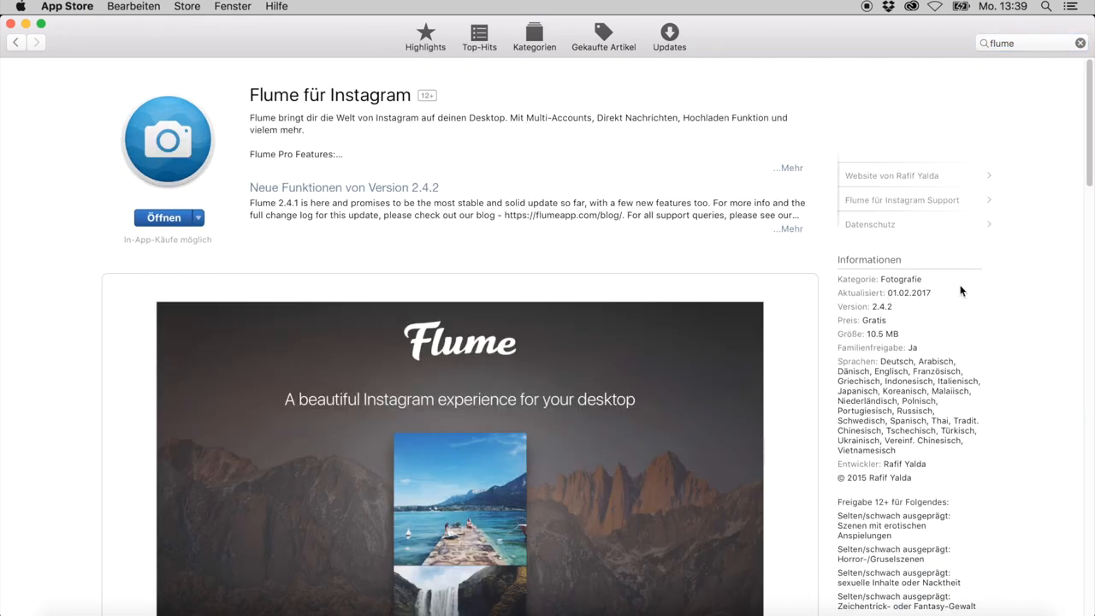
Scroll through the Flume product page and view another of its screenshots
{"action": "scroll", "scroll_direction": "down", "scroll_amount": 3}
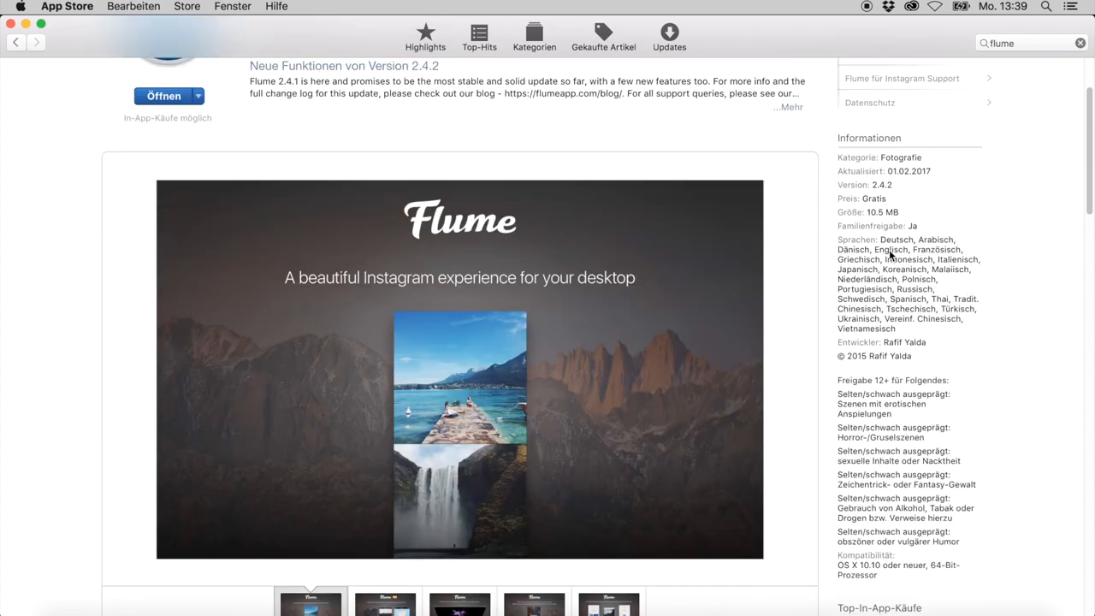
{"action": "scroll", "scroll_direction": "down", "scroll_amount": 3}
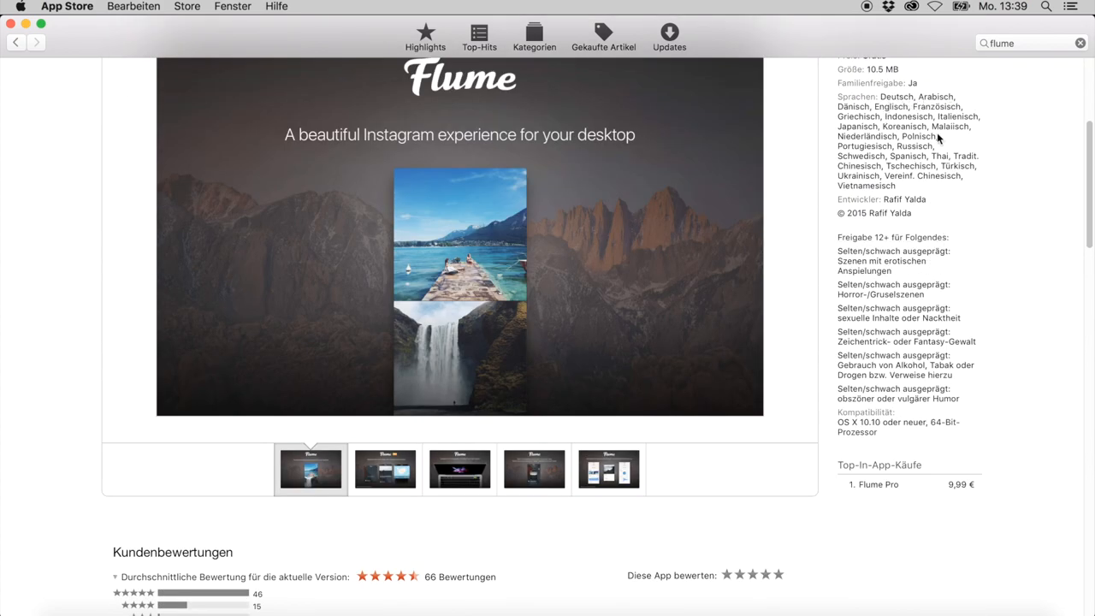
{"action": "mouse_move", "coordinate": [952, 107]}
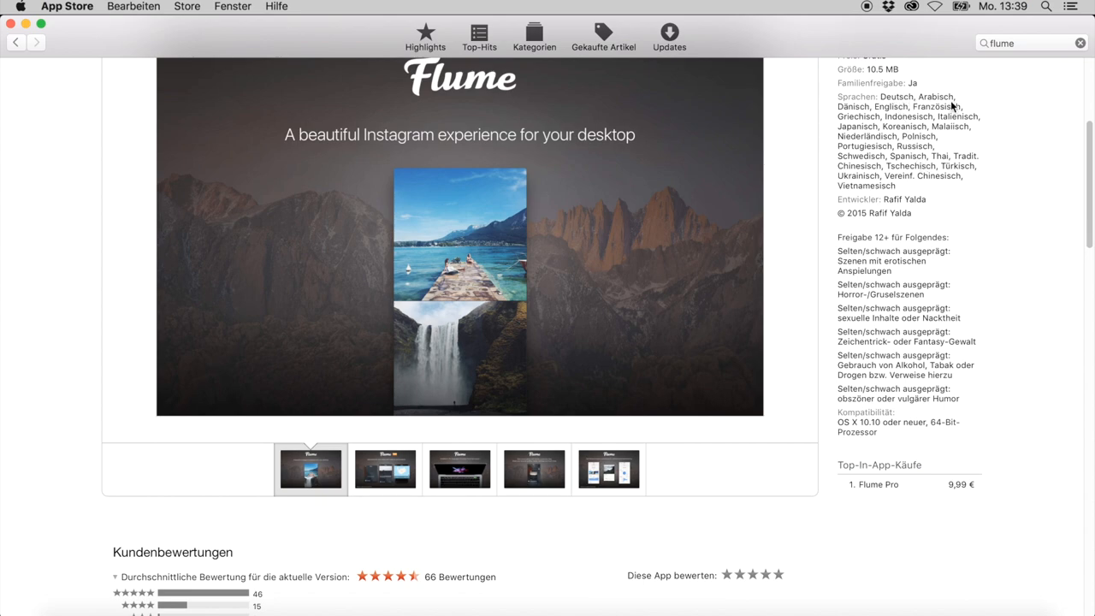
{"action": "mouse_move", "coordinate": [938, 137]}
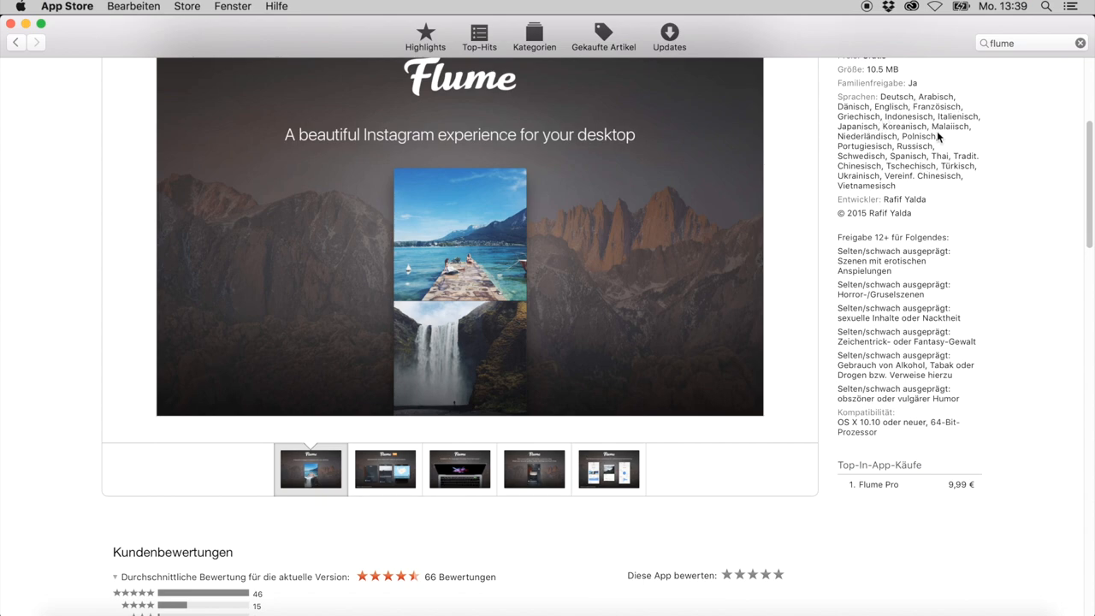
{"action": "mouse_move", "coordinate": [951, 130]}
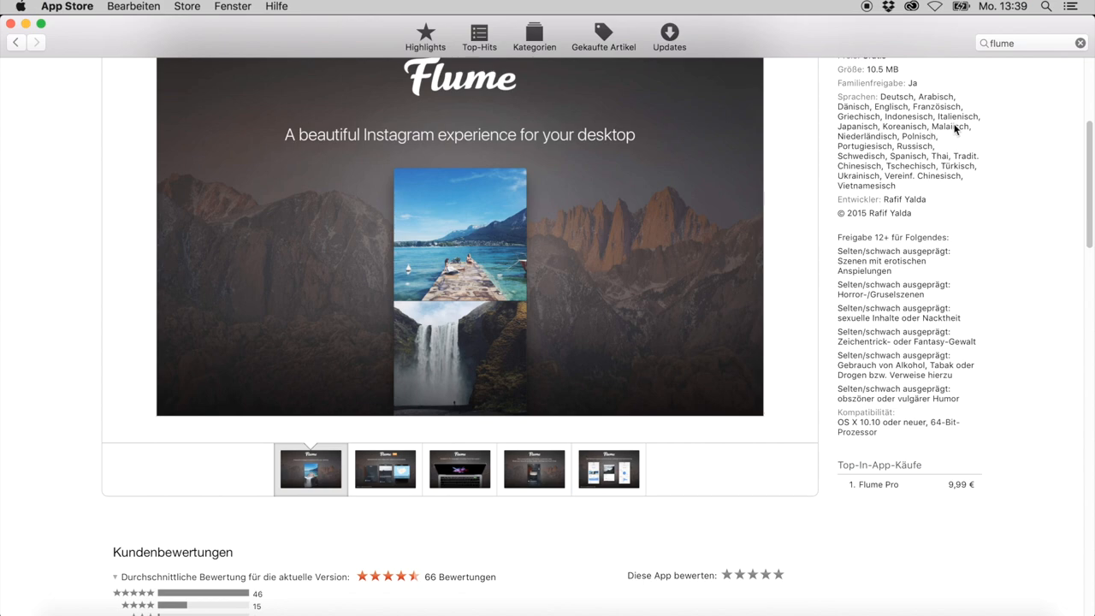
{"action": "mouse_move", "coordinate": [575, 394]}
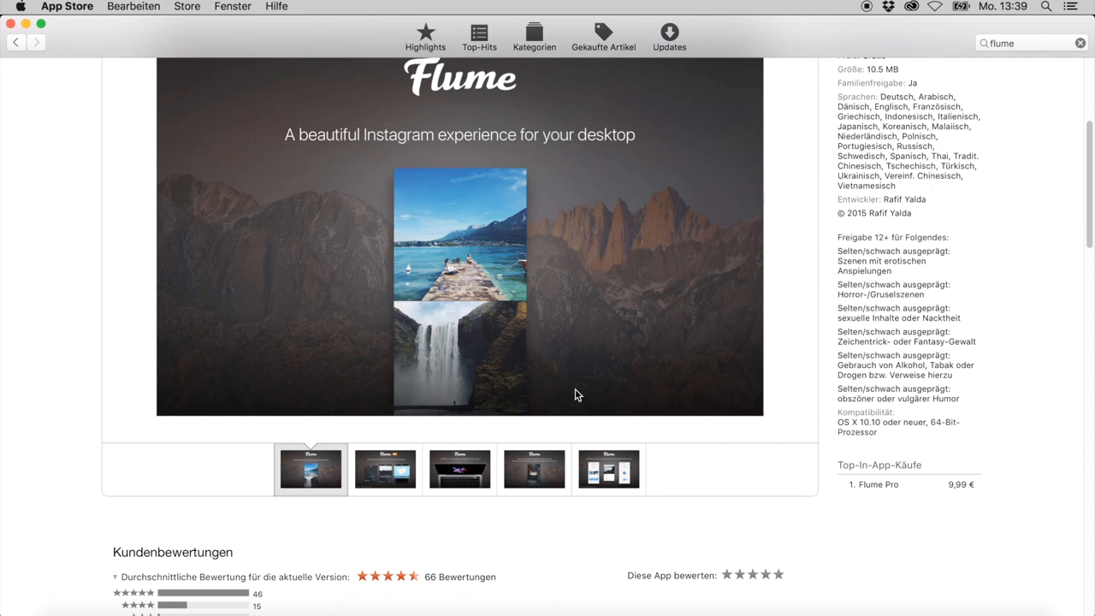
{"action": "scroll", "scroll_direction": "down", "scroll_amount": 3}
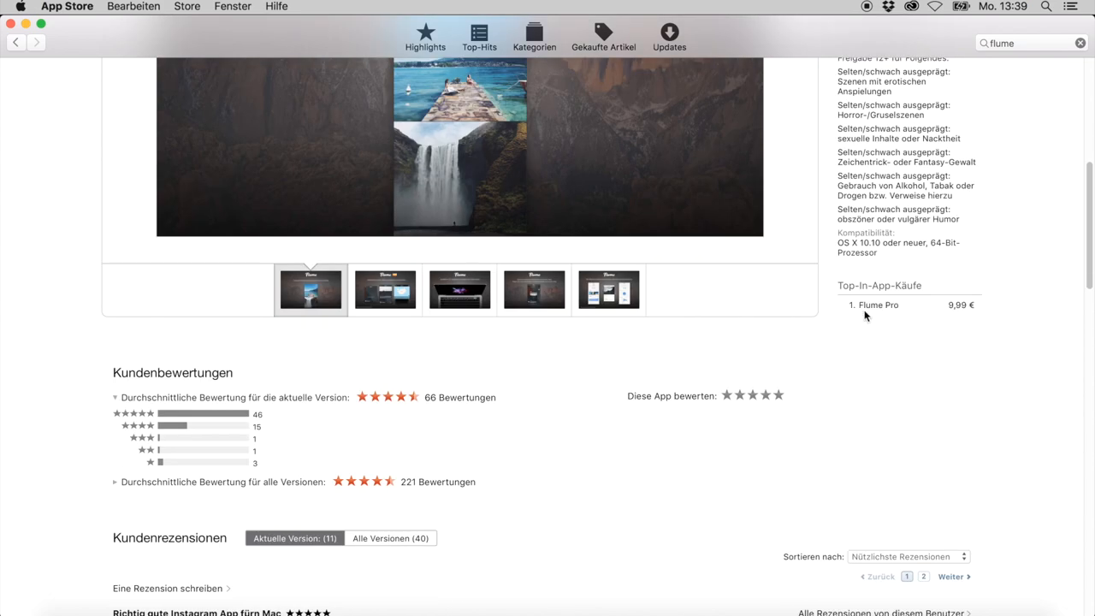
{"action": "mouse_move", "coordinate": [894, 342]}
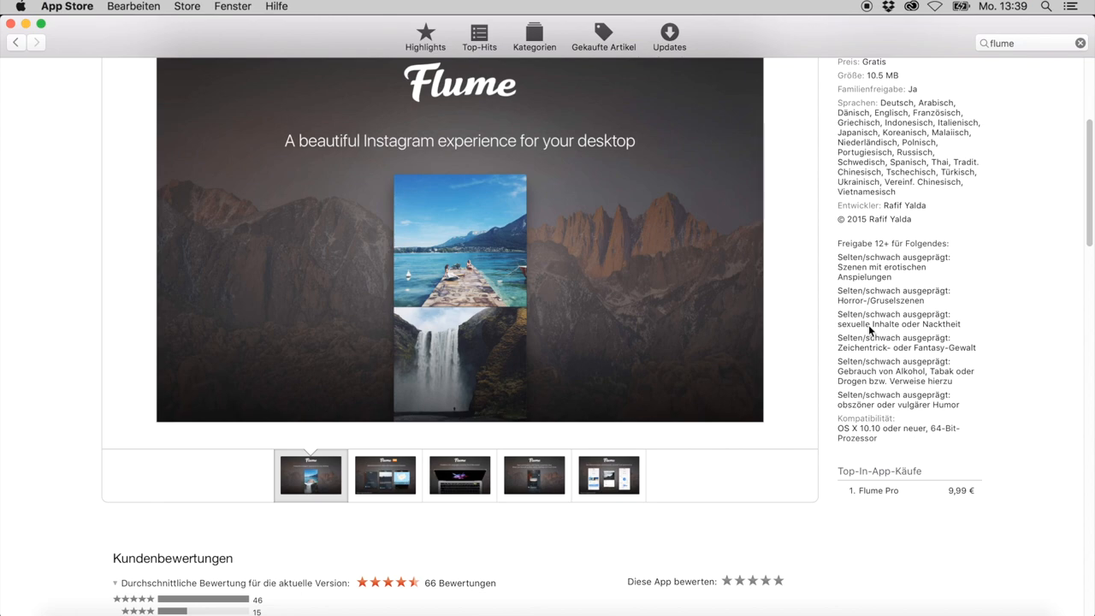
{"action": "left_click", "coordinate": [459, 476]}
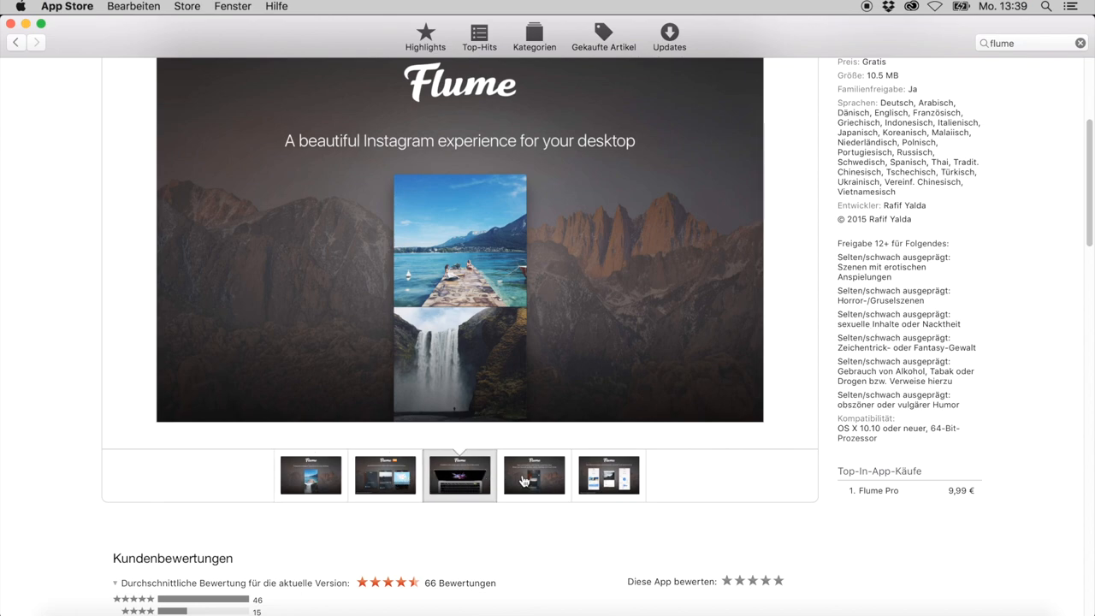
{"action": "scroll", "scroll_direction": "up", "scroll_amount": 3}
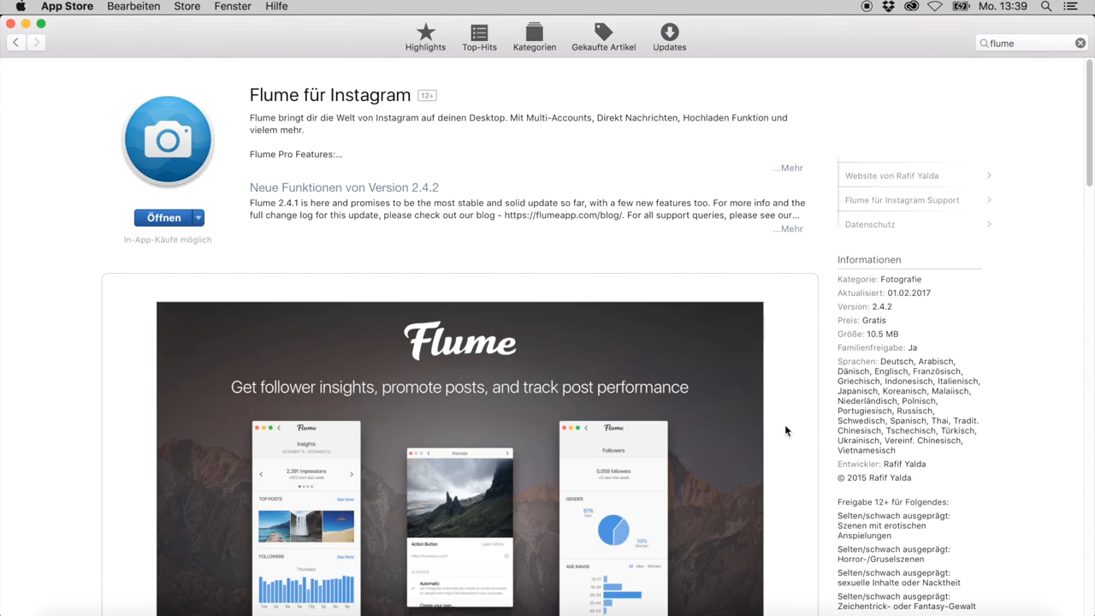
Launch the installed Flume app to show the logged-in profile grid
{"action": "left_click", "coordinate": [162, 217]}
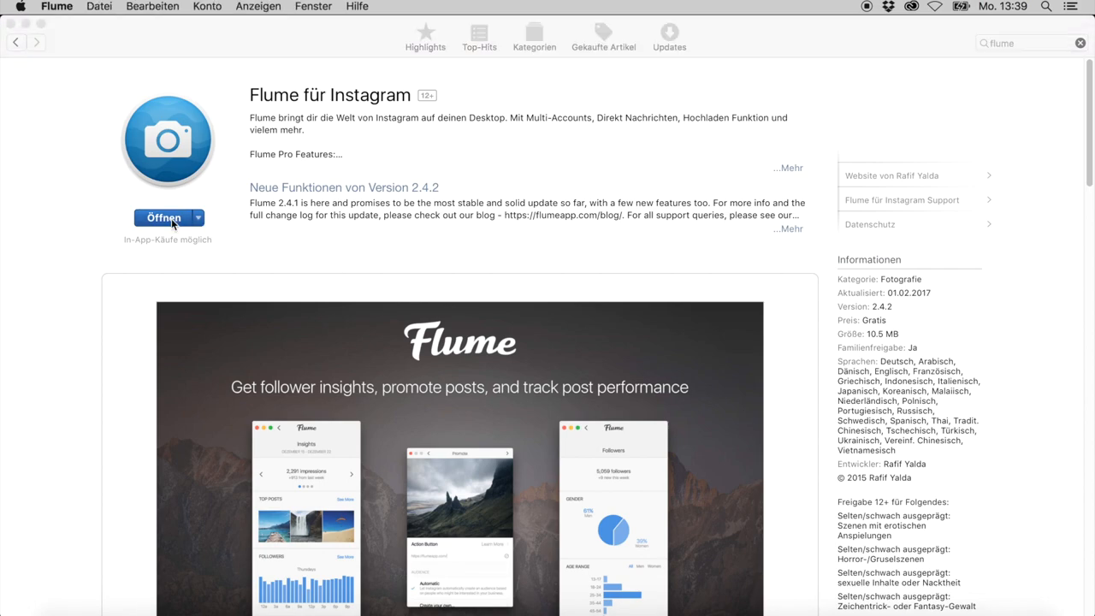
{"action": "left_click", "coordinate": [163, 217]}
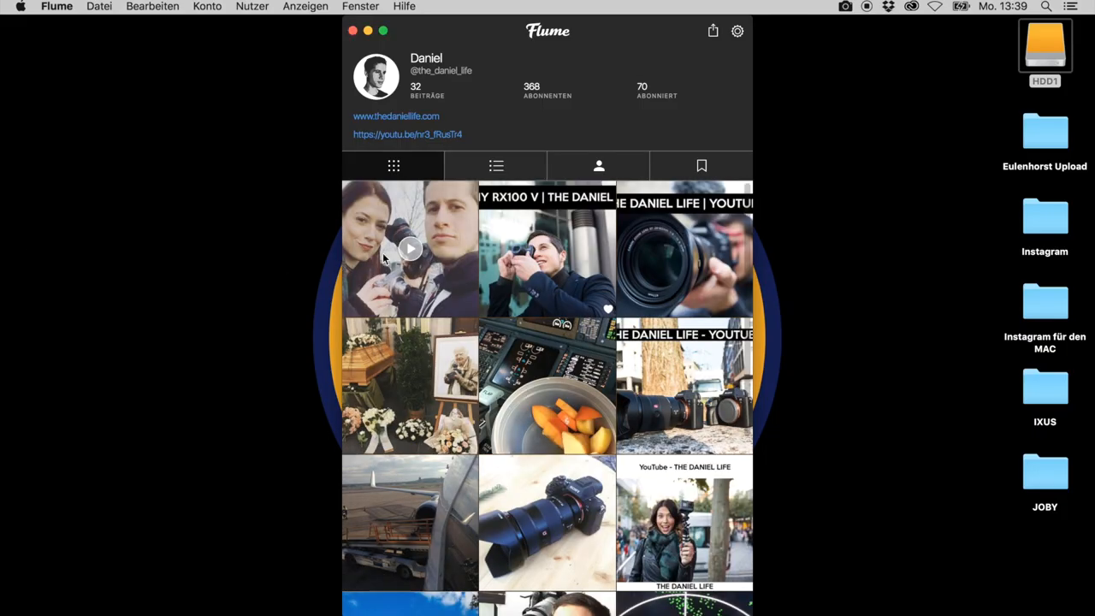
{"action": "mouse_move", "coordinate": [548, 241]}
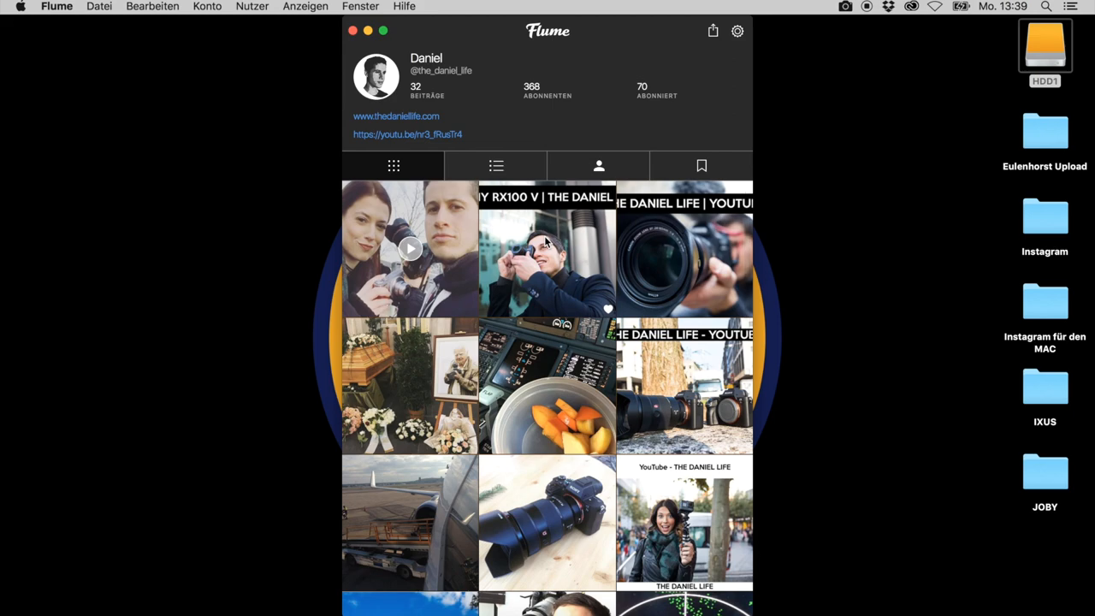
{"action": "mouse_move", "coordinate": [529, 257]}
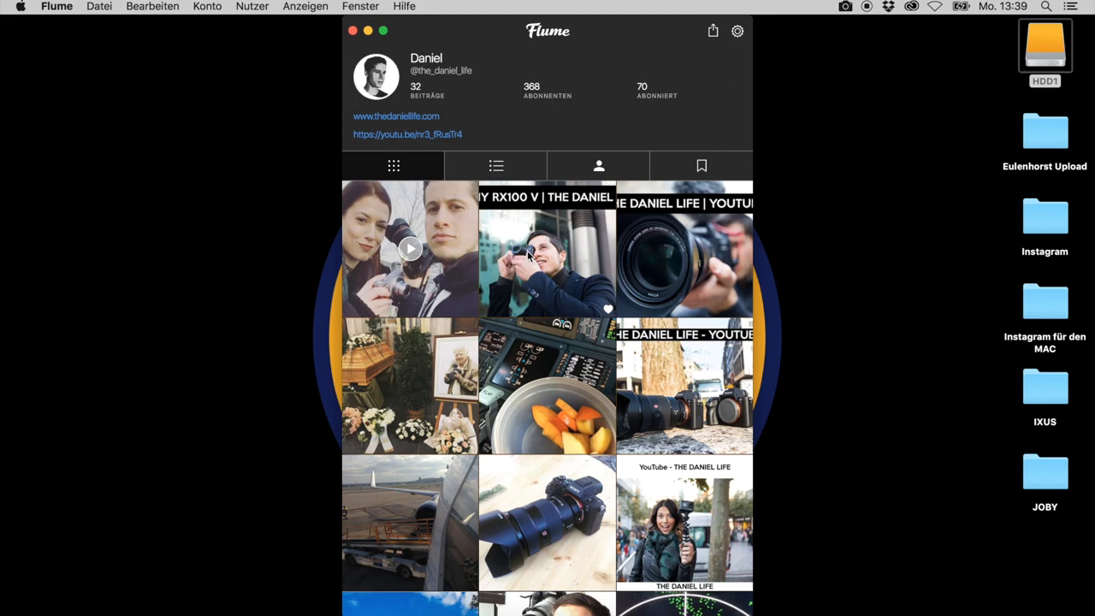
{"action": "mouse_move", "coordinate": [572, 265]}
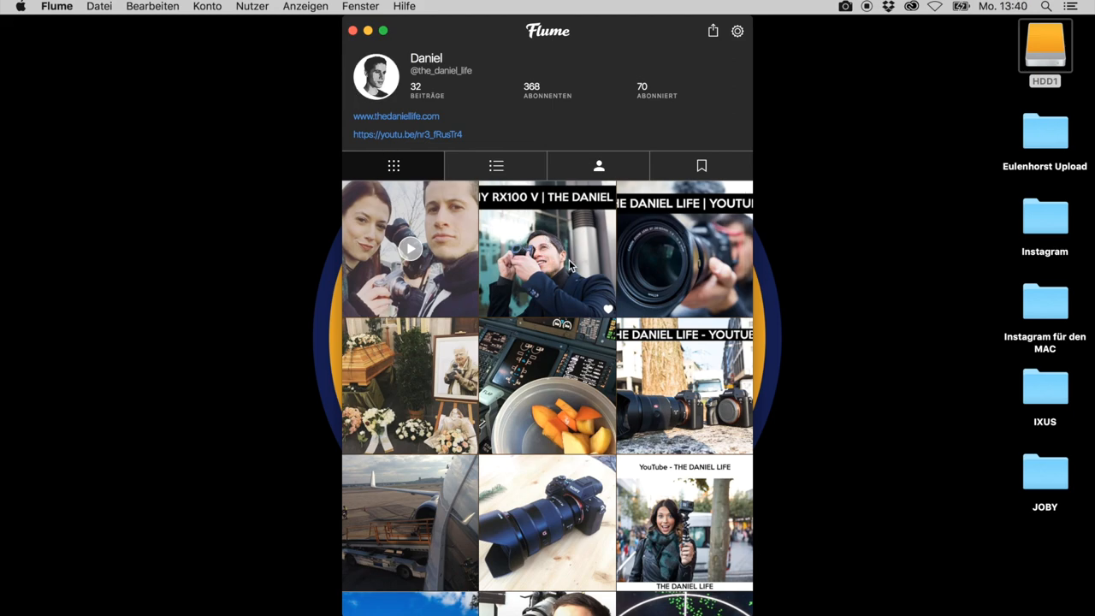
{"action": "mouse_move", "coordinate": [547, 294]}
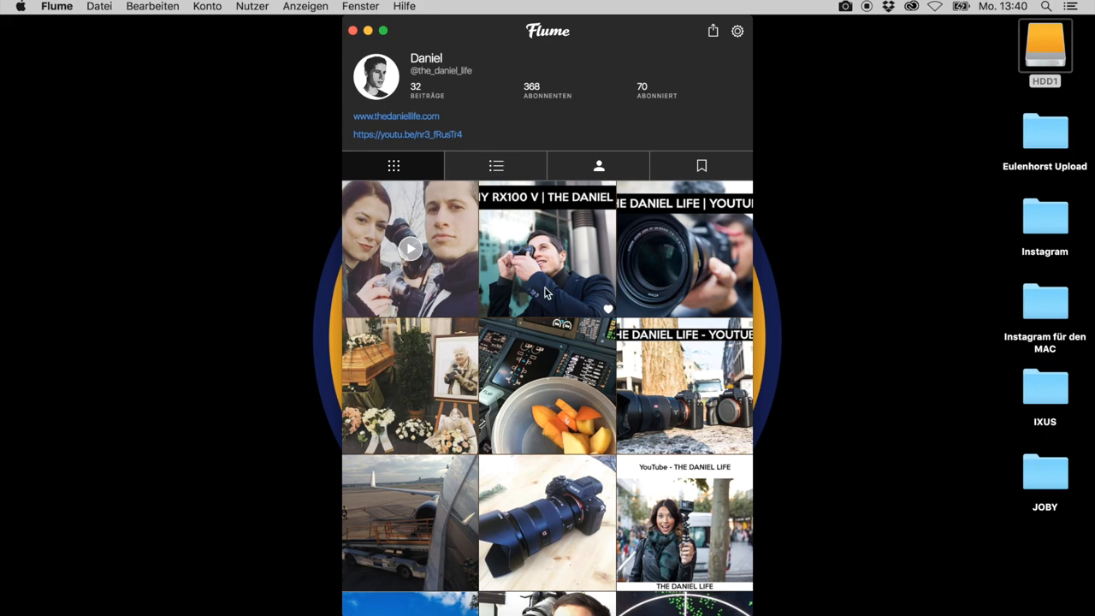
{"action": "mouse_move", "coordinate": [520, 294]}
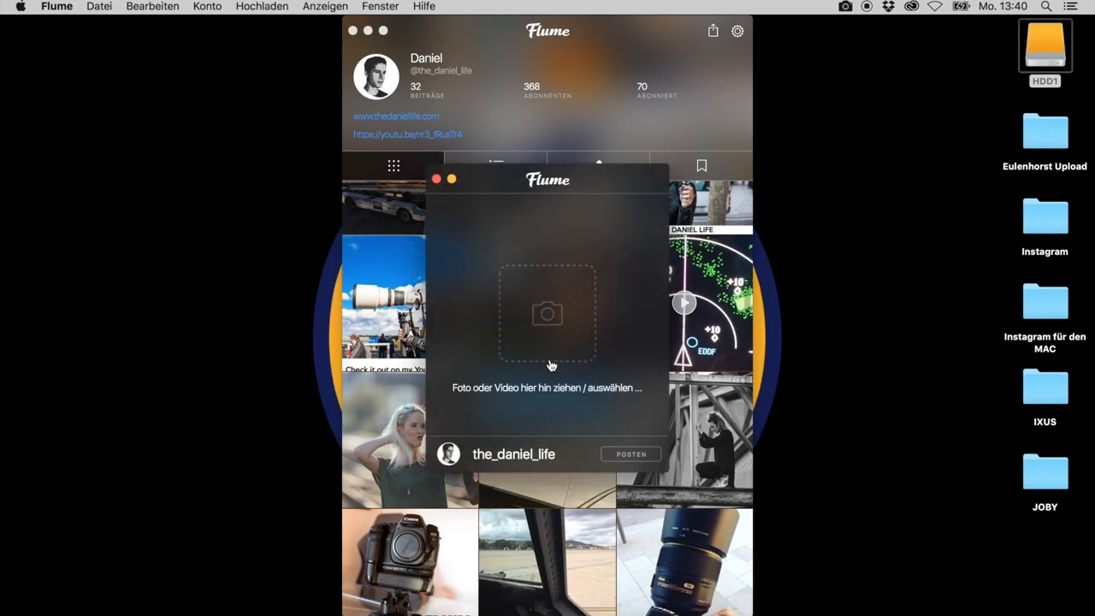
Start a new post and choose the wing-above-clouds photo via 'Wähle Foto/Video…'
{"action": "left_click", "coordinate": [547, 315]}
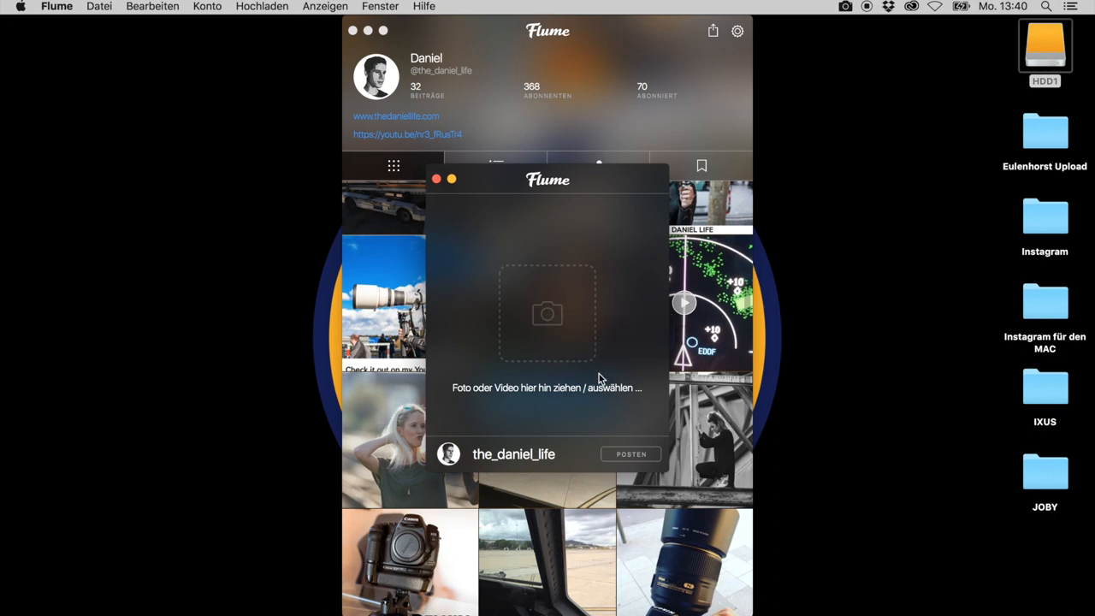
{"action": "left_click", "coordinate": [548, 315]}
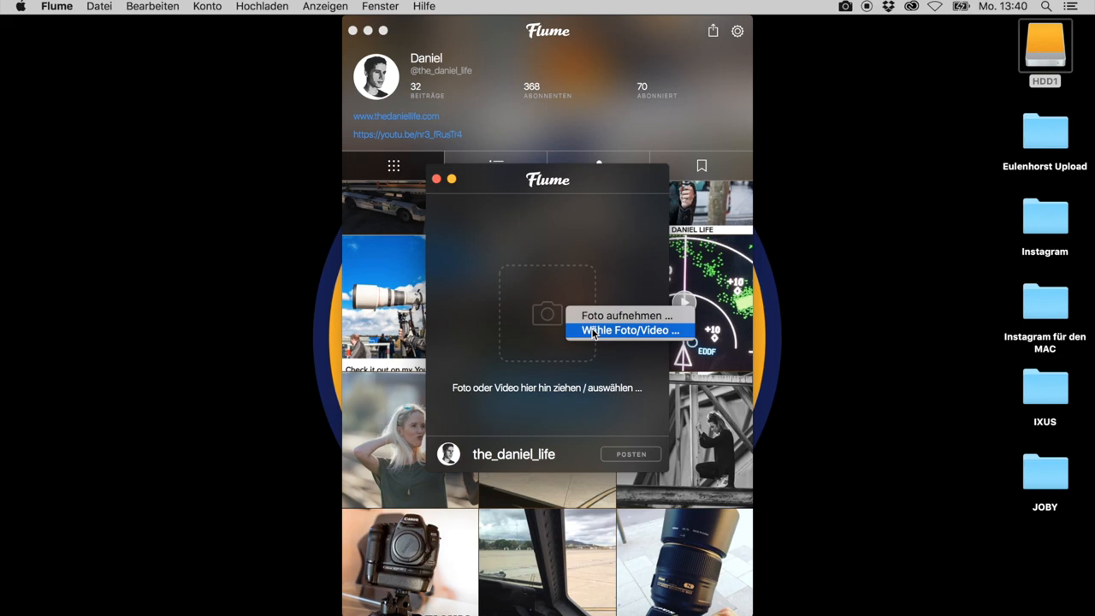
{"action": "left_click", "coordinate": [630, 330]}
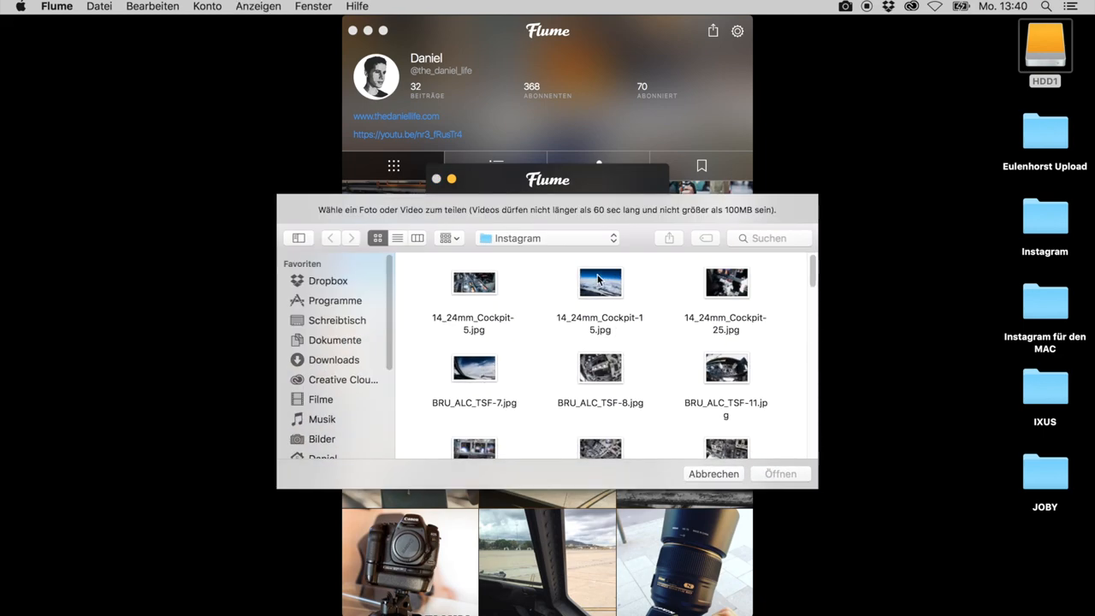
{"action": "left_click", "coordinate": [712, 472]}
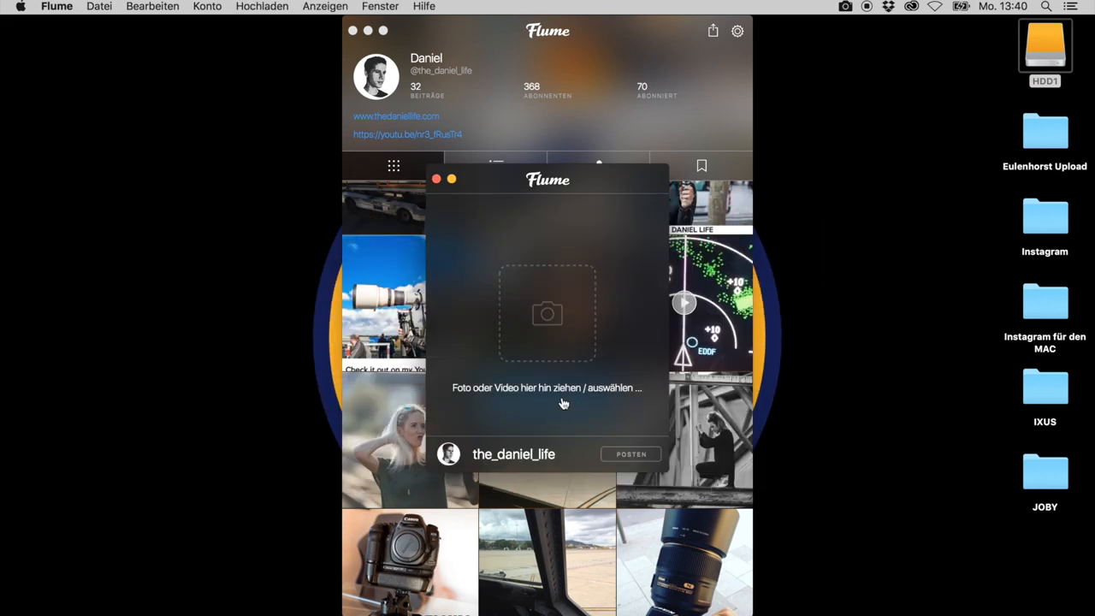
Caption the post 'hey what a wonderful day in the sky' with #sky #clouds #blue #airplane
{"action": "type", "text": "hey what a"}
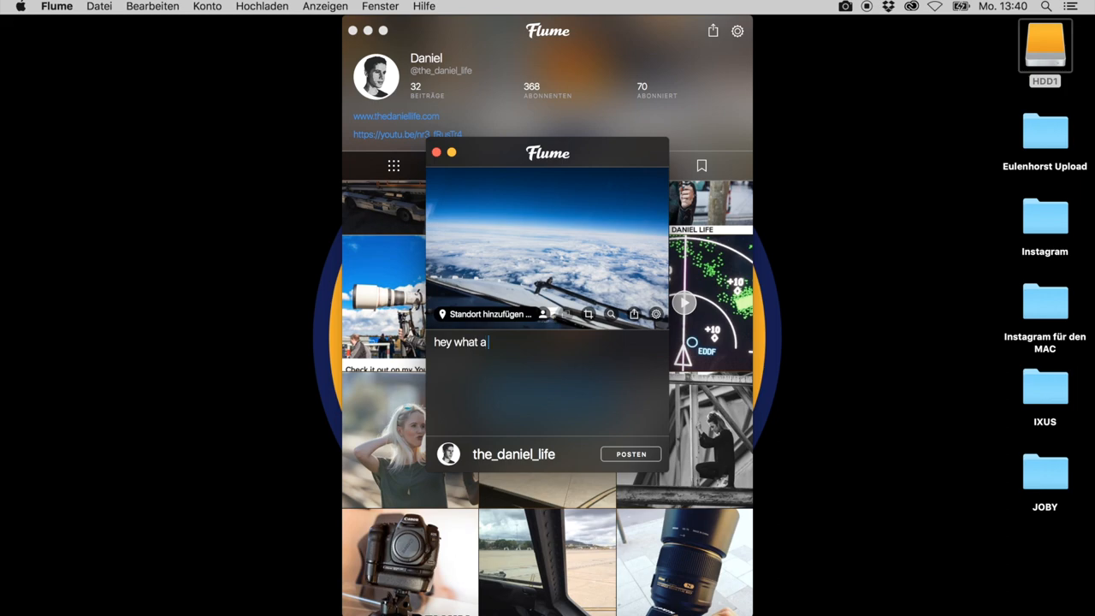
{"action": "type", "text": "wonderful d"}
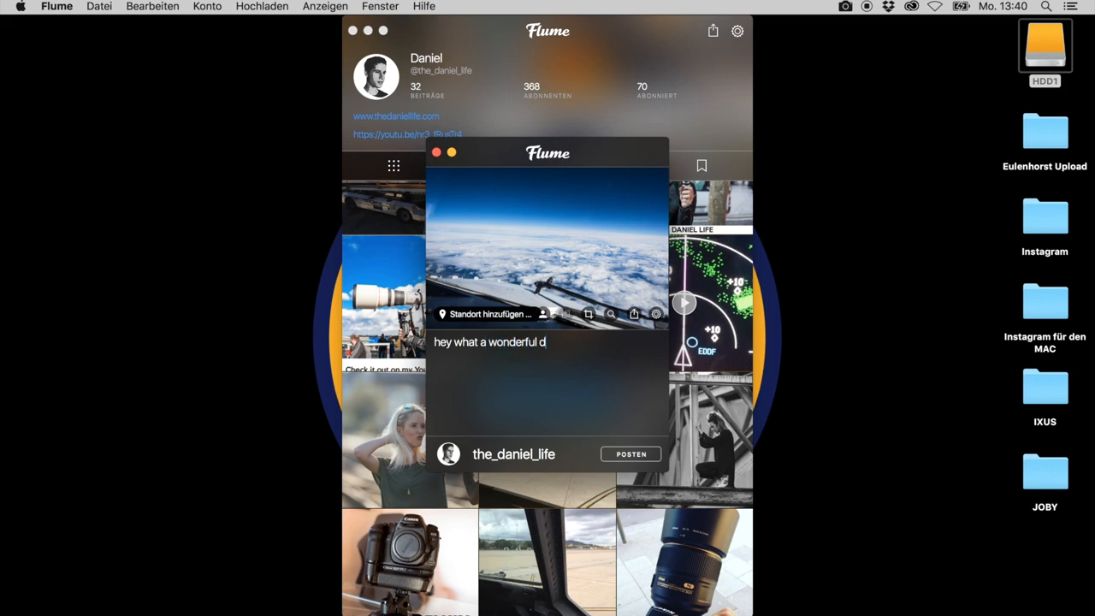
{"action": "type", "text": "ay in the sk"}
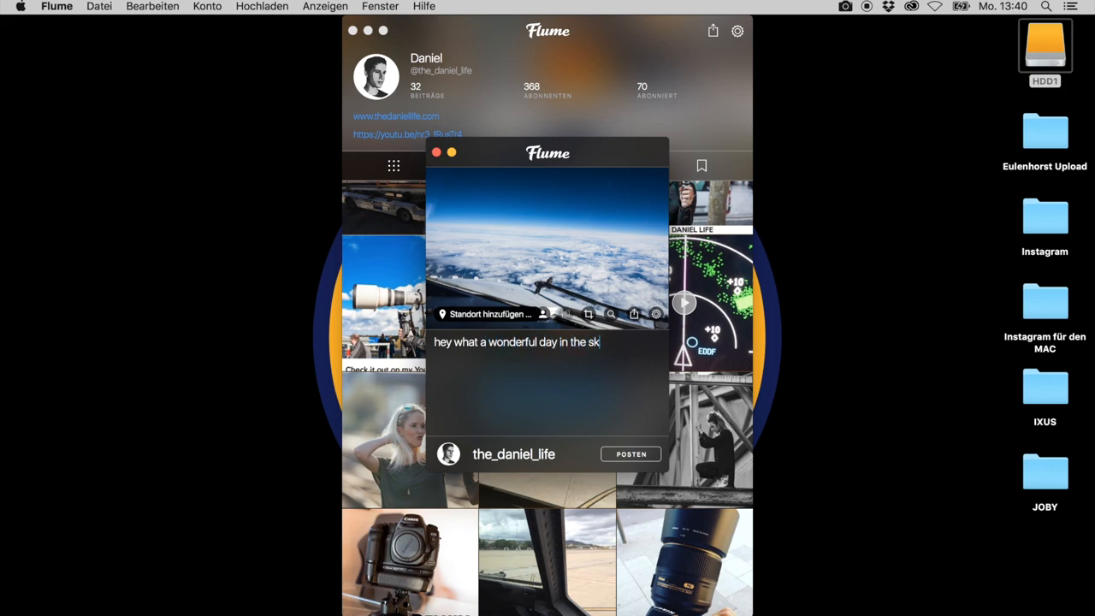
{"action": "type", "text": "y"}
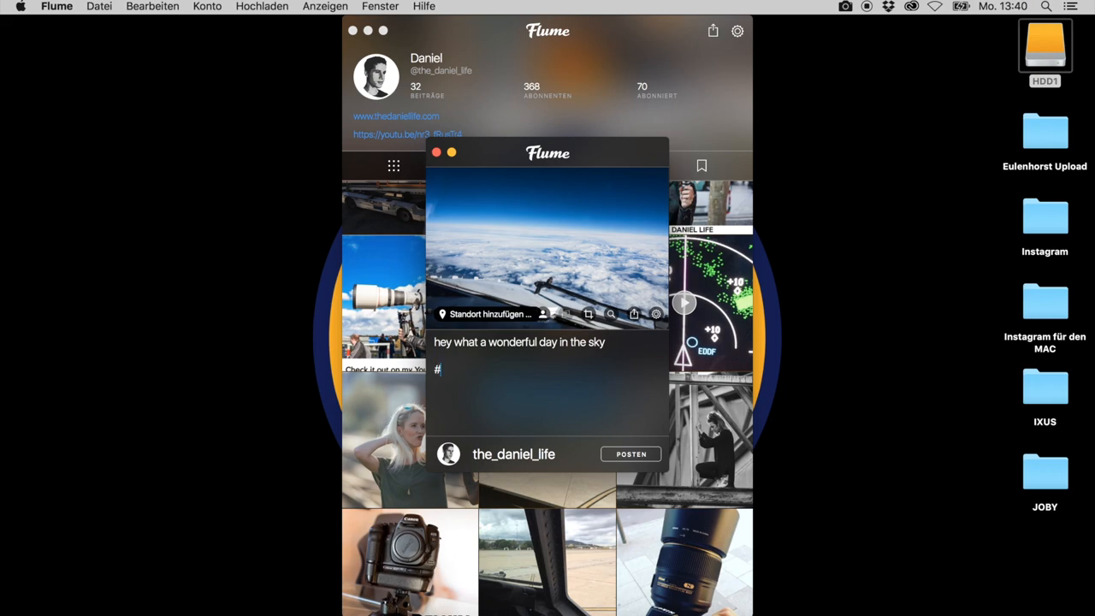
{"action": "type", "text": "sky #c"}
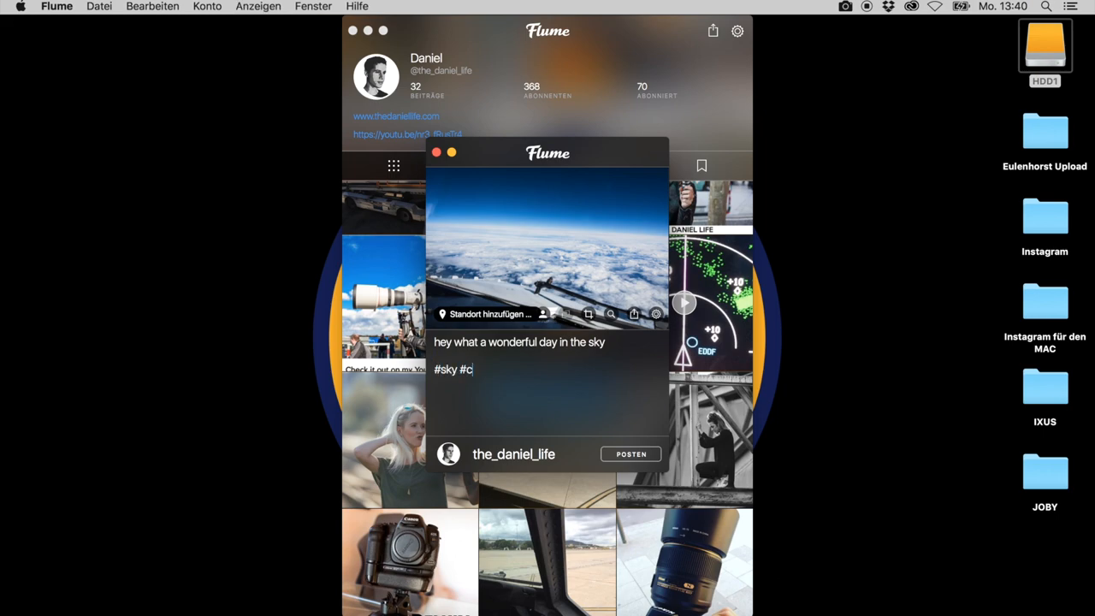
{"action": "type", "text": "louds #blue #airplane"}
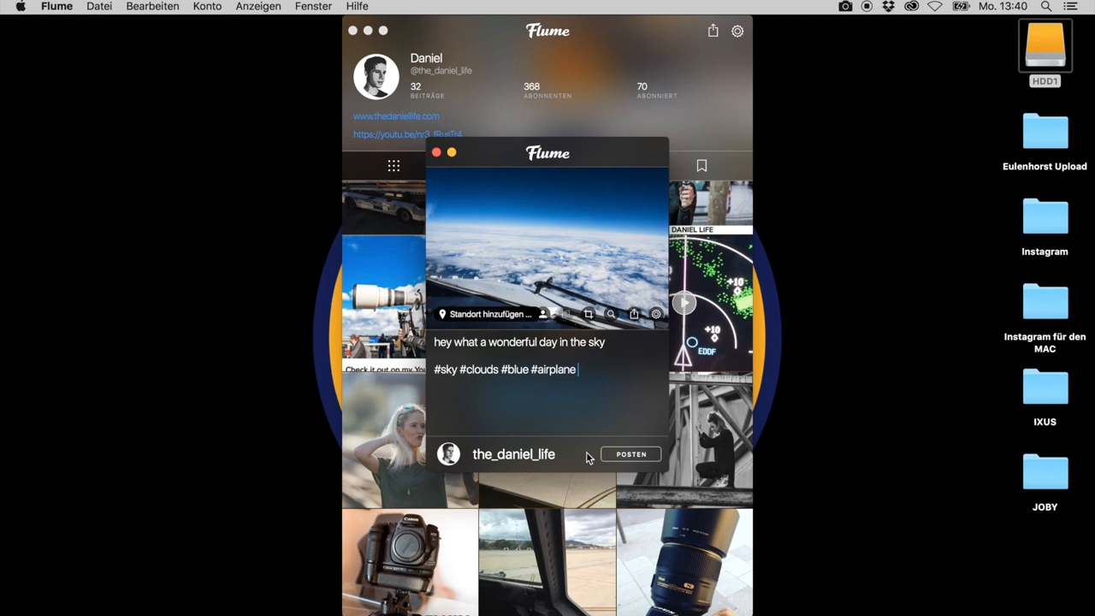
Publish the sky photo post with 'Posten', raising the post count to 33
{"action": "left_click", "coordinate": [632, 455]}
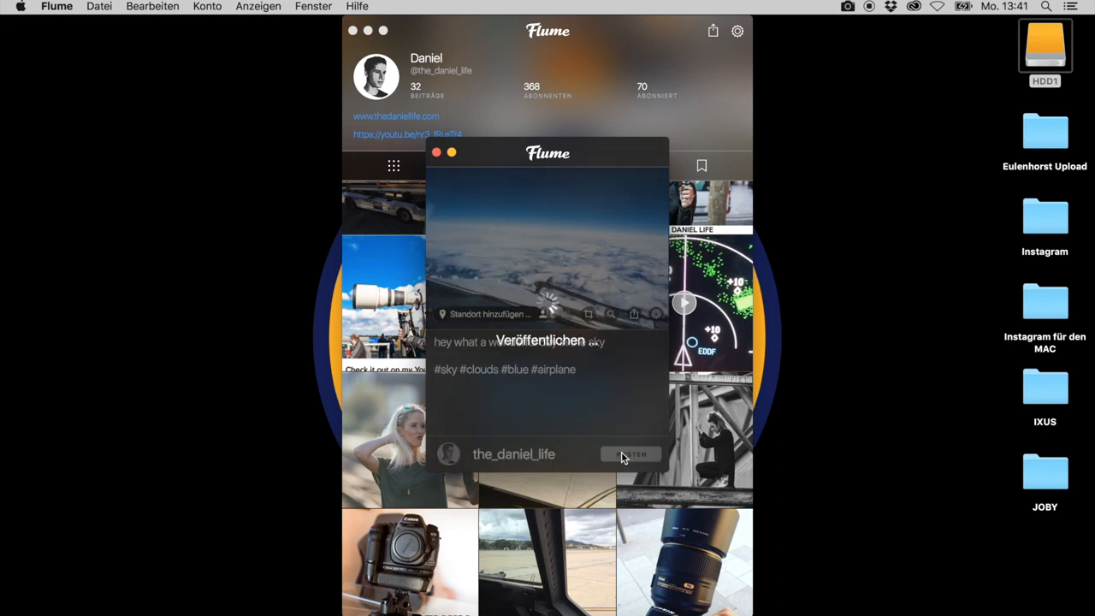
{"action": "left_click", "coordinate": [631, 454]}
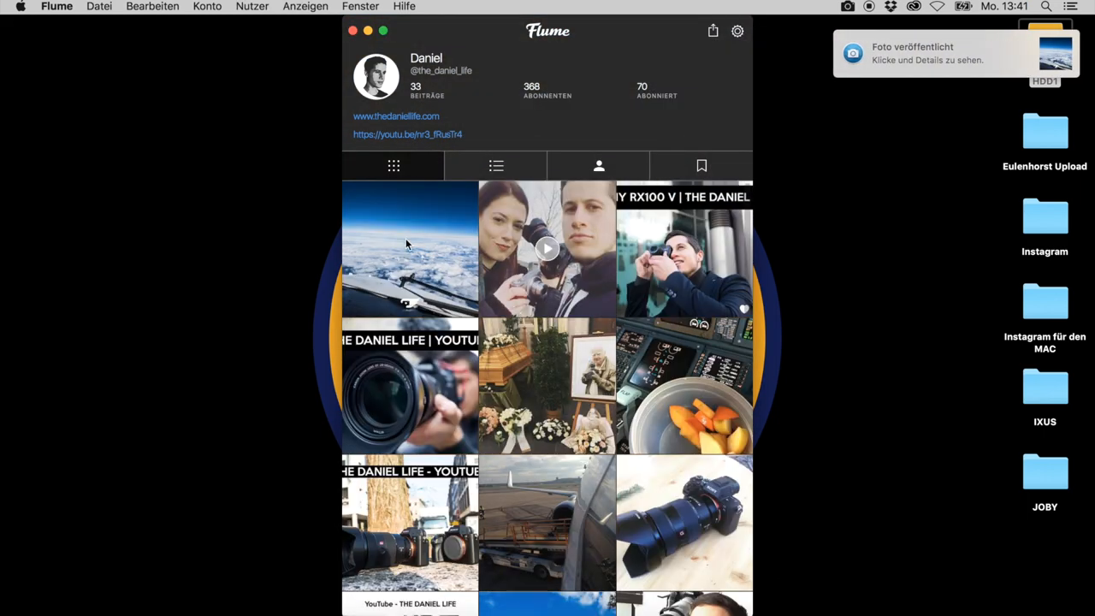
{"action": "left_click", "coordinate": [410, 248]}
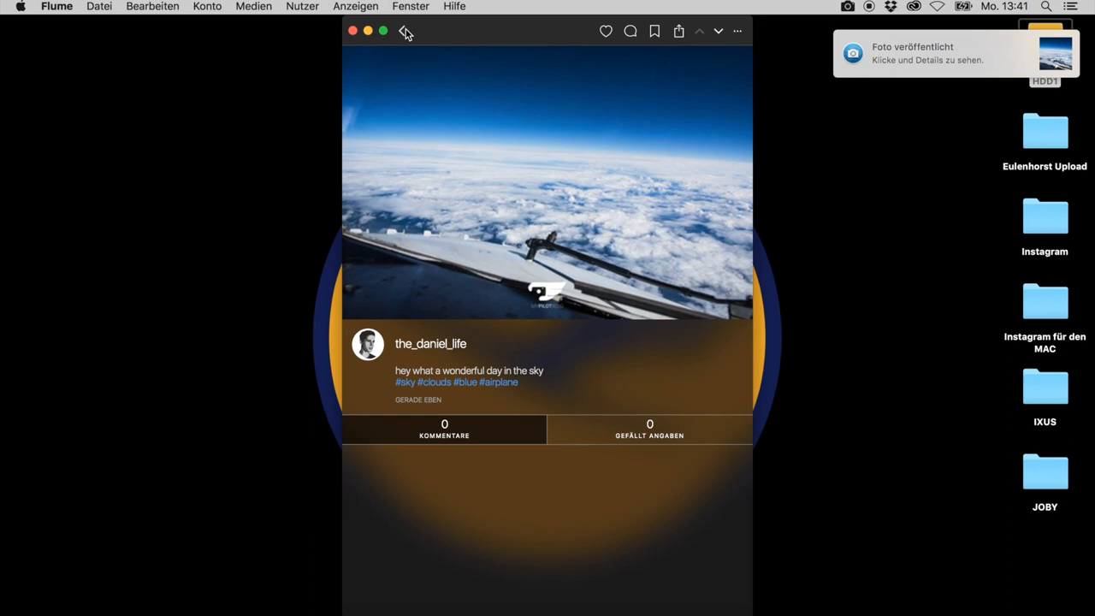
{"action": "mouse_move", "coordinate": [404, 38]}
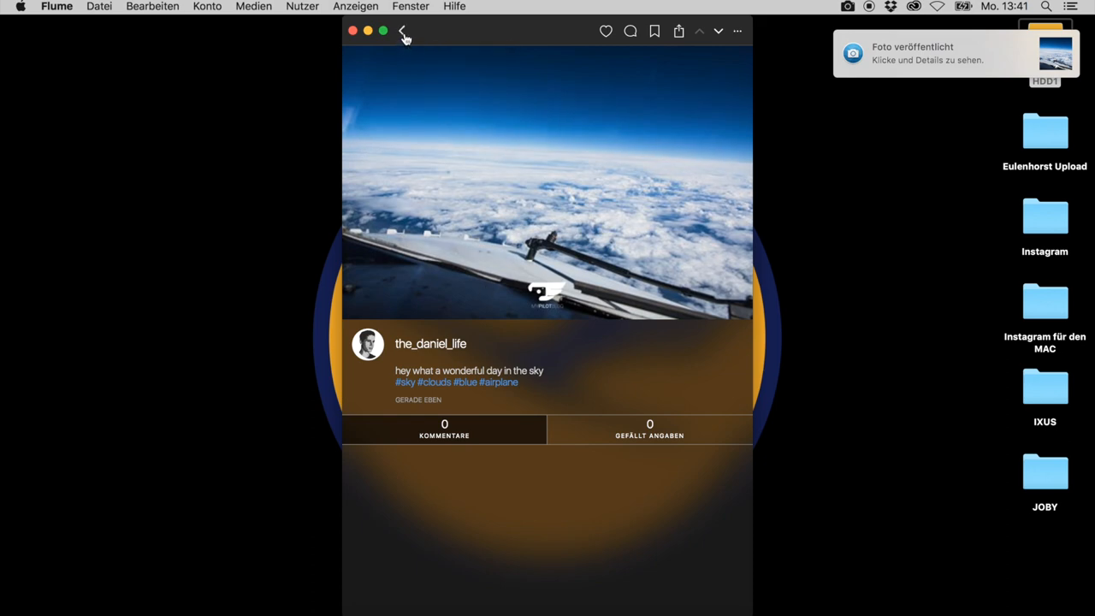
{"action": "mouse_move", "coordinate": [606, 31]}
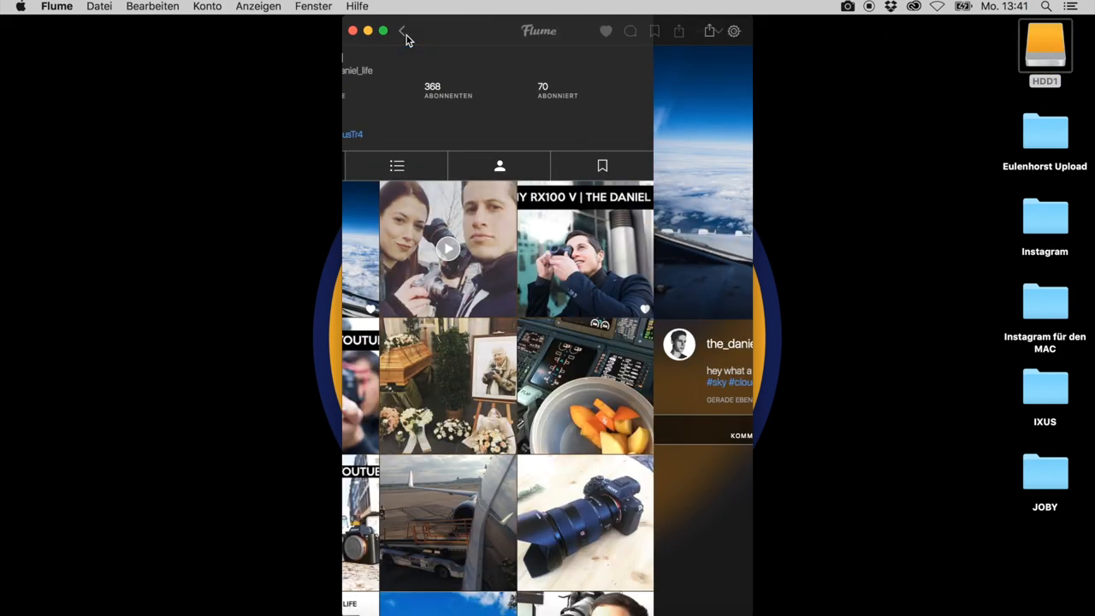
{"action": "left_click", "coordinate": [404, 30]}
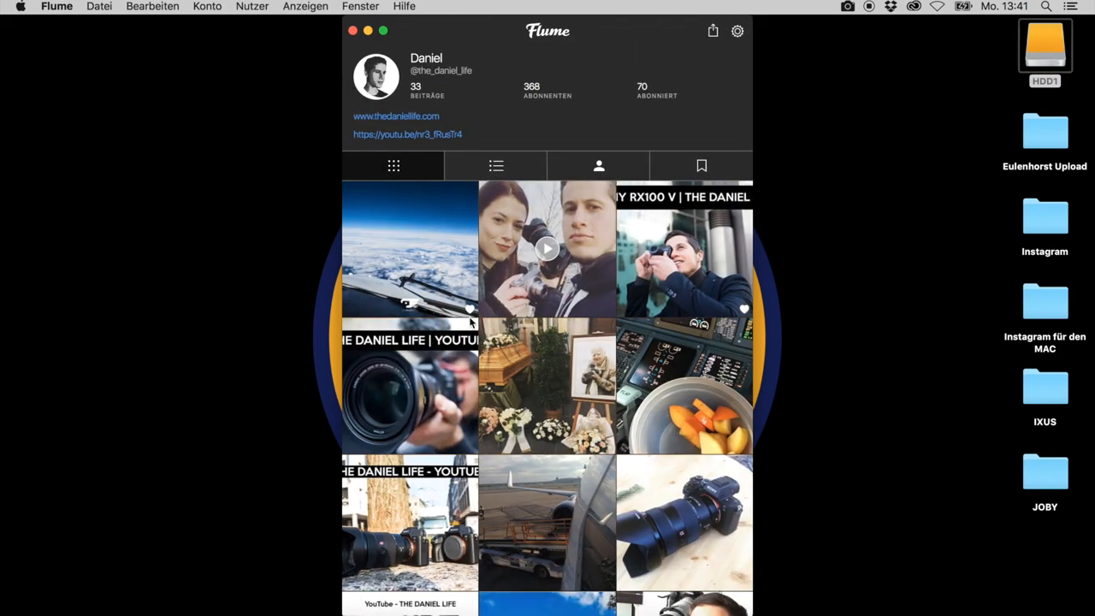
{"action": "scroll", "scroll_direction": "down", "scroll_amount": 3}
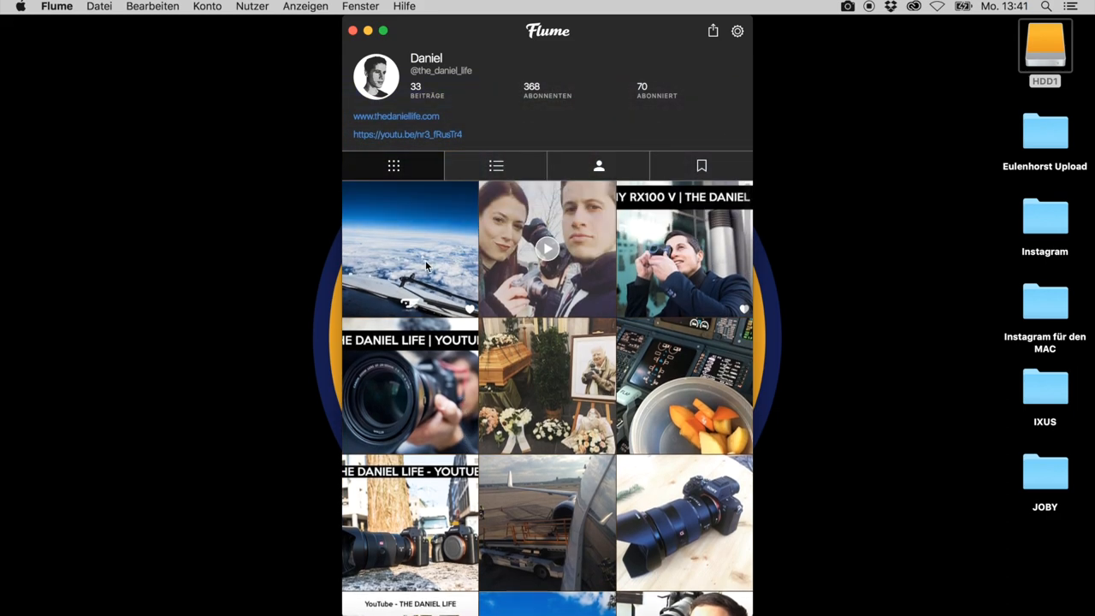
Comment 'hey that's a cool photo' on the newly posted sky photo
{"action": "left_click", "coordinate": [409, 250]}
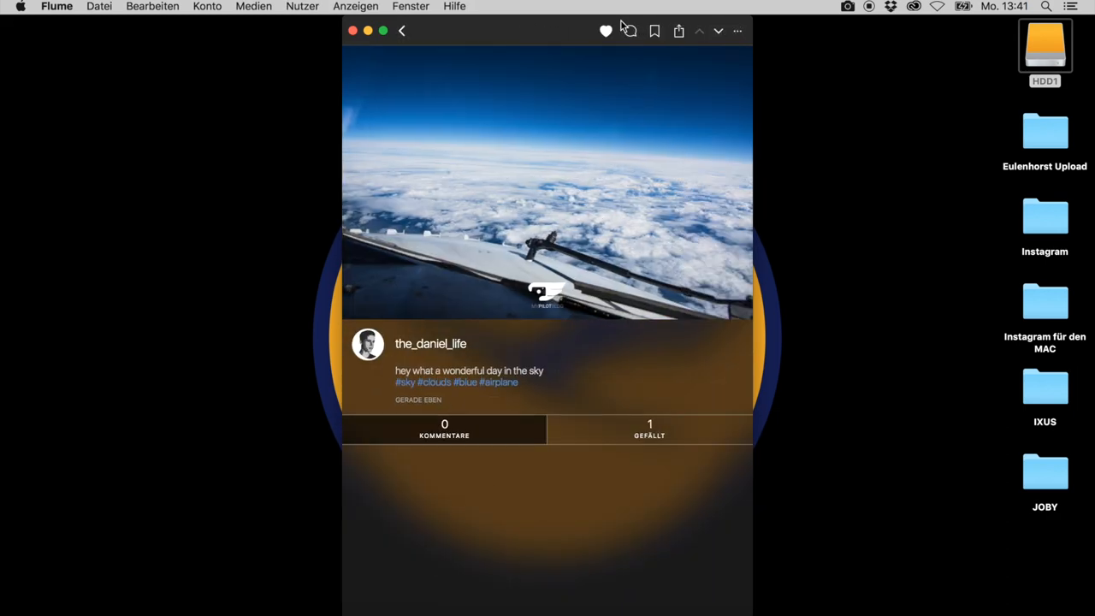
{"action": "left_click", "coordinate": [629, 31]}
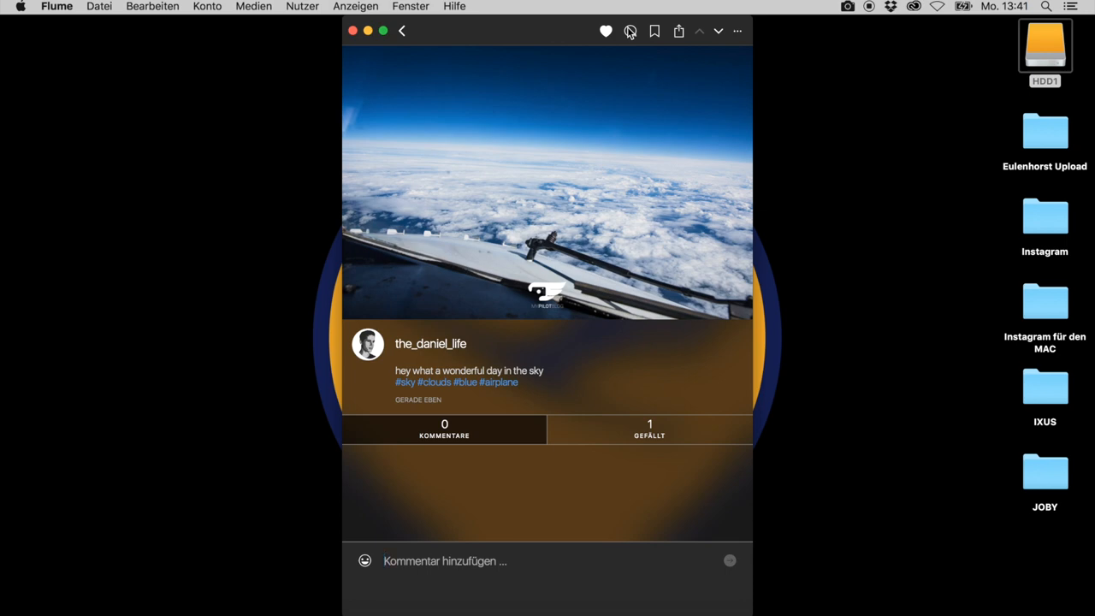
{"action": "type", "text": "hey that`s"}
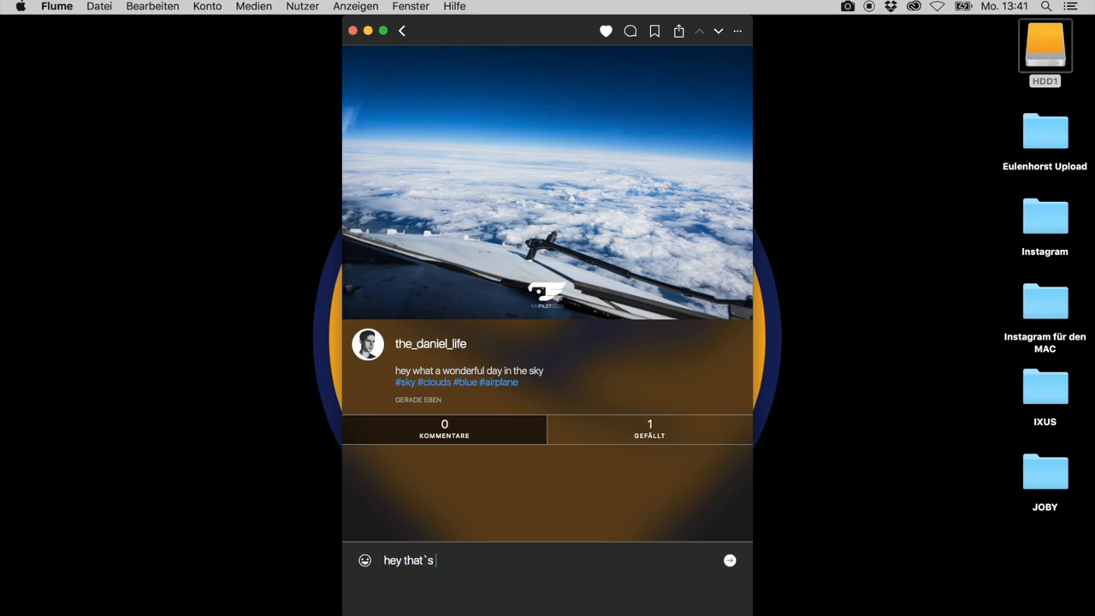
{"action": "type", "text": "a cool pho"}
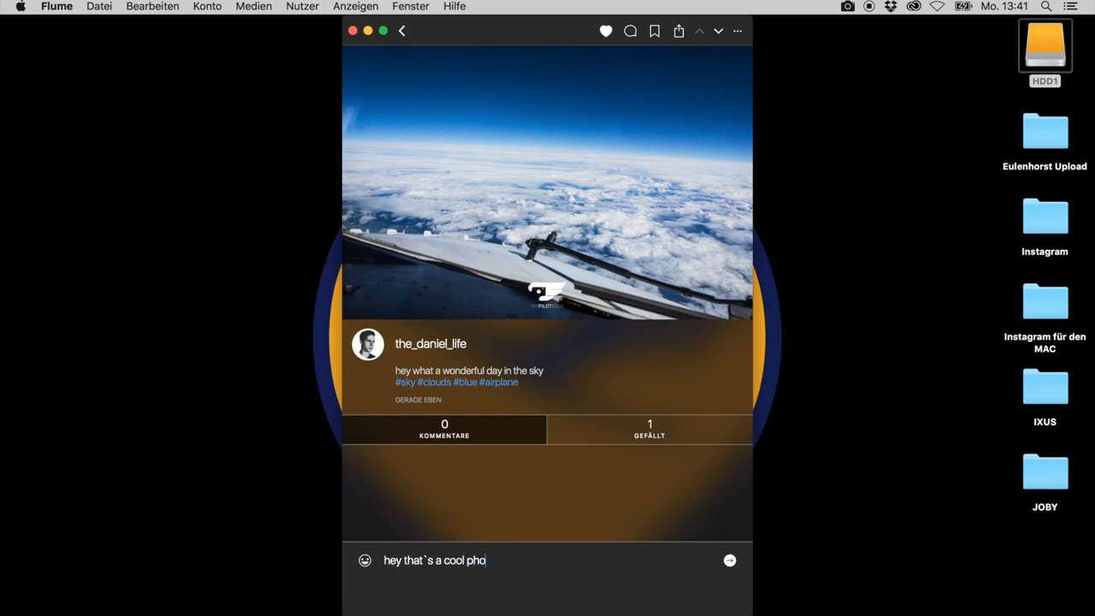
{"action": "left_click", "coordinate": [729, 561]}
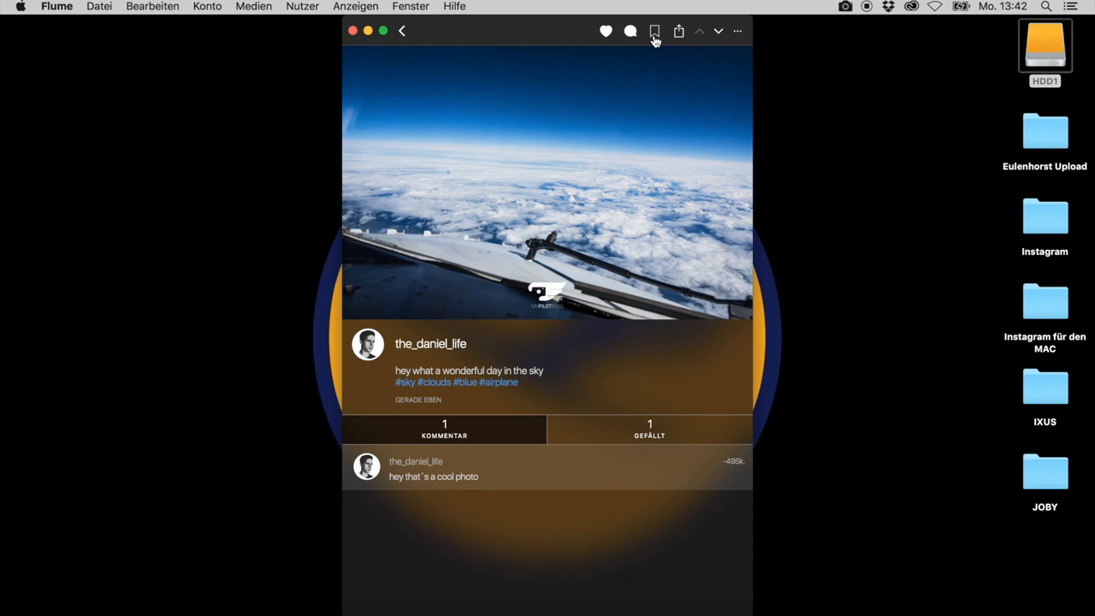
{"action": "mouse_move", "coordinate": [677, 31]}
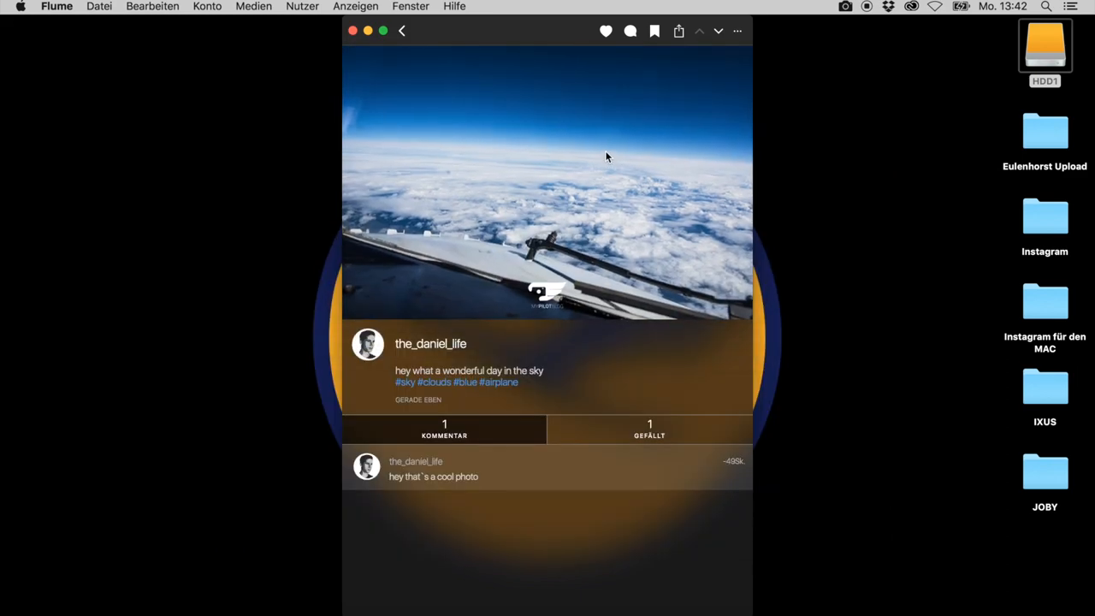
Unlike the sky photo from its context menu and comment 'coool' on it
{"action": "right_click", "coordinate": [607, 158]}
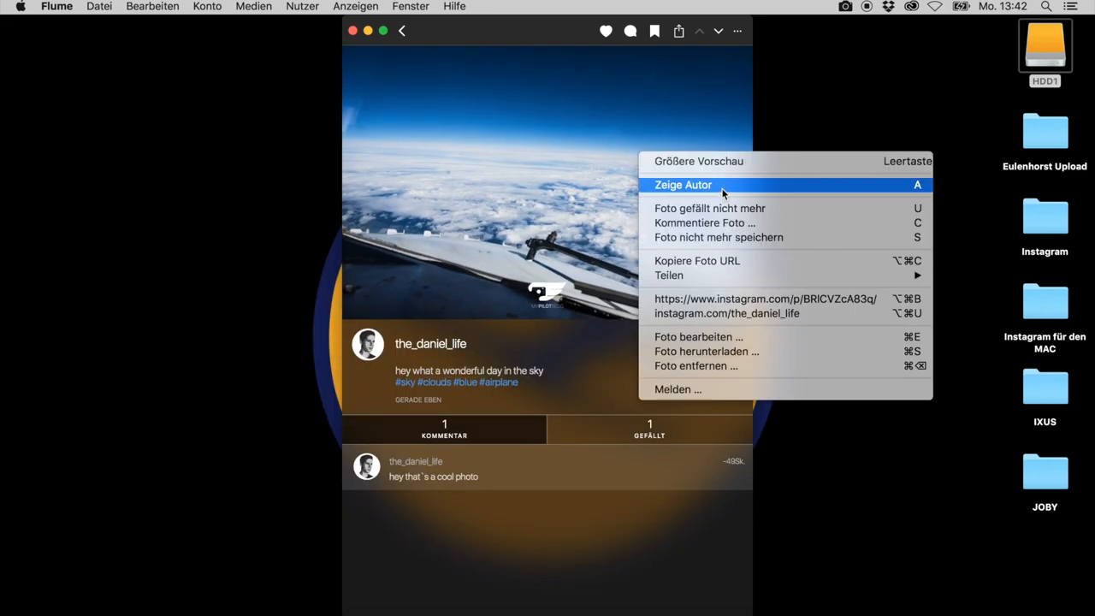
{"action": "mouse_move", "coordinate": [746, 189]}
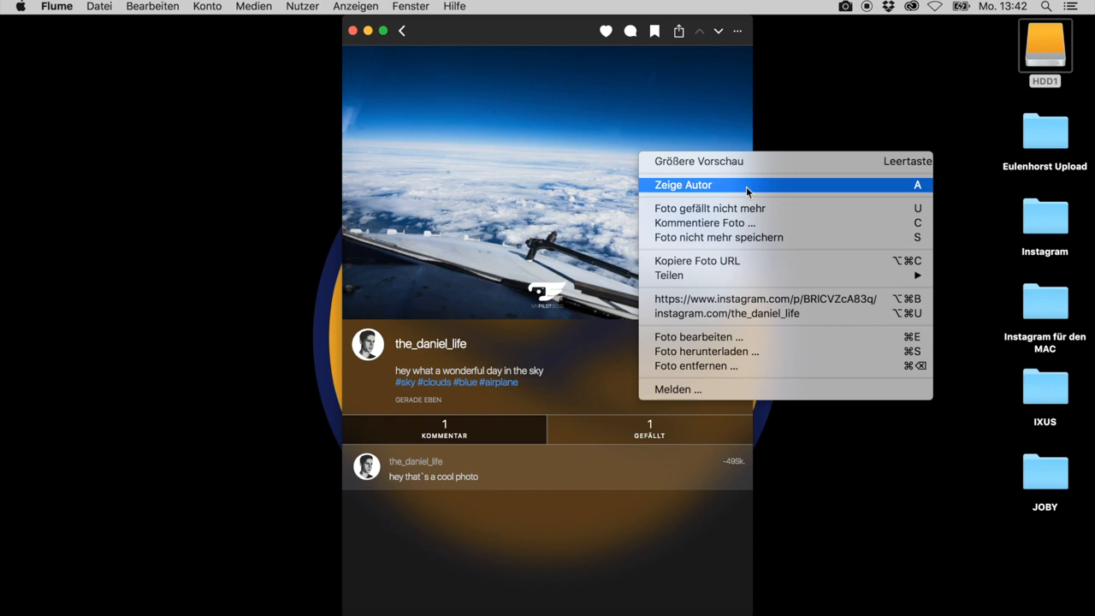
{"action": "mouse_move", "coordinate": [728, 208]}
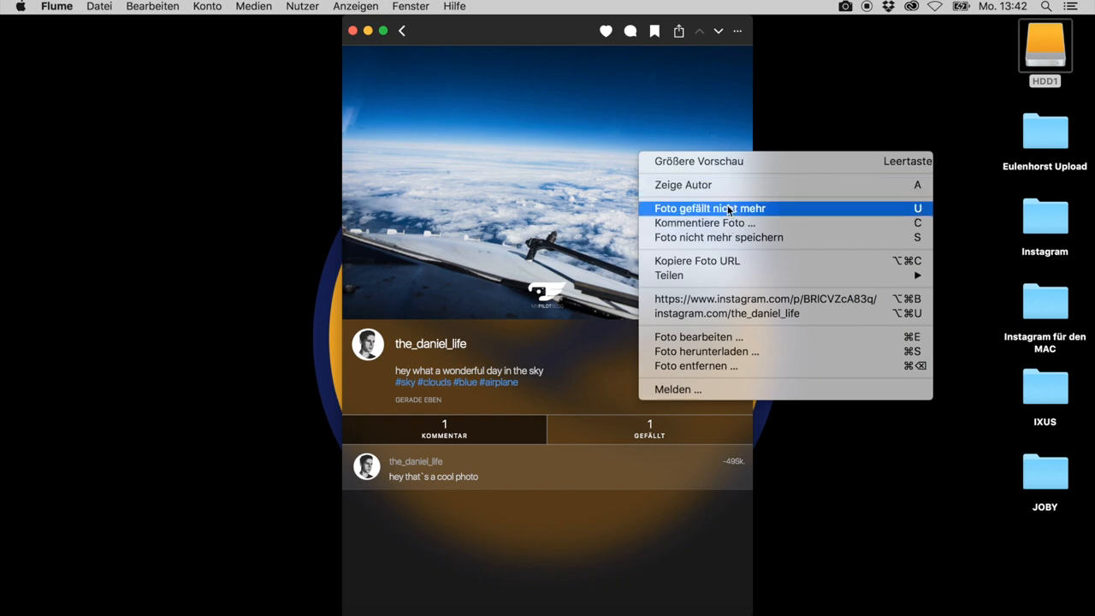
{"action": "left_click", "coordinate": [709, 209]}
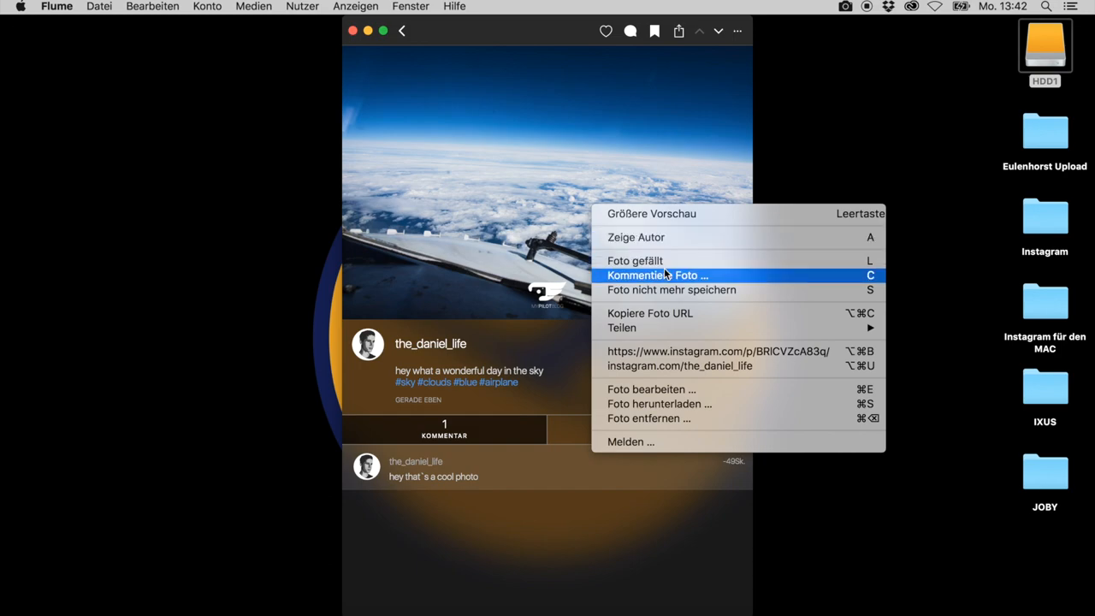
{"action": "mouse_move", "coordinate": [729, 281]}
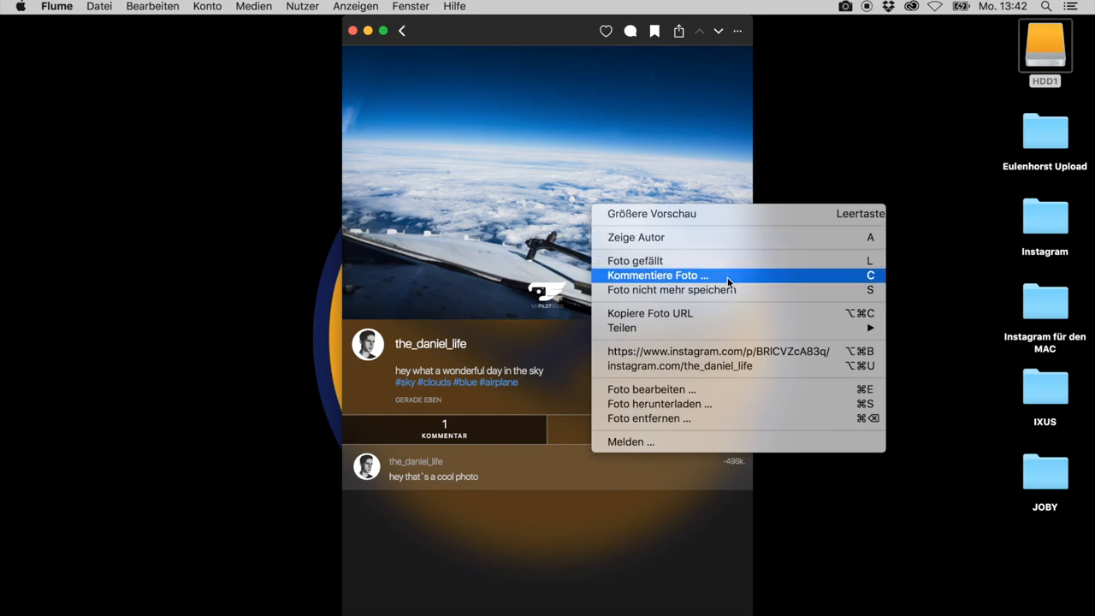
{"action": "left_click", "coordinate": [657, 274]}
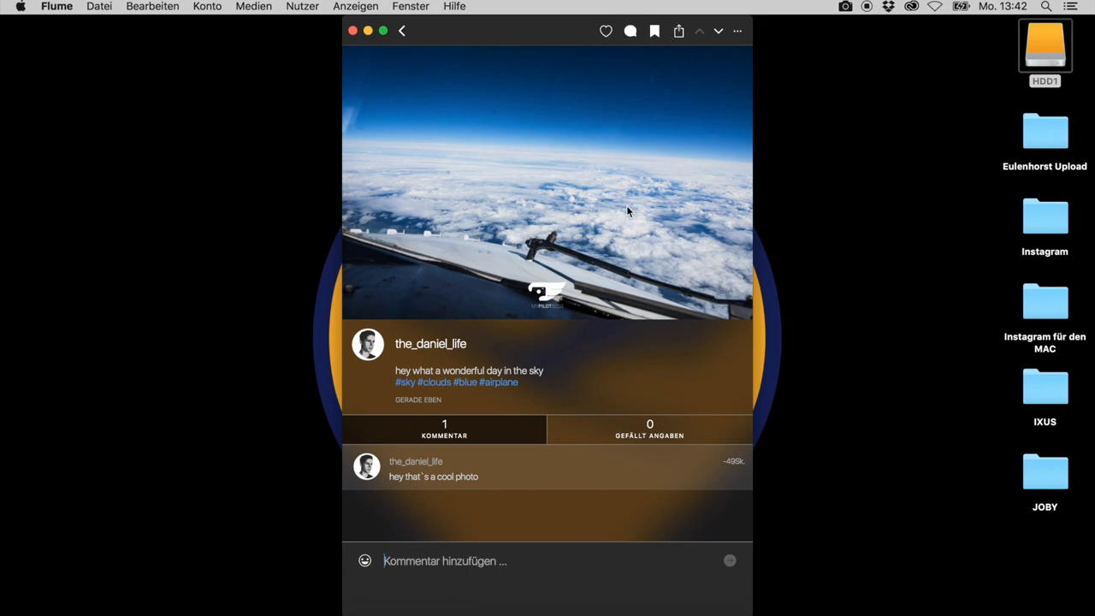
{"action": "type", "text": "coool"}
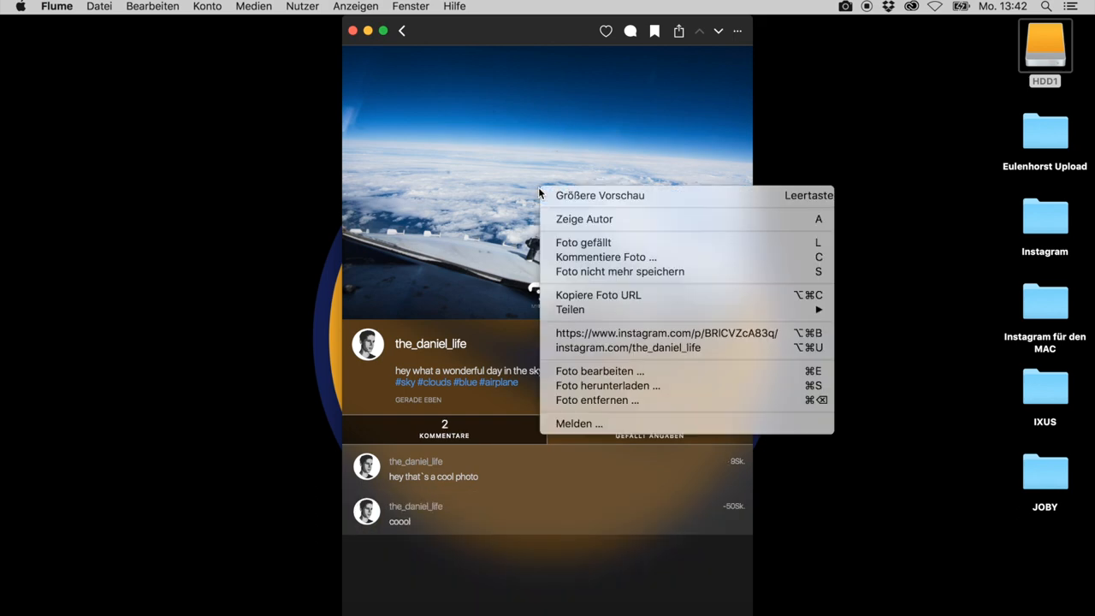
{"action": "mouse_move", "coordinate": [715, 294]}
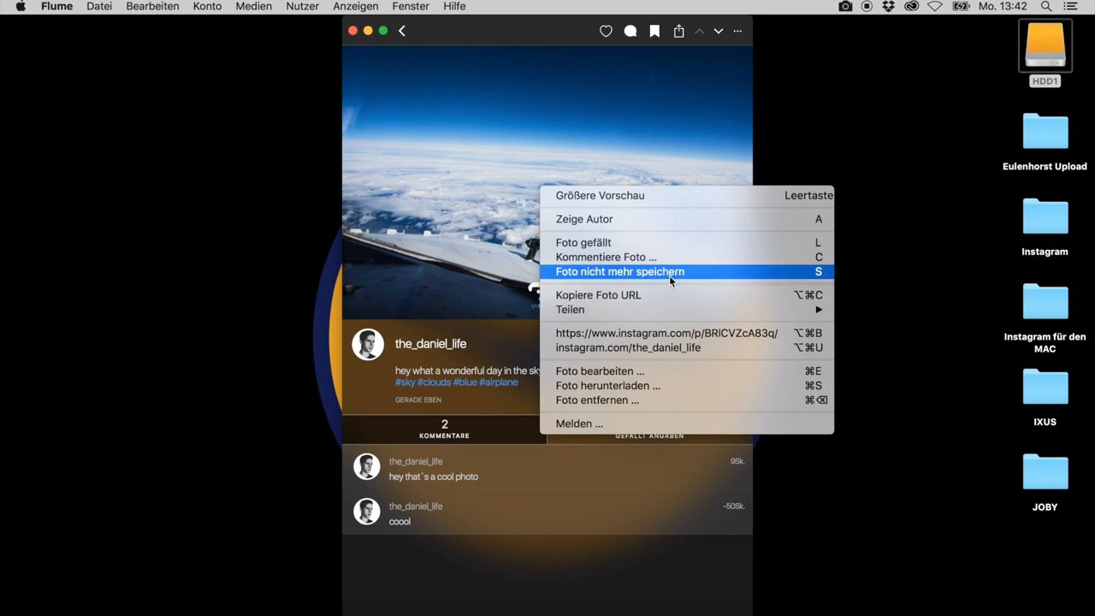
{"action": "mouse_move", "coordinate": [684, 295]}
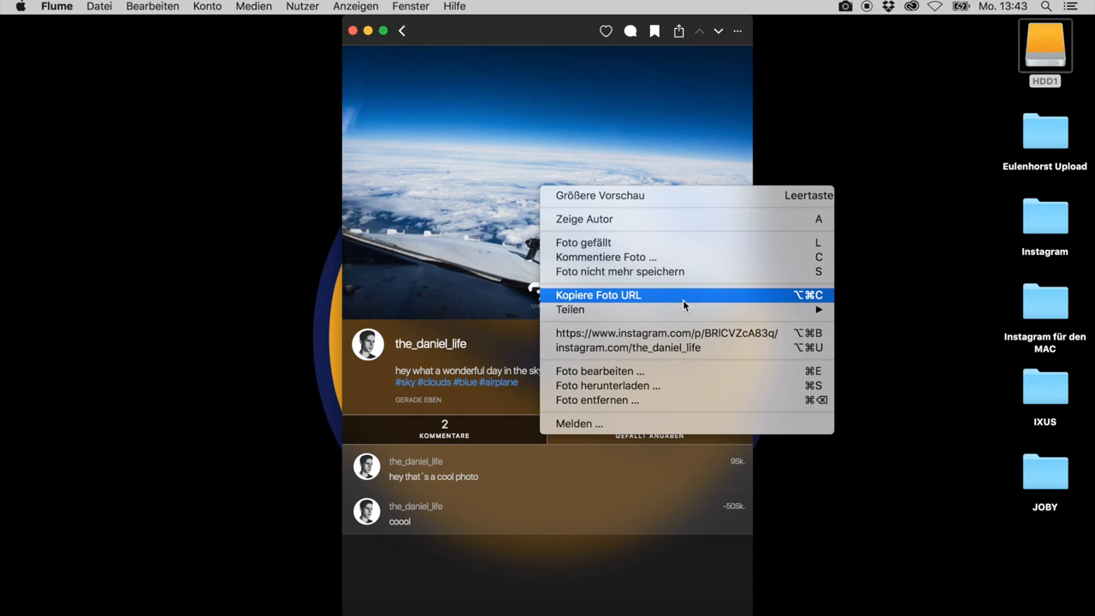
{"action": "mouse_move", "coordinate": [630, 298]}
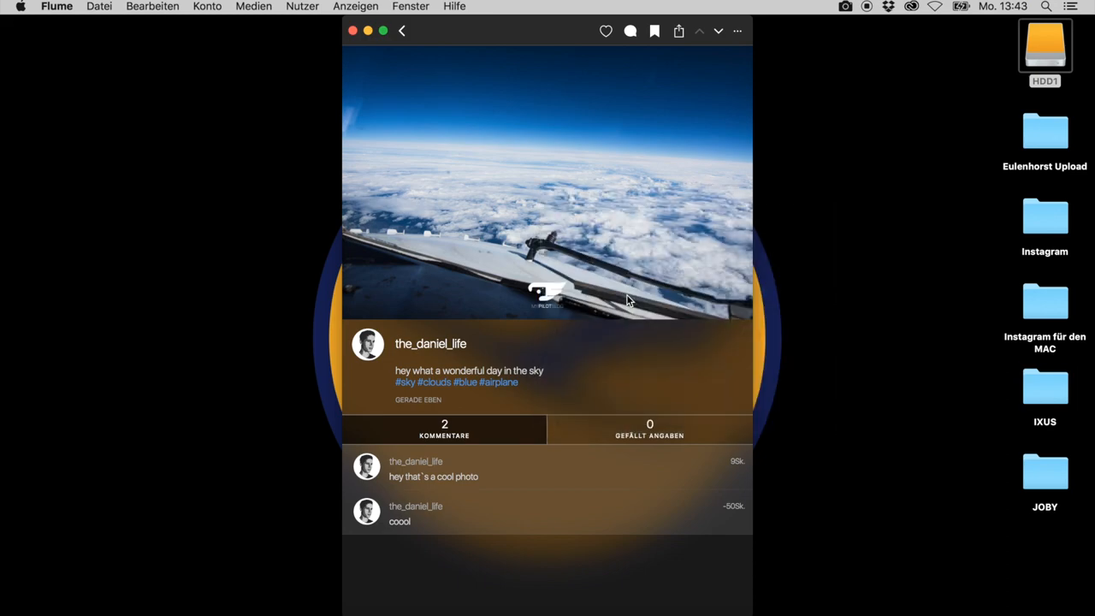
{"action": "mouse_move", "coordinate": [626, 304]}
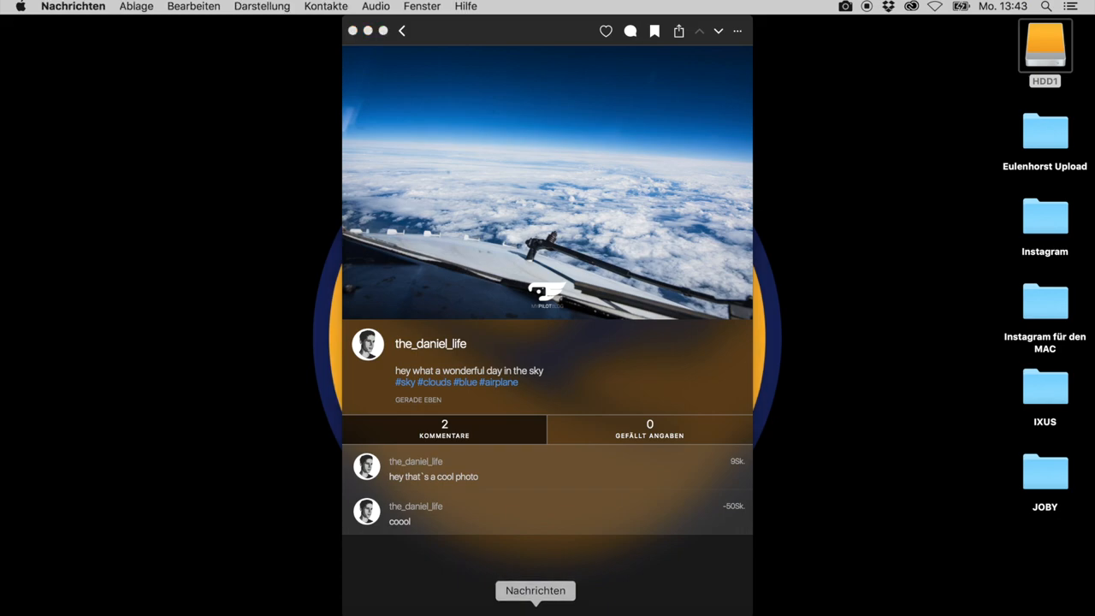
{"action": "left_click", "coordinate": [536, 591]}
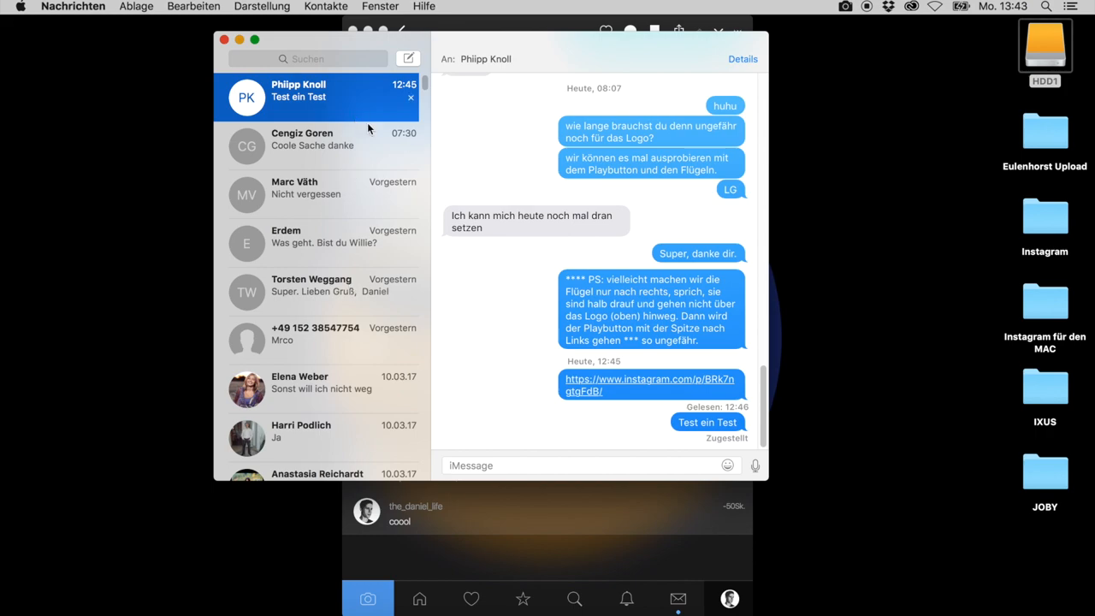
{"action": "type", "text": "https://www.instagram.com/p/BRICVZcA83q/"}
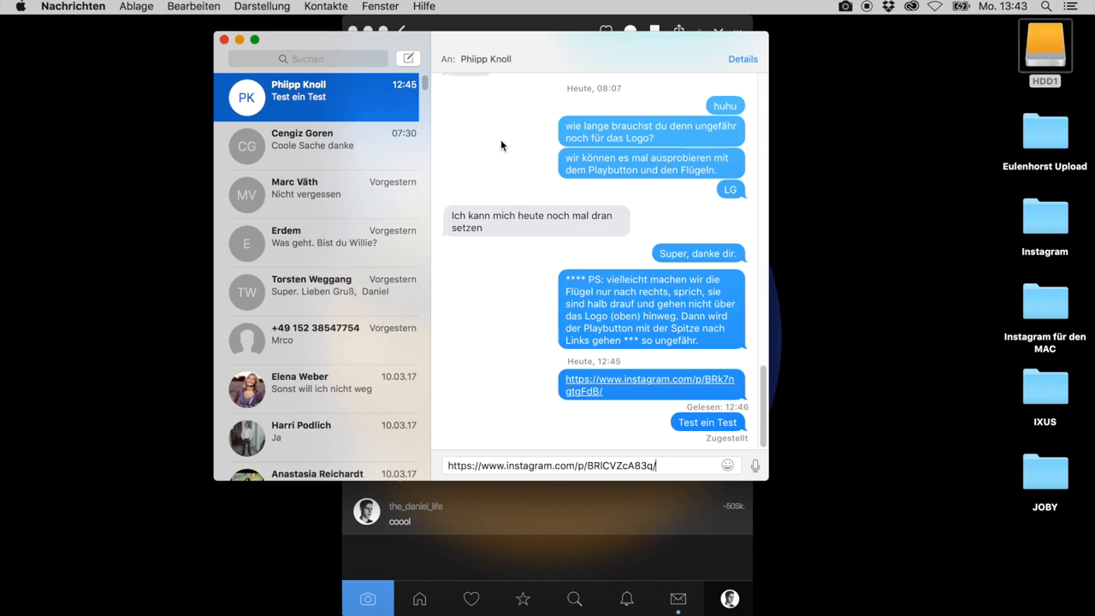
{"action": "key", "text": "Return"}
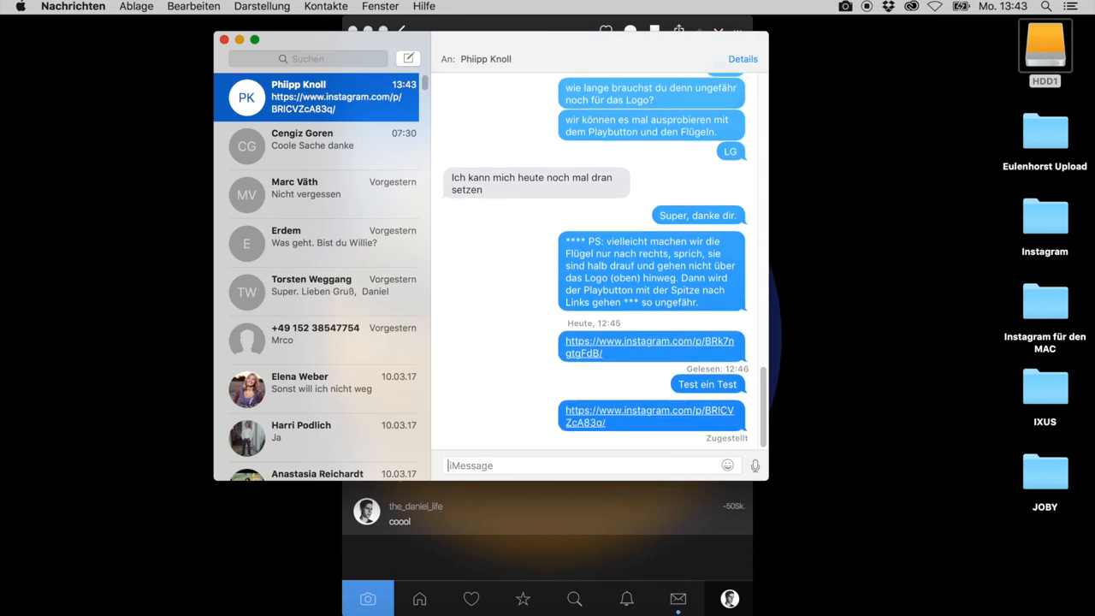
{"action": "mouse_move", "coordinate": [537, 252]}
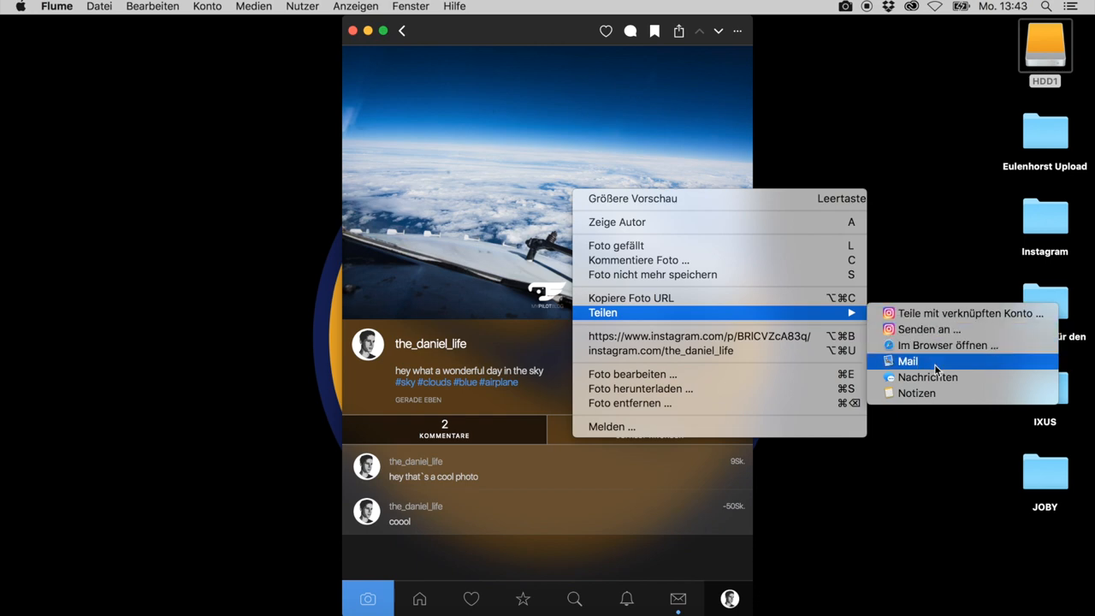
{"action": "mouse_move", "coordinate": [917, 392]}
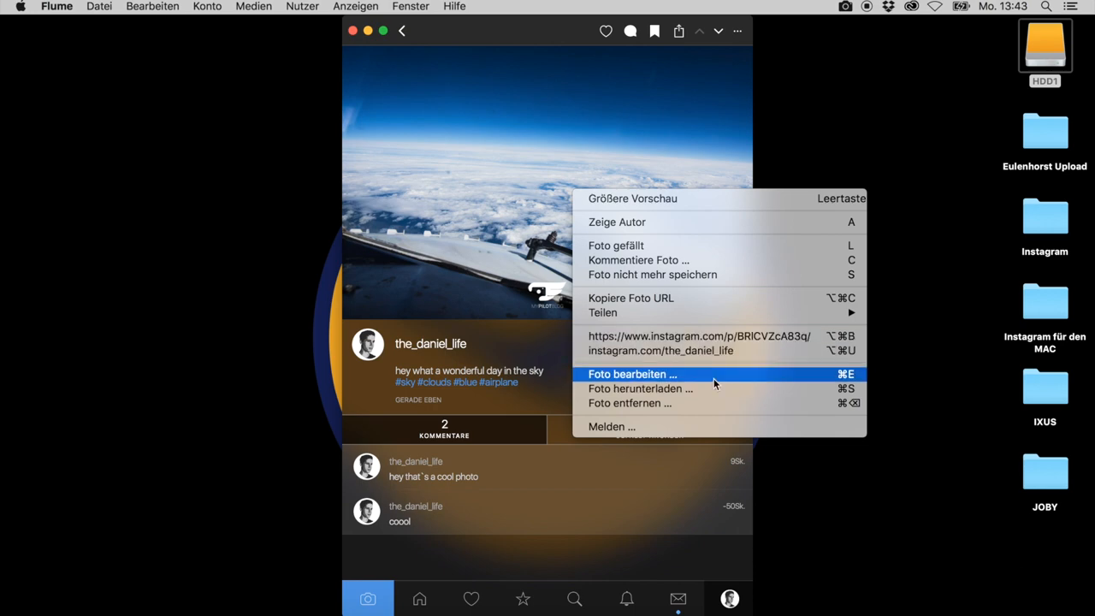
{"action": "mouse_move", "coordinate": [733, 394]}
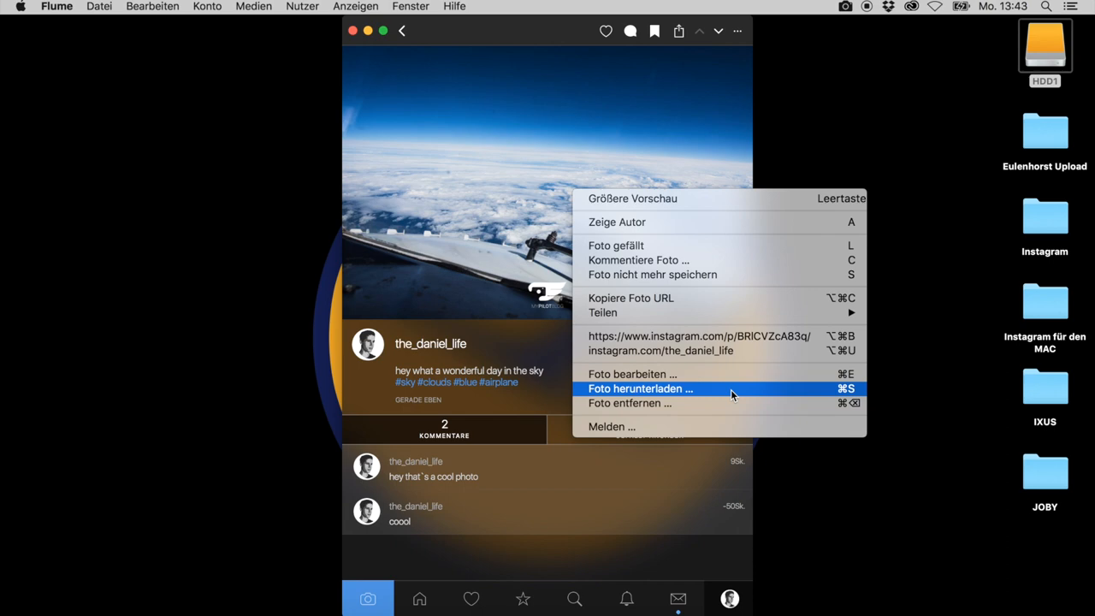
{"action": "mouse_move", "coordinate": [685, 404]}
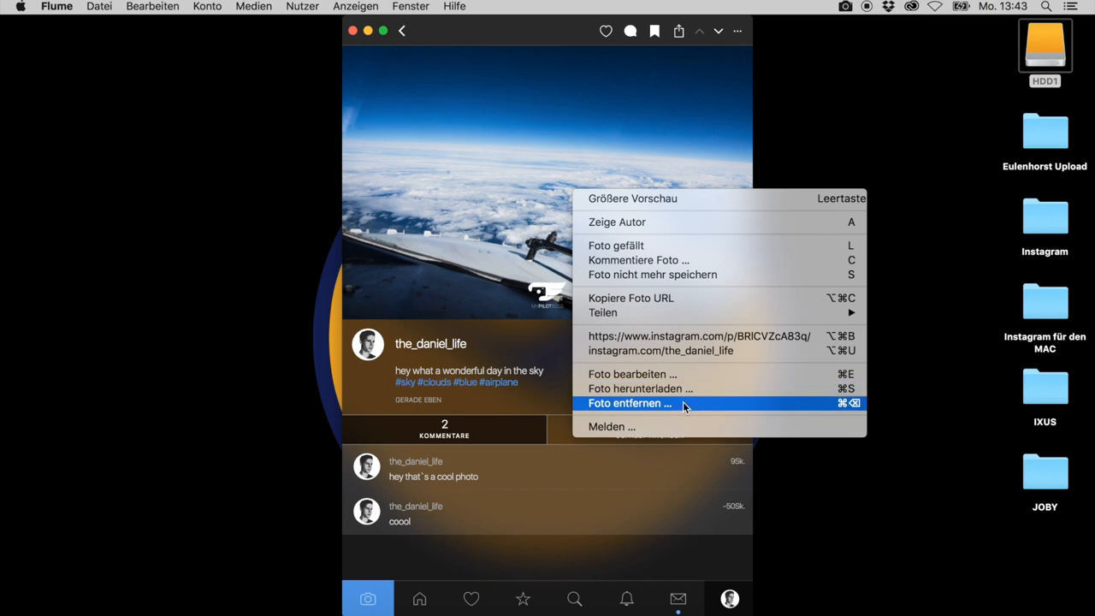
{"action": "mouse_move", "coordinate": [681, 373]}
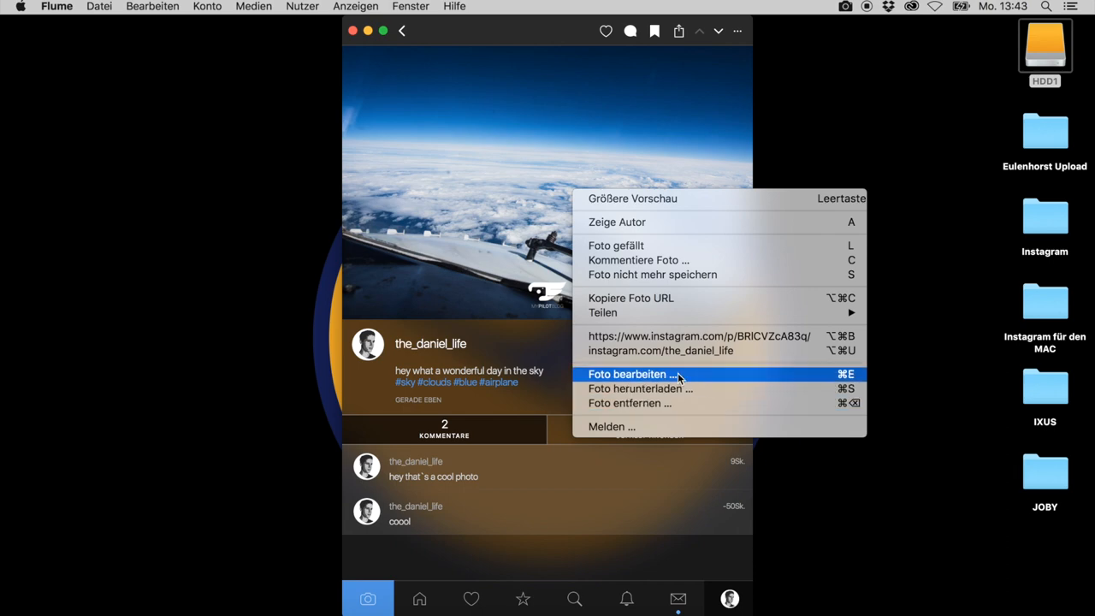
Edit the sky post and choose Hamburg Airport from the location search for 'hamburg airport'
{"action": "left_click", "coordinate": [631, 373]}
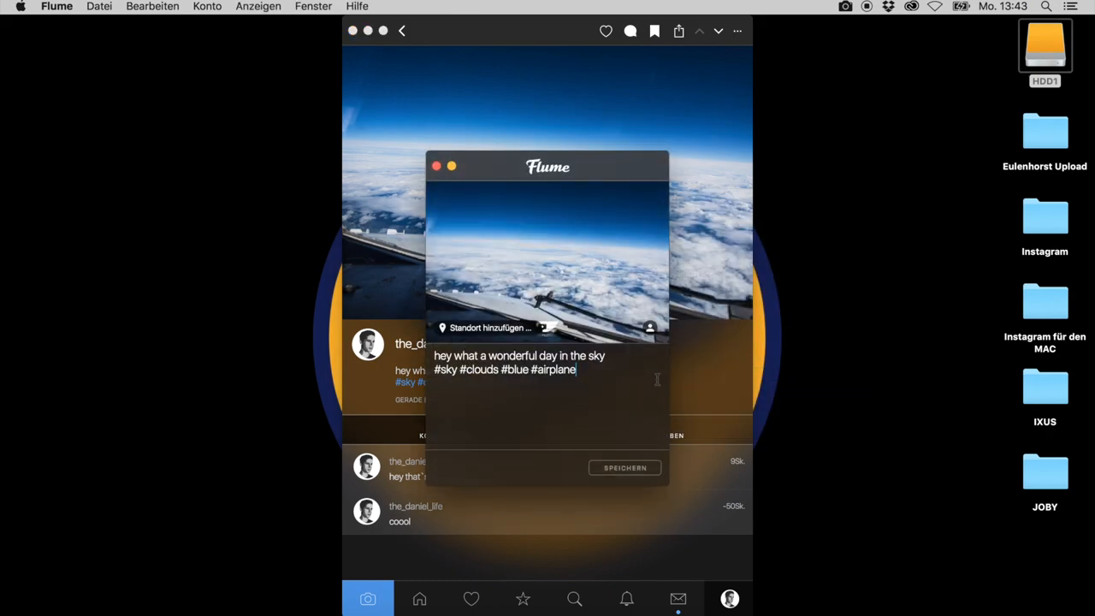
{"action": "mouse_move", "coordinate": [489, 332]}
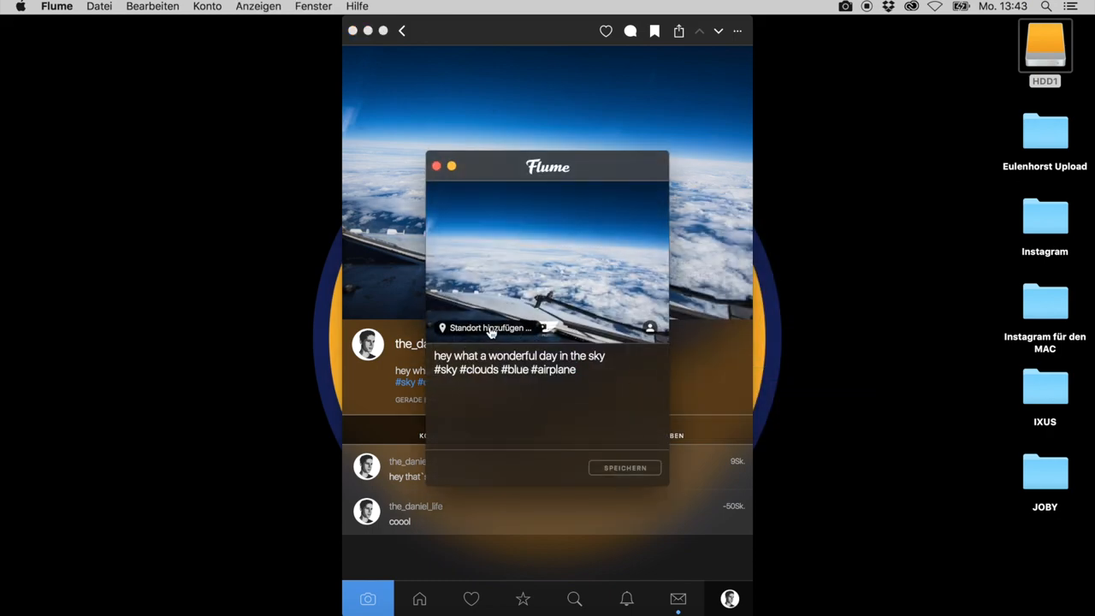
{"action": "left_click", "coordinate": [487, 329]}
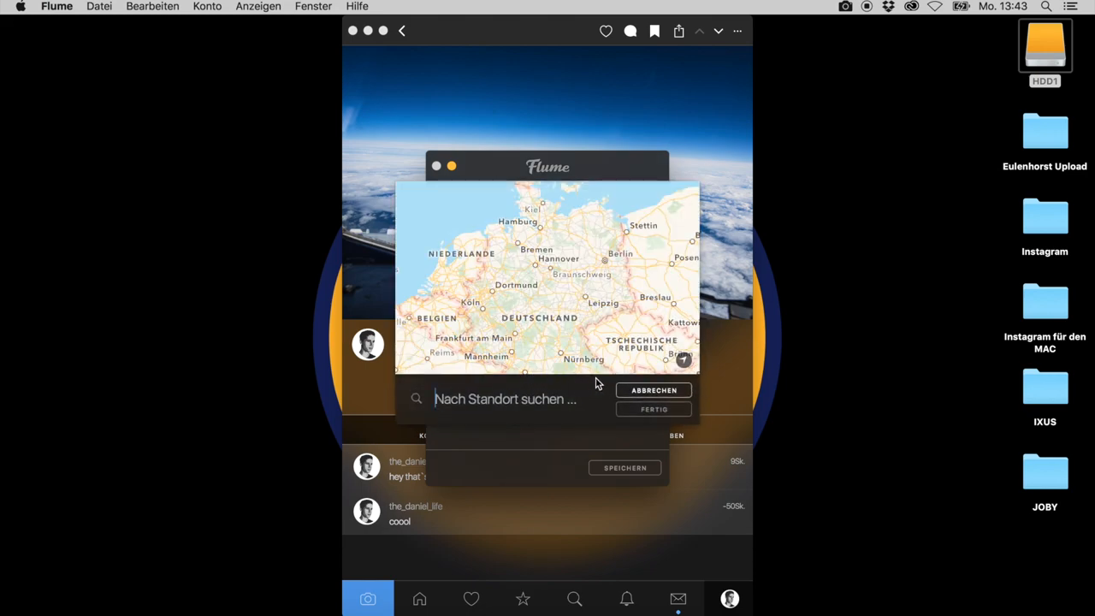
{"action": "type", "text": "hamburg airport"}
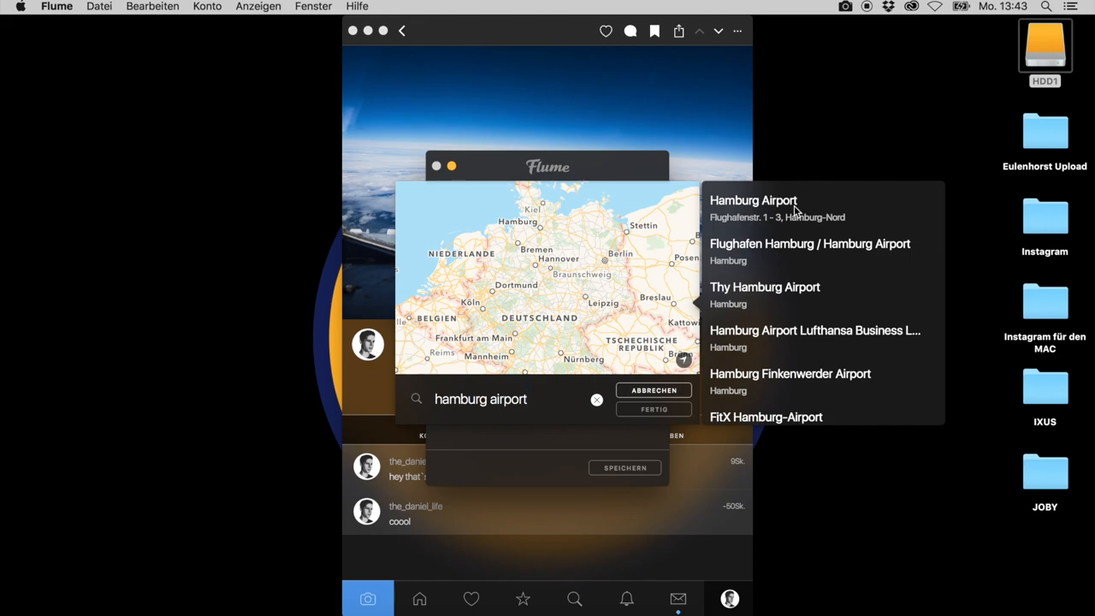
{"action": "mouse_move", "coordinate": [729, 298]}
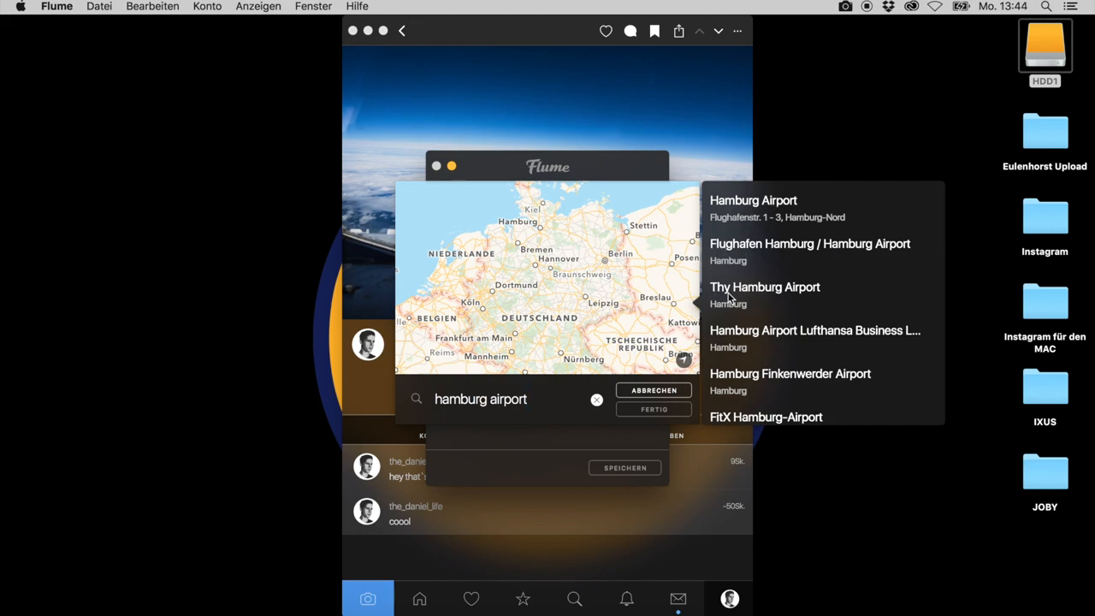
{"action": "mouse_move", "coordinate": [716, 322]}
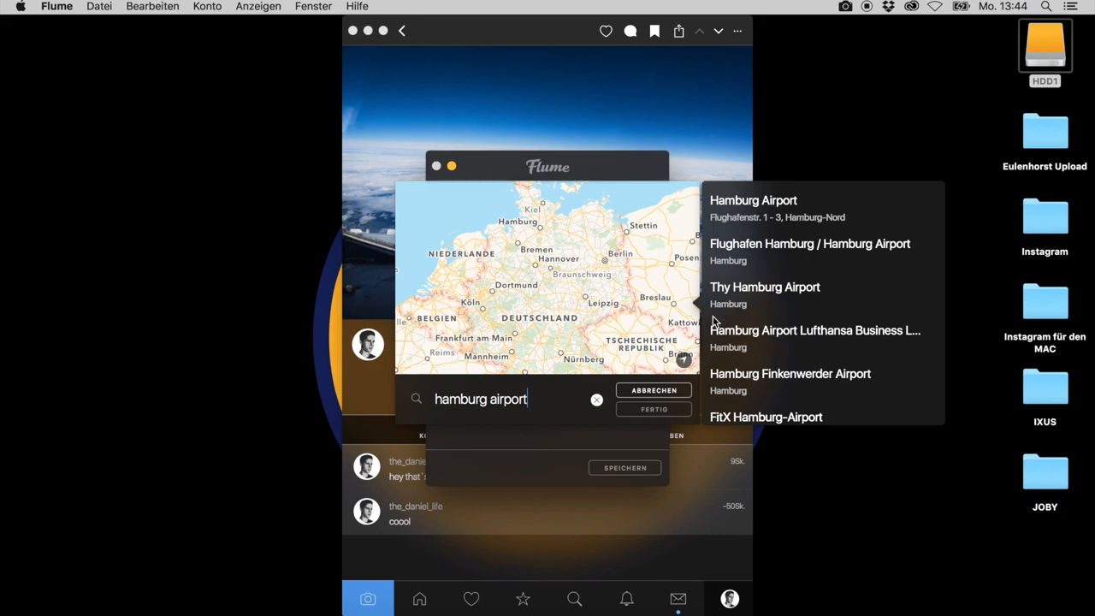
{"action": "left_click", "coordinate": [753, 205]}
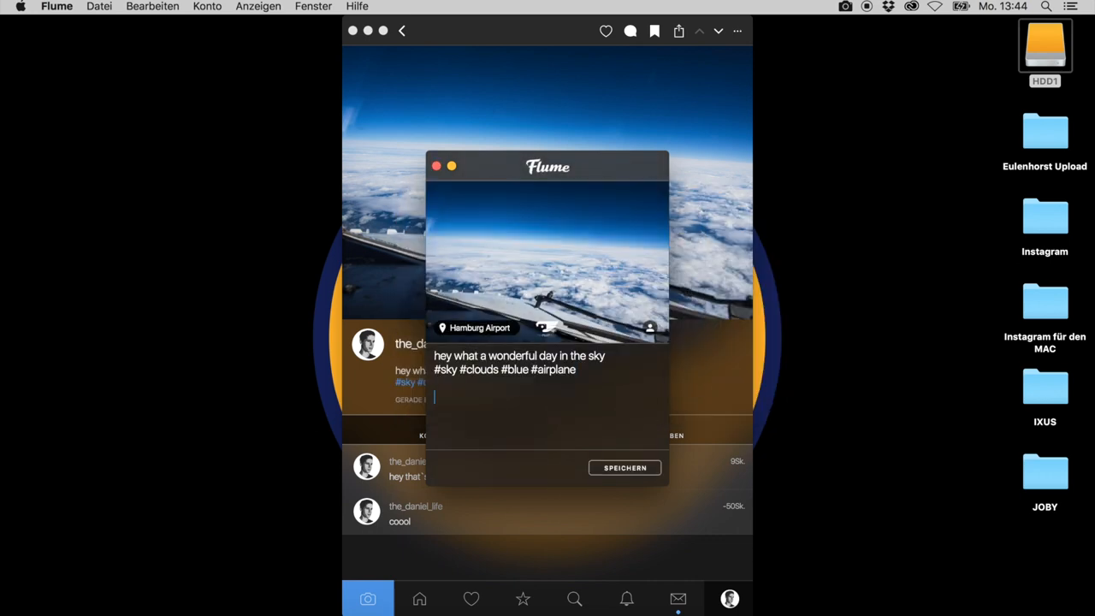
Append #hamburg #airport to the caption and save the edited post
{"action": "type", "text": "#hamburg #airport"}
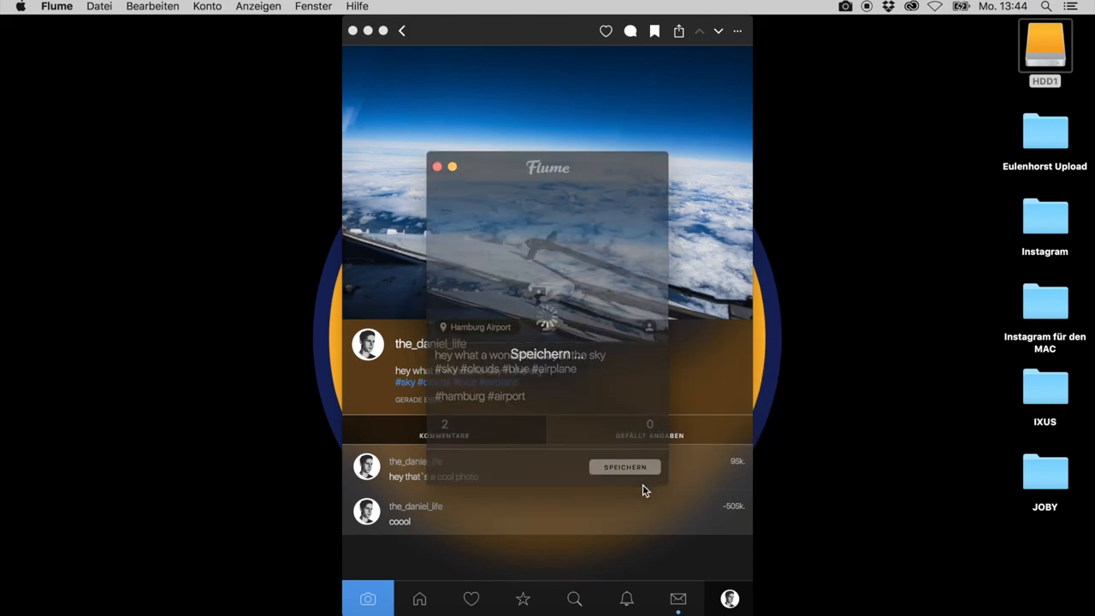
{"action": "left_click", "coordinate": [624, 467]}
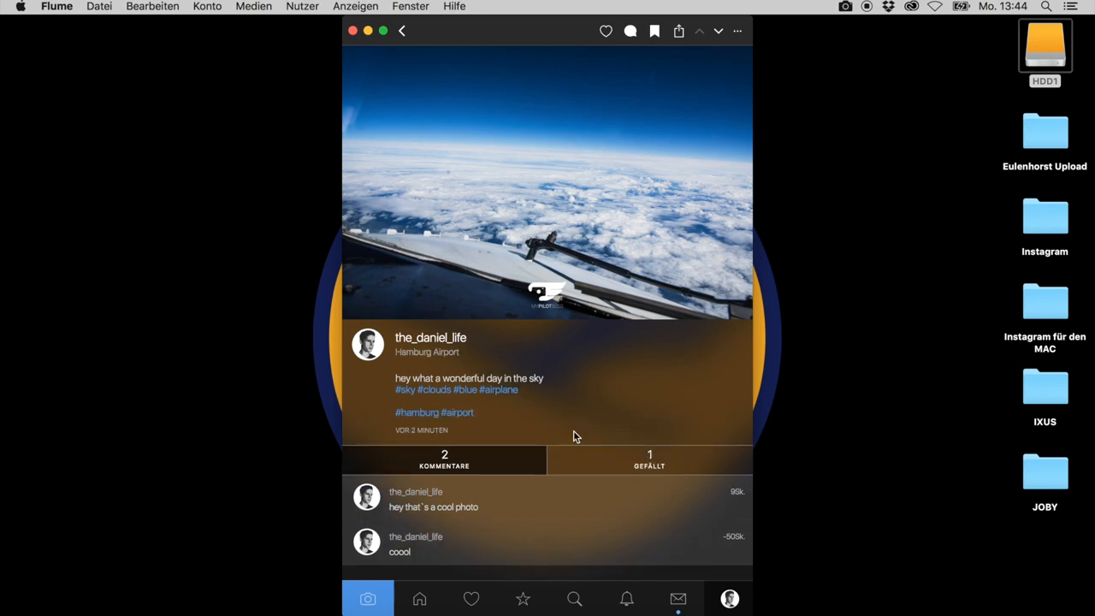
{"action": "mouse_move", "coordinate": [431, 402]}
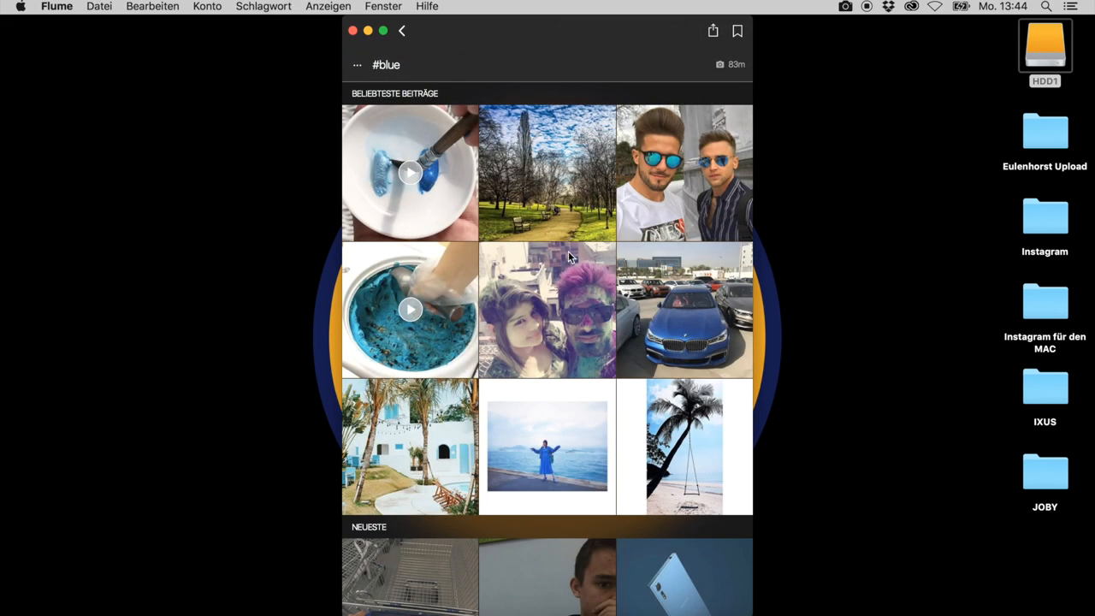
{"action": "mouse_move", "coordinate": [431, 43]}
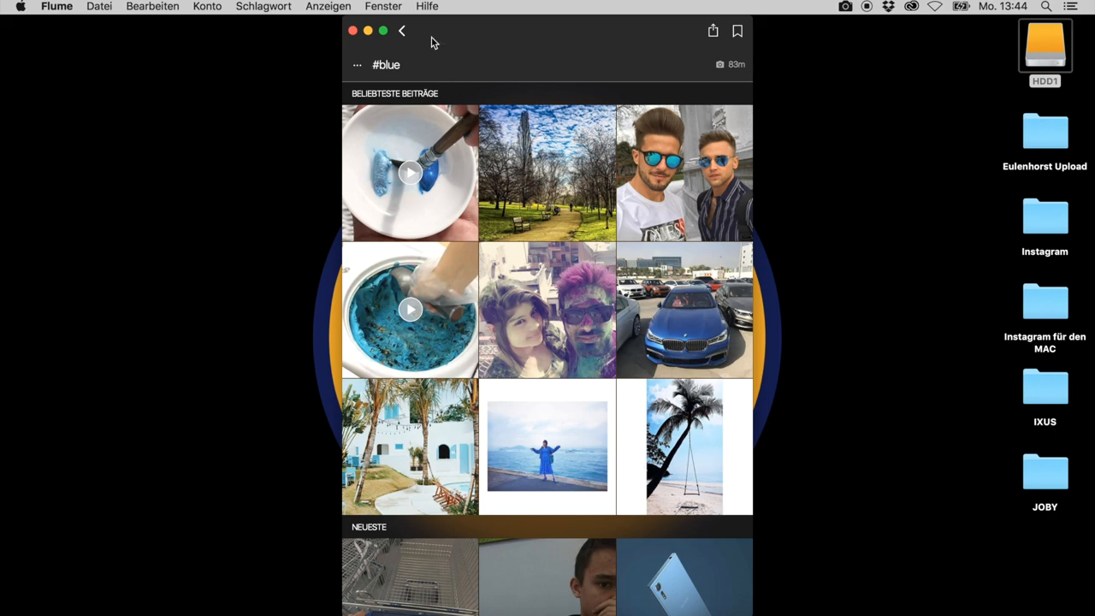
{"action": "mouse_move", "coordinate": [400, 34]}
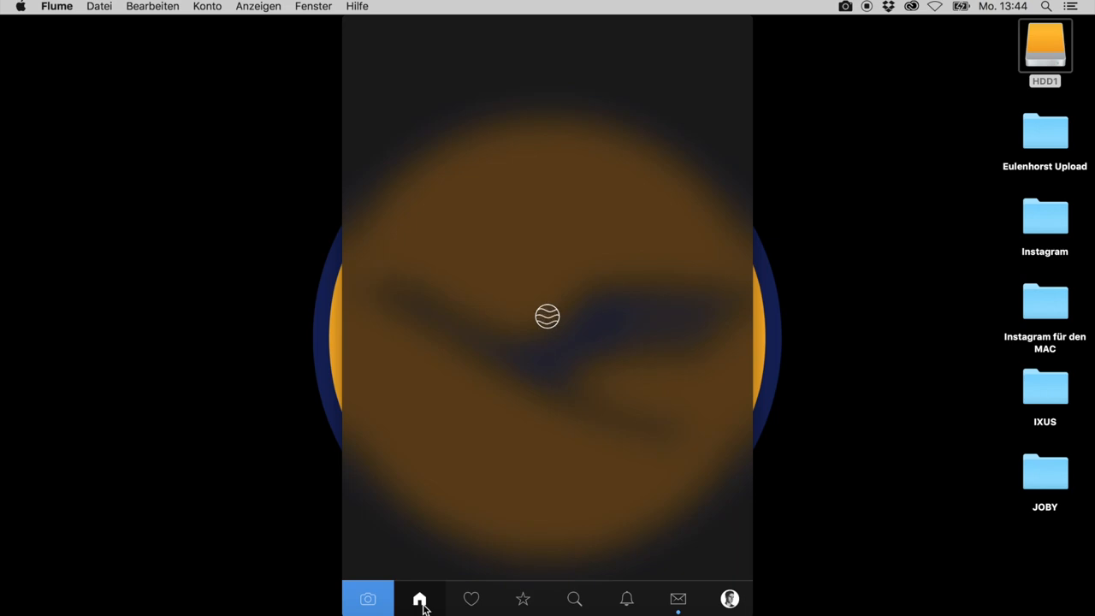
Show the home feed grid and browse down through the followed accounts' photos
{"action": "left_click", "coordinate": [419, 599]}
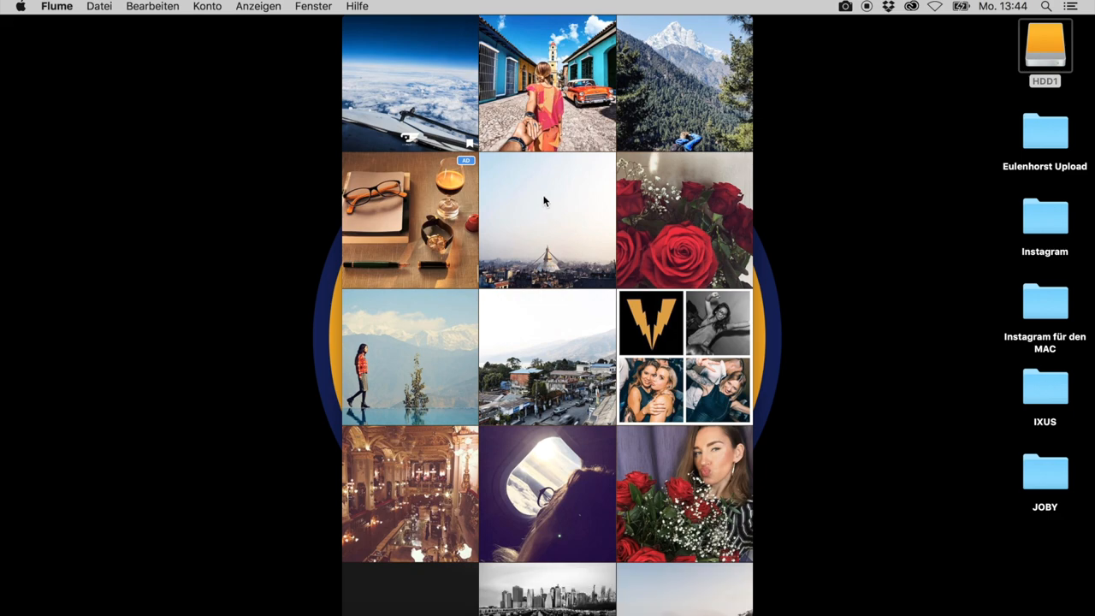
{"action": "scroll", "scroll_direction": "down", "scroll_amount": 3}
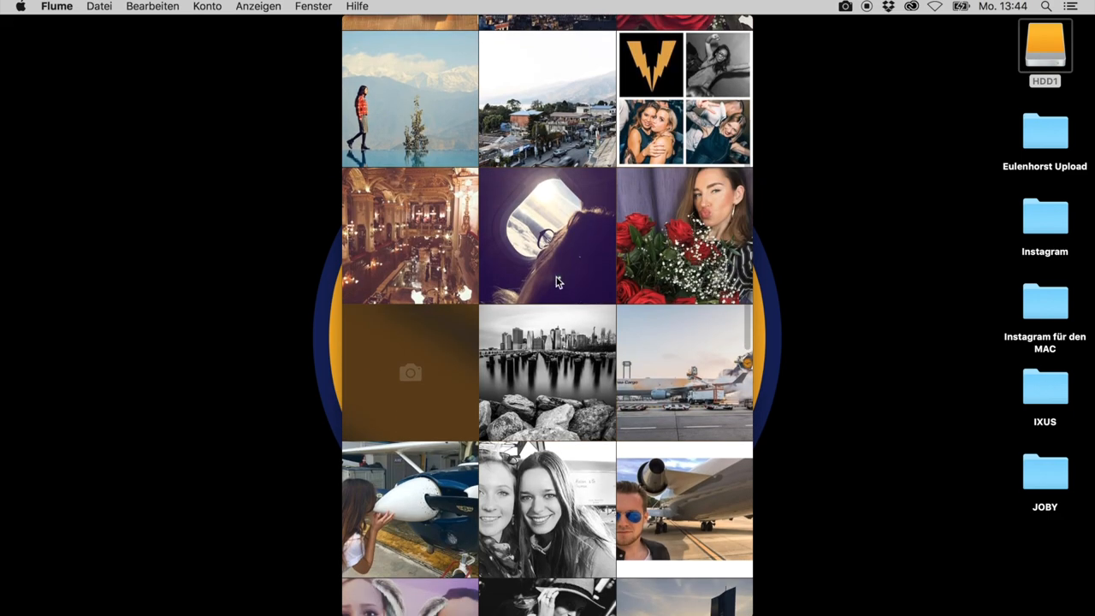
{"action": "scroll", "scroll_direction": "down", "scroll_amount": 3}
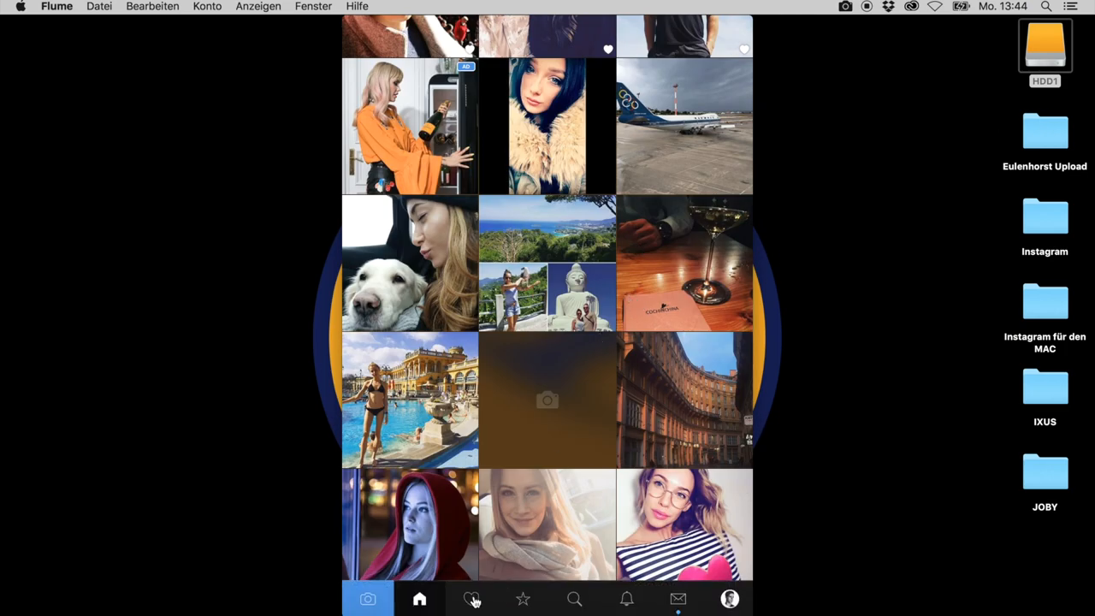
Switch to the liked-photos feed via the heart tab and browse its posts at full size
{"action": "left_click", "coordinate": [473, 599]}
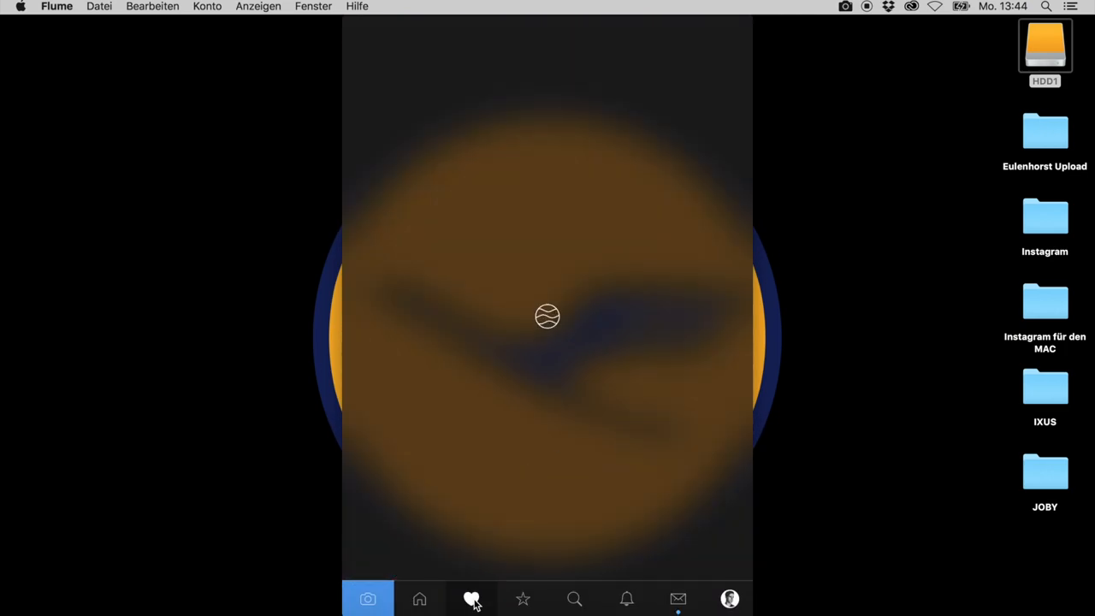
{"action": "left_click", "coordinate": [472, 599]}
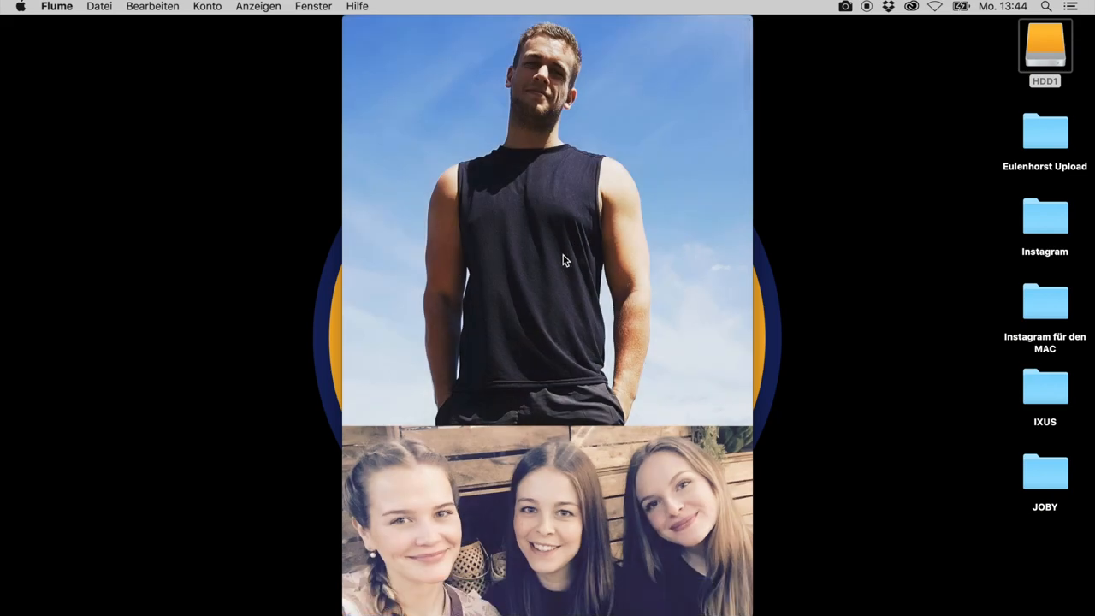
{"action": "scroll", "scroll_direction": "down", "scroll_amount": 3}
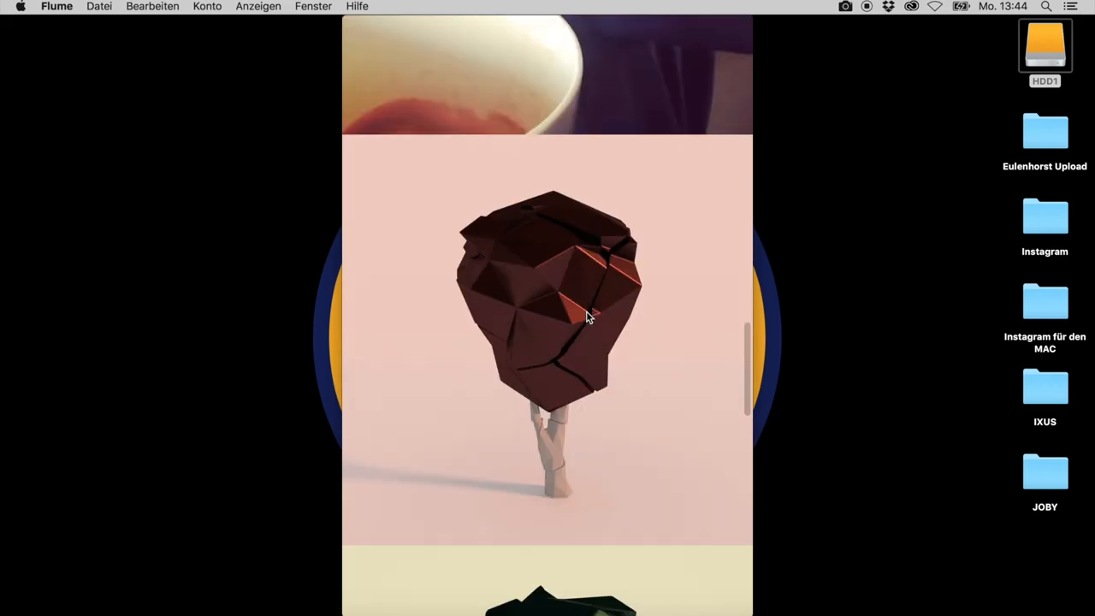
{"action": "scroll", "scroll_direction": "down", "scroll_amount": 3}
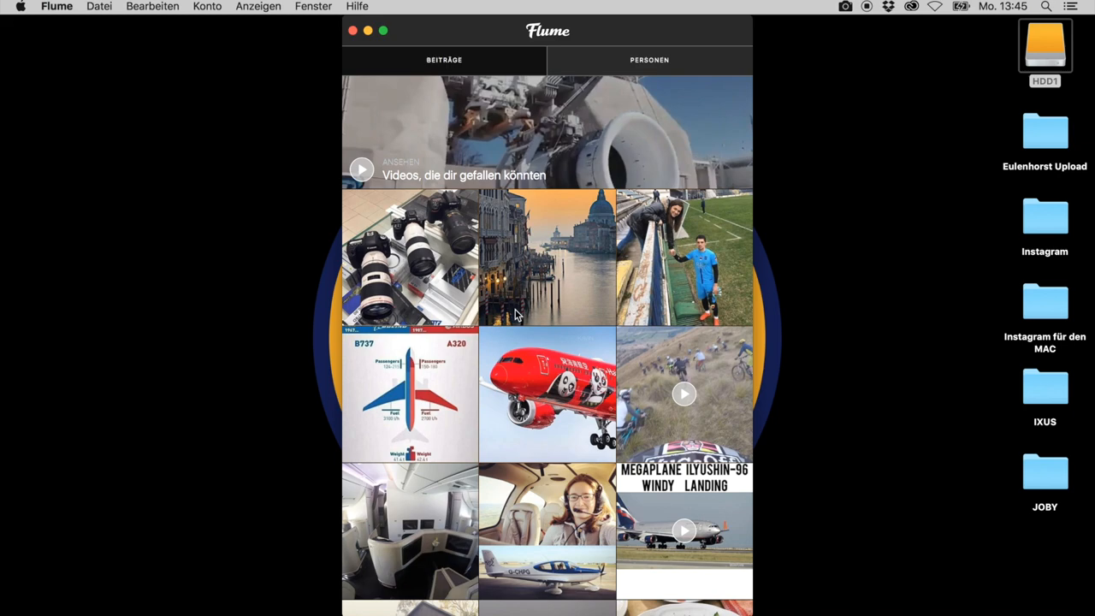
Browse further down the explore grid of suggested posts and videos
{"action": "scroll", "scroll_direction": "down", "scroll_amount": 3}
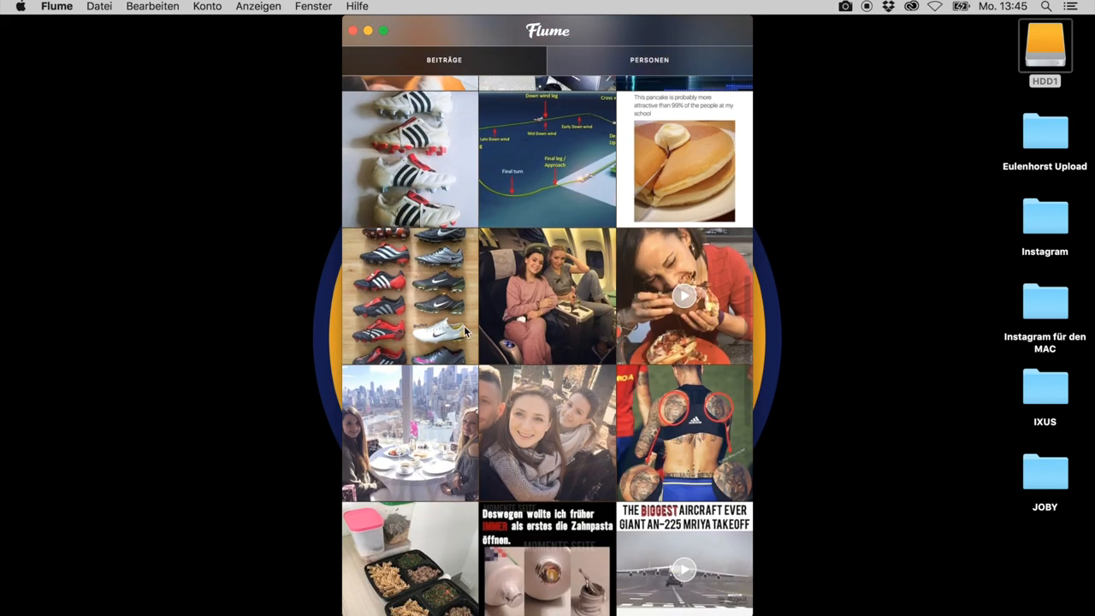
{"action": "scroll", "scroll_direction": "down", "scroll_amount": 3}
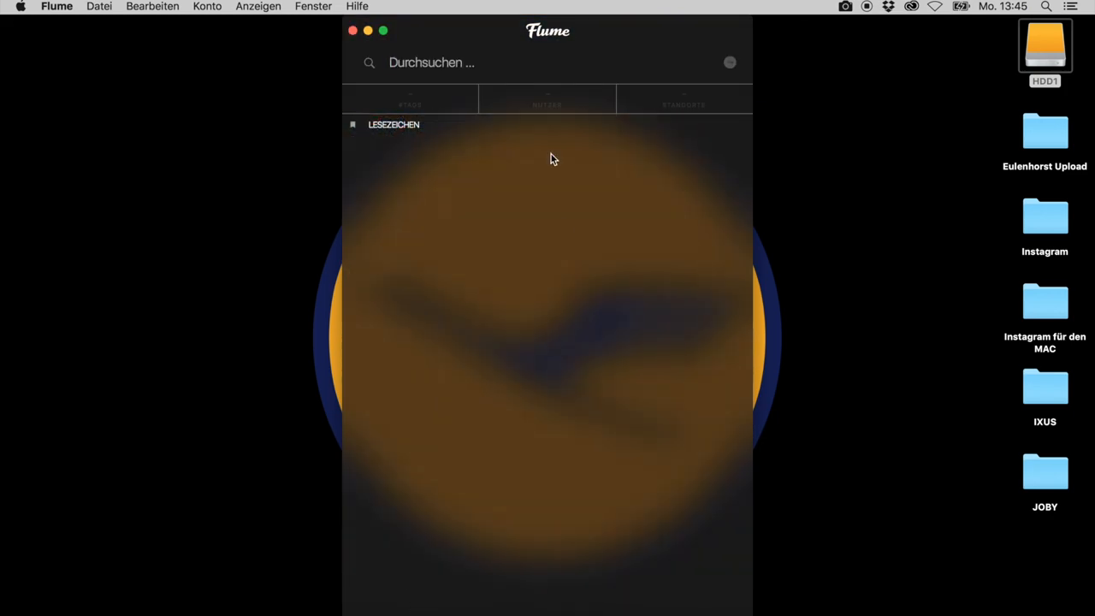
Search for 'bank', list the matching hashtags and view the posts tagged #bank
{"action": "left_click", "coordinate": [431, 62]}
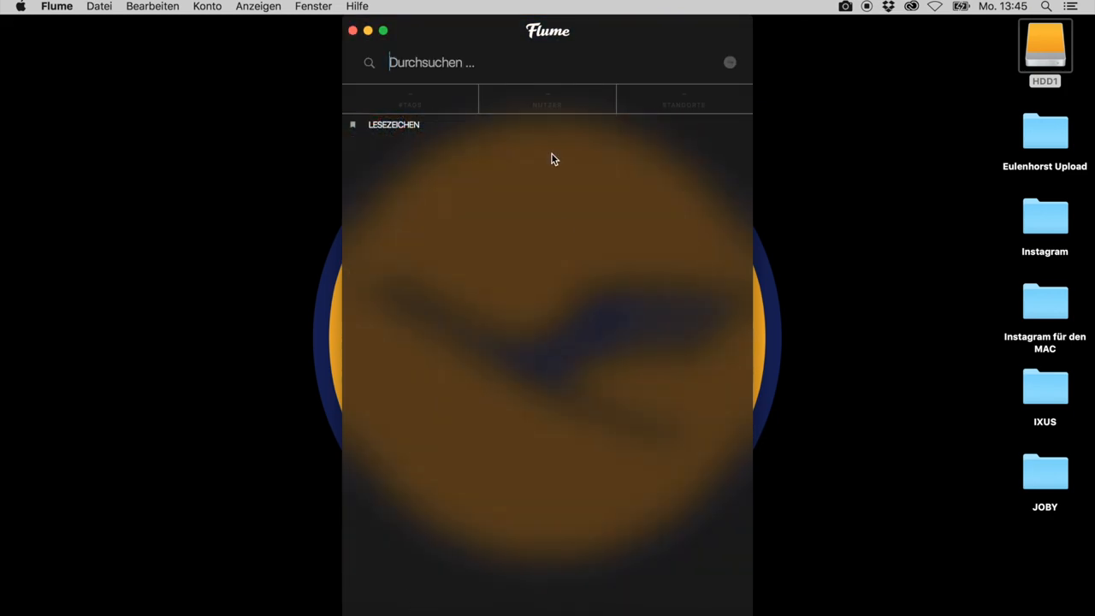
{"action": "mouse_move", "coordinate": [623, 113]}
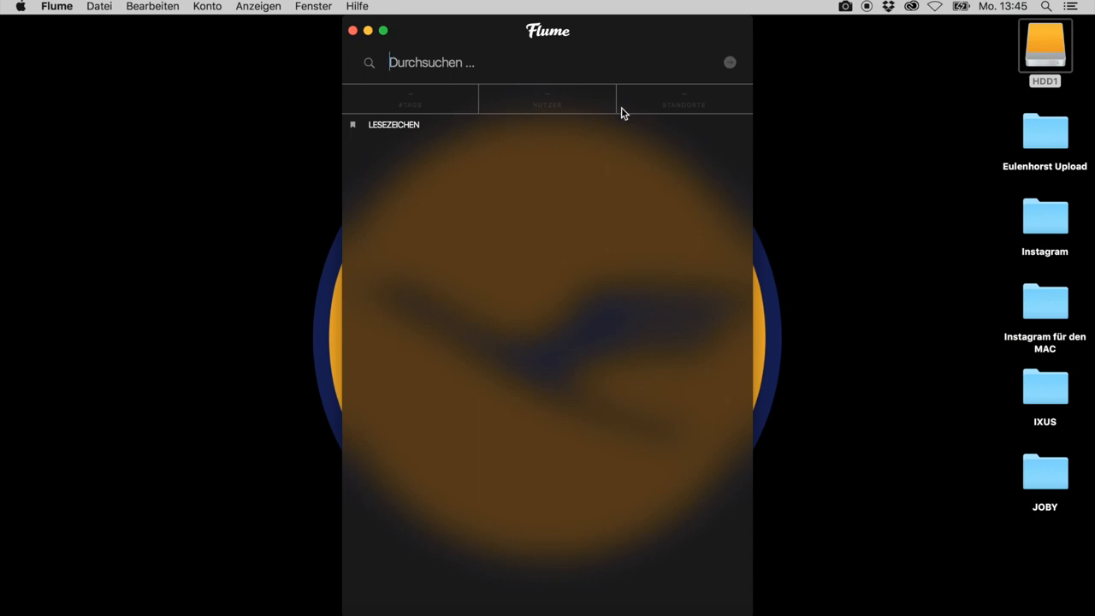
{"action": "type", "text": "bank"}
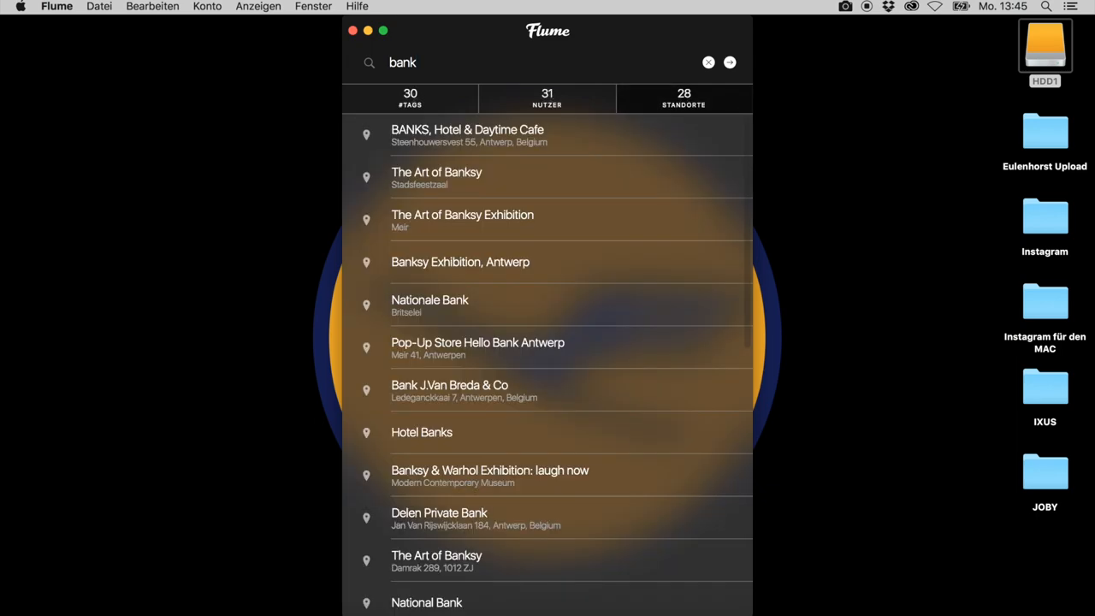
{"action": "left_click", "coordinate": [410, 97]}
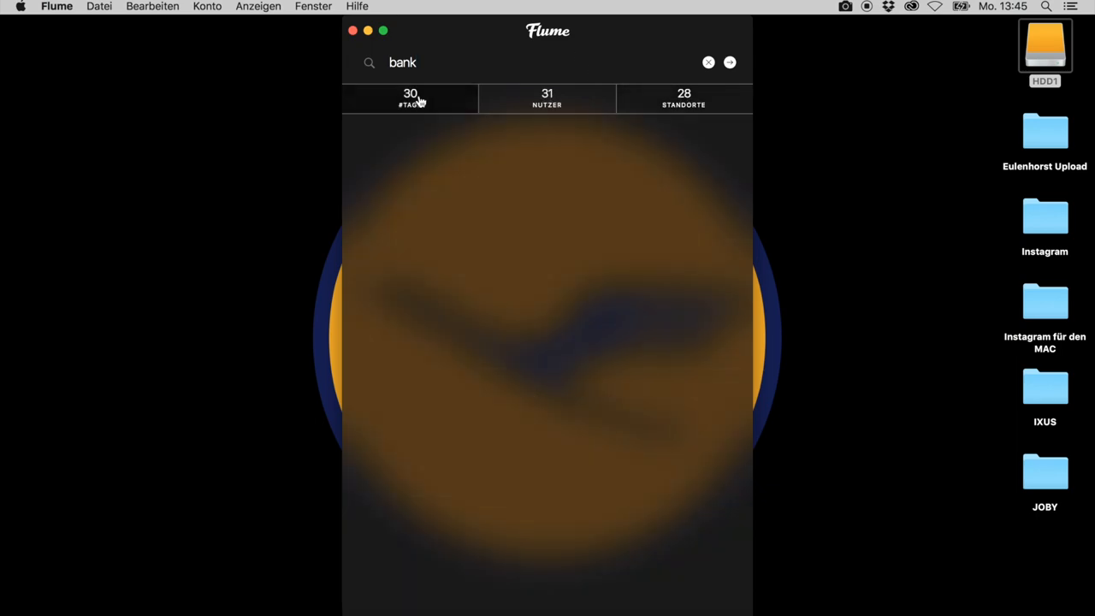
{"action": "left_click", "coordinate": [411, 98]}
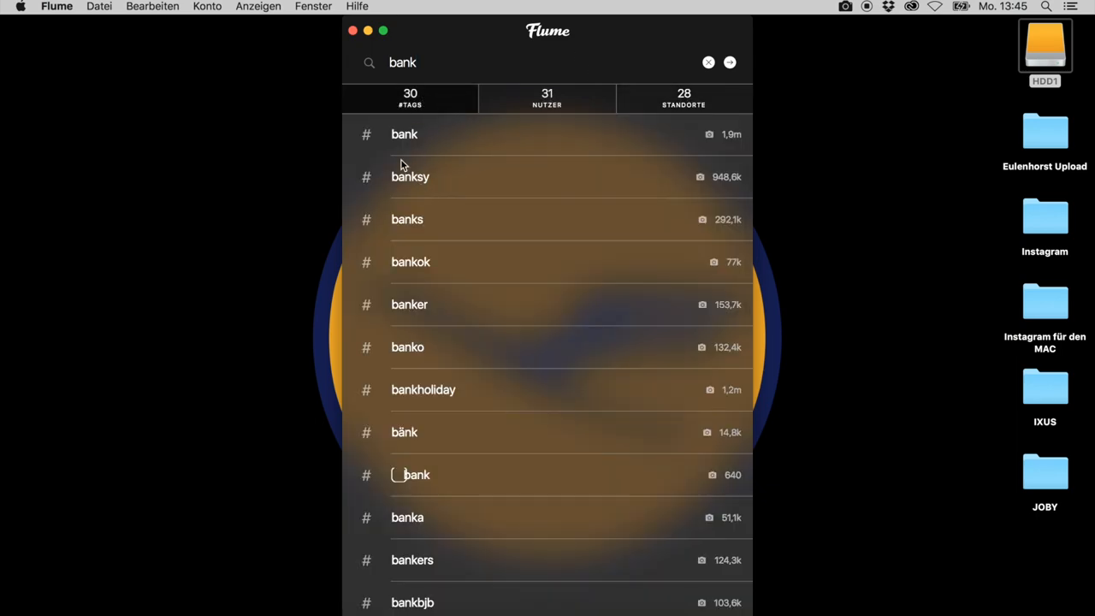
{"action": "mouse_move", "coordinate": [404, 137]}
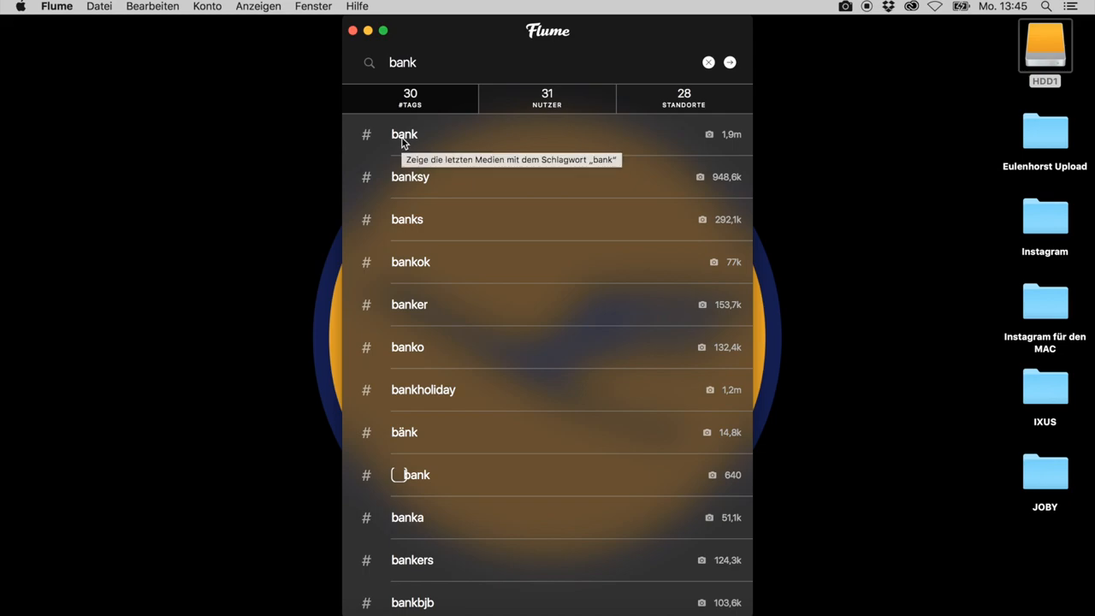
{"action": "left_click", "coordinate": [404, 134]}
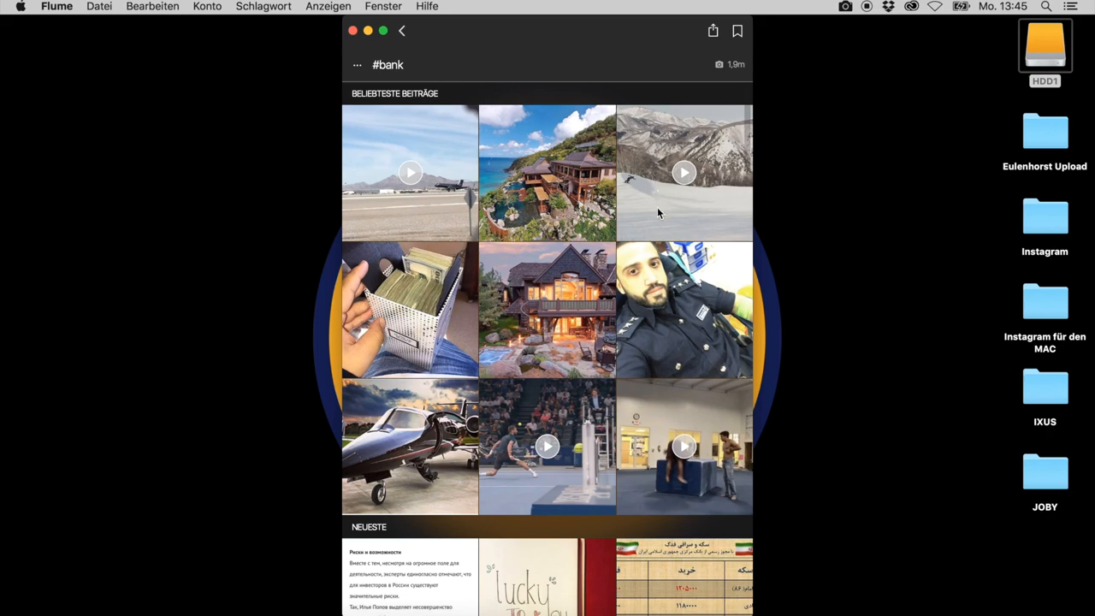
{"action": "mouse_move", "coordinate": [503, 93]}
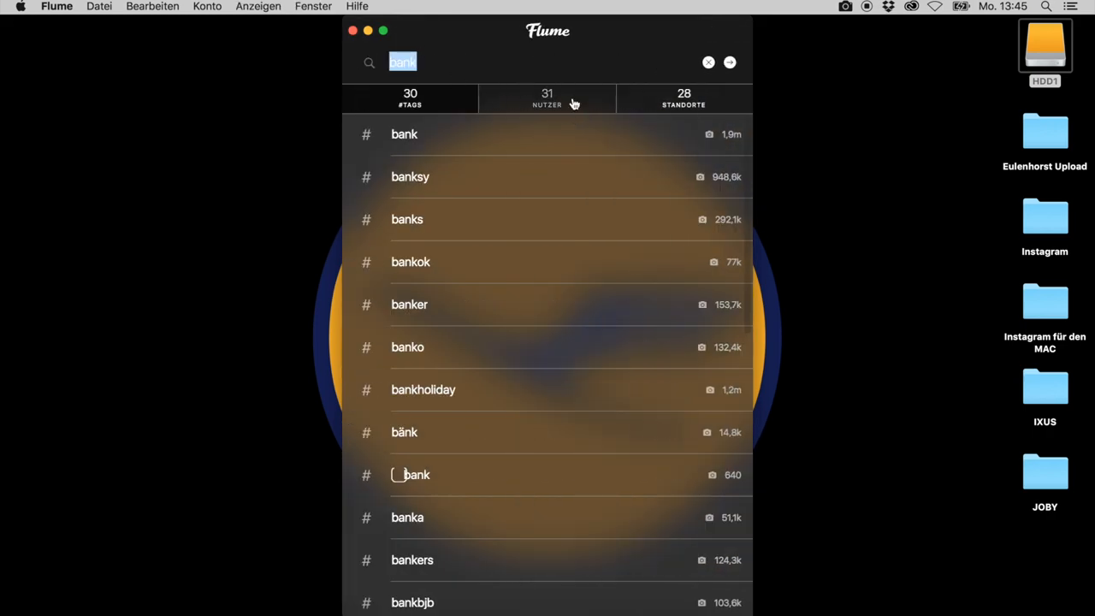
{"action": "left_click", "coordinate": [547, 98]}
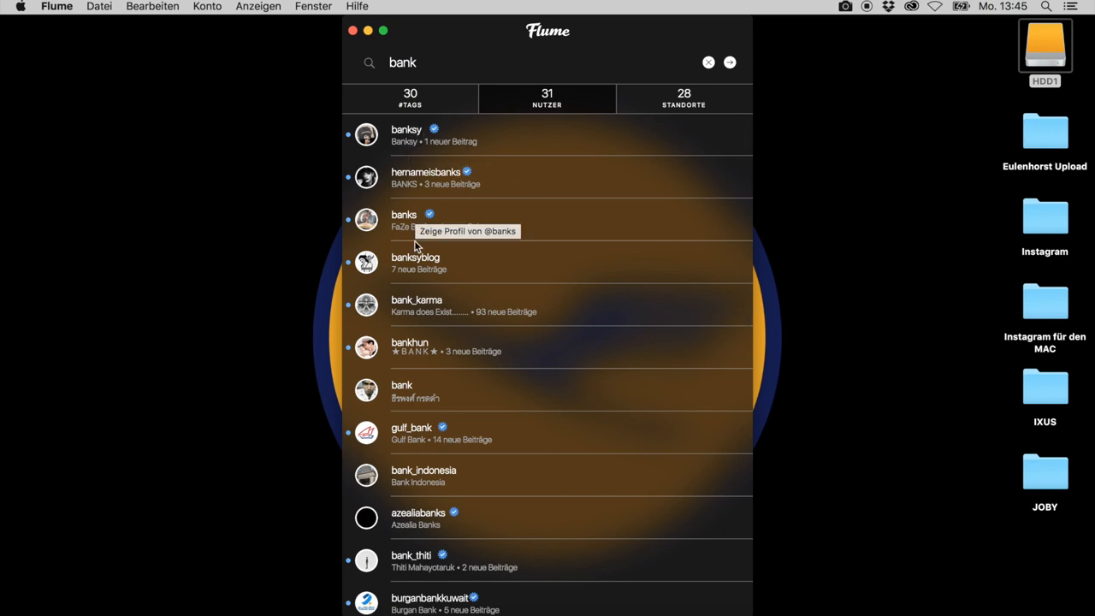
{"action": "mouse_move", "coordinate": [431, 312]}
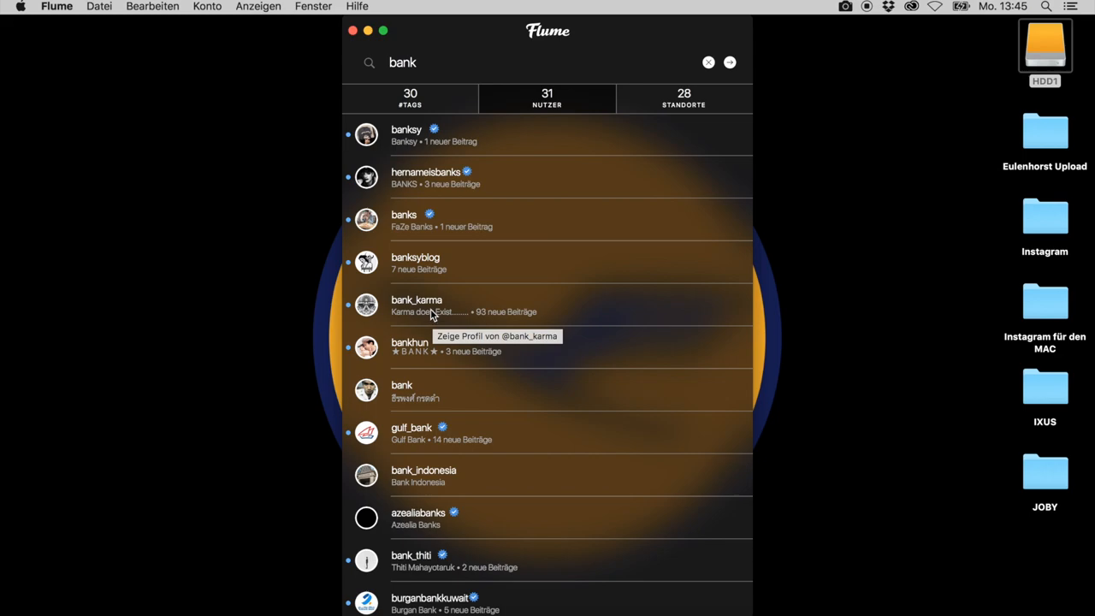
{"action": "left_click", "coordinate": [406, 133]}
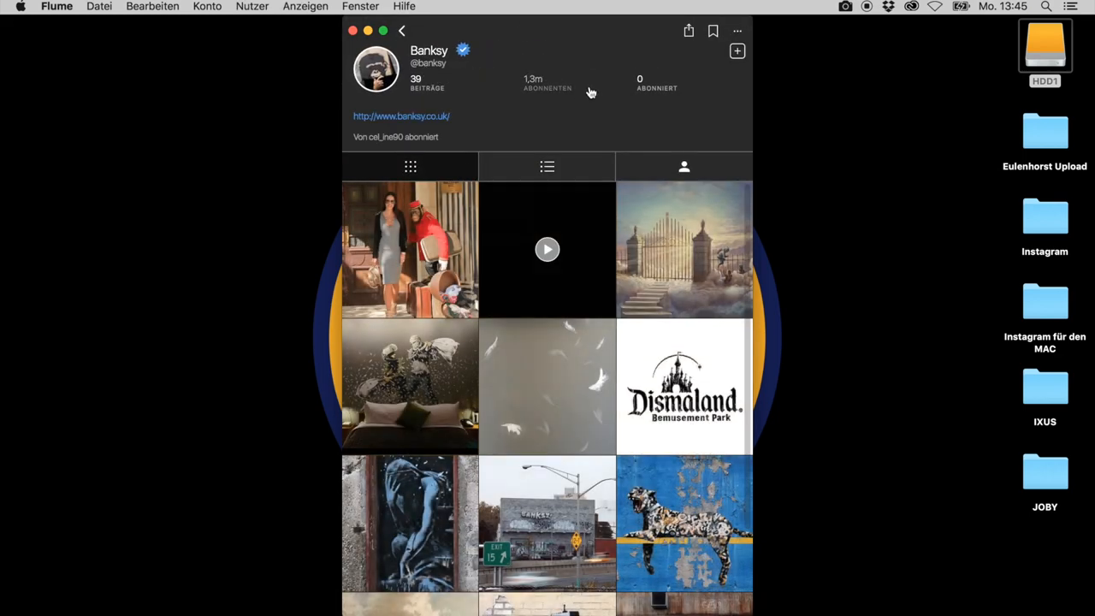
{"action": "scroll", "scroll_direction": "down", "scroll_amount": 3}
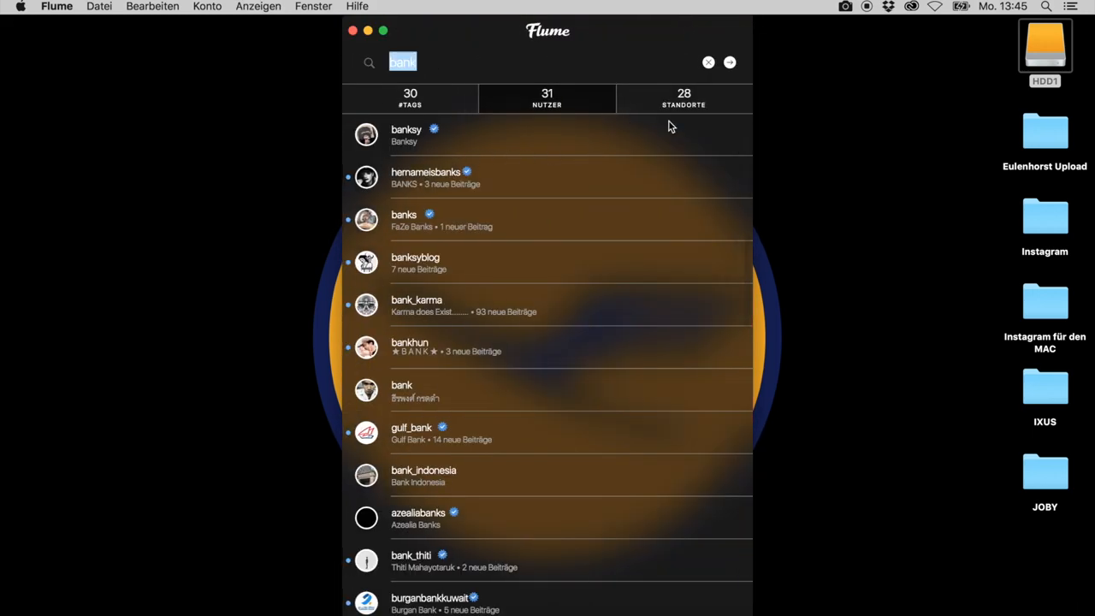
{"action": "left_click", "coordinate": [684, 97]}
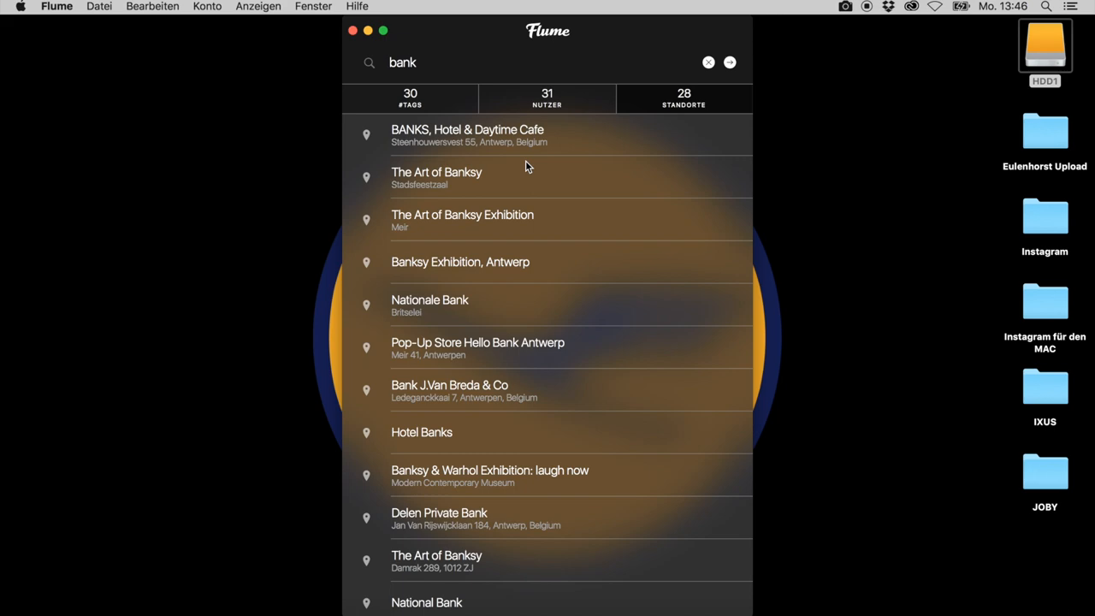
{"action": "mouse_move", "coordinate": [425, 391]}
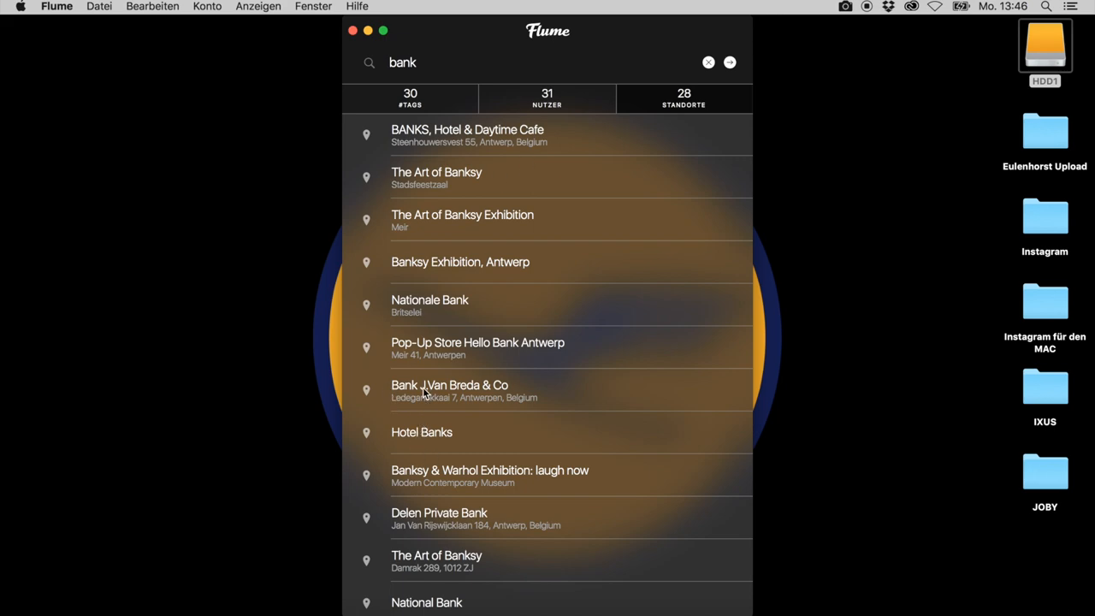
{"action": "mouse_move", "coordinate": [452, 150]}
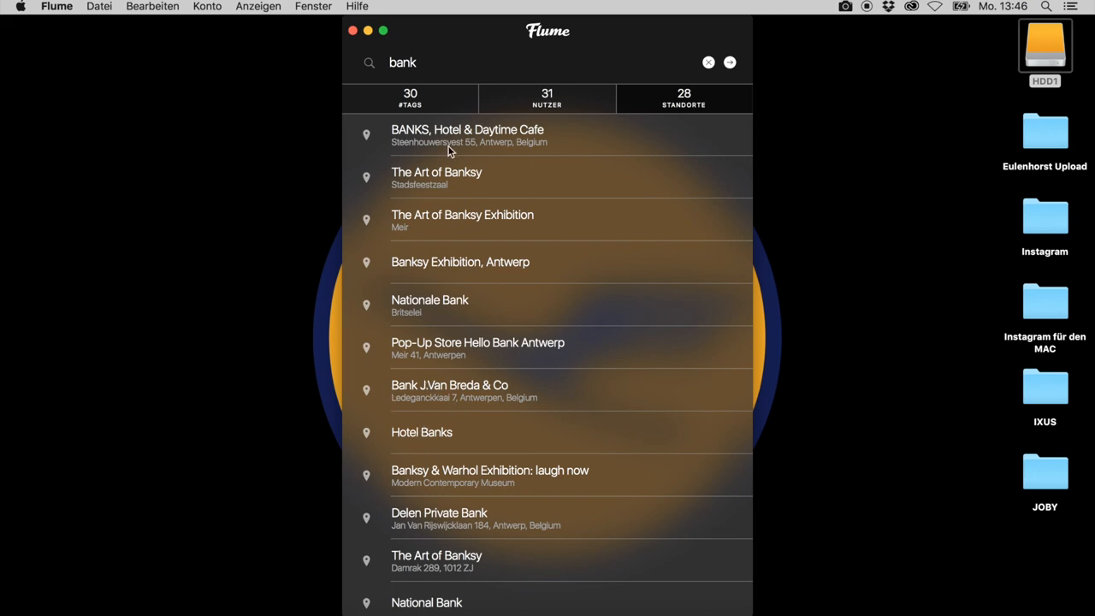
Clear the 'bank' search so the empty search page with bookmarks returns
{"action": "left_click", "coordinate": [708, 62]}
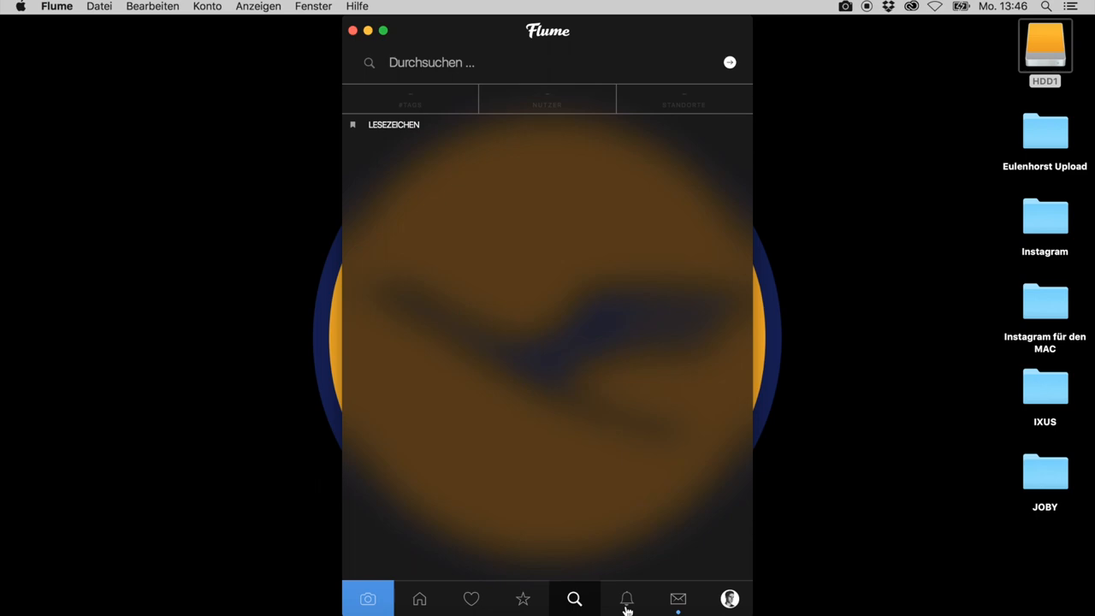
Show the activity list of recent likes and new followers
{"action": "left_click", "coordinate": [627, 599]}
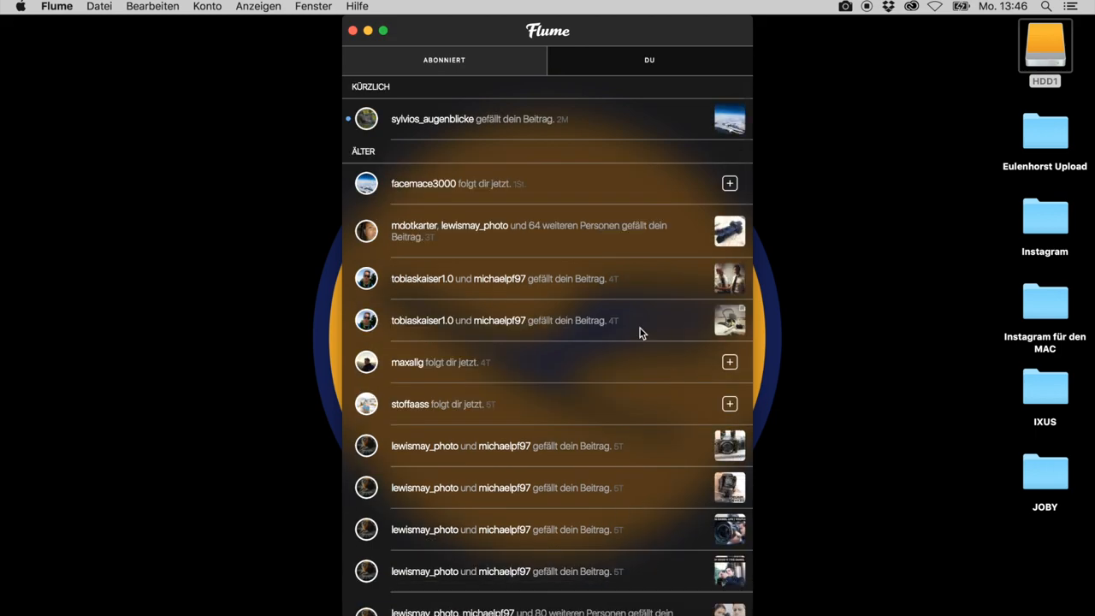
{"action": "mouse_move", "coordinate": [715, 140]}
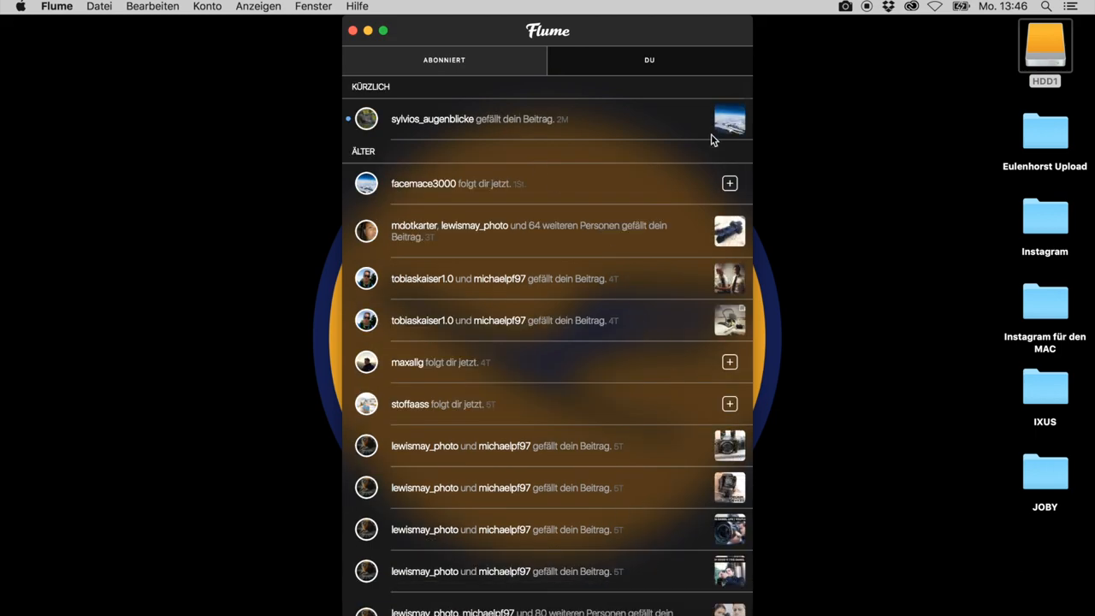
{"action": "mouse_move", "coordinate": [726, 126]}
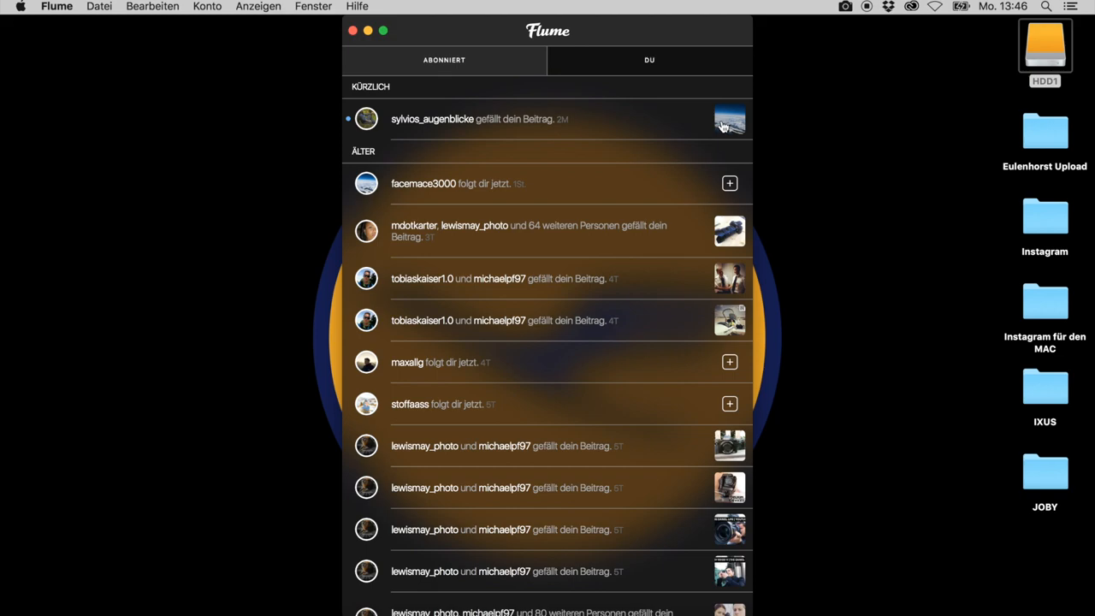
{"action": "mouse_move", "coordinate": [722, 199]}
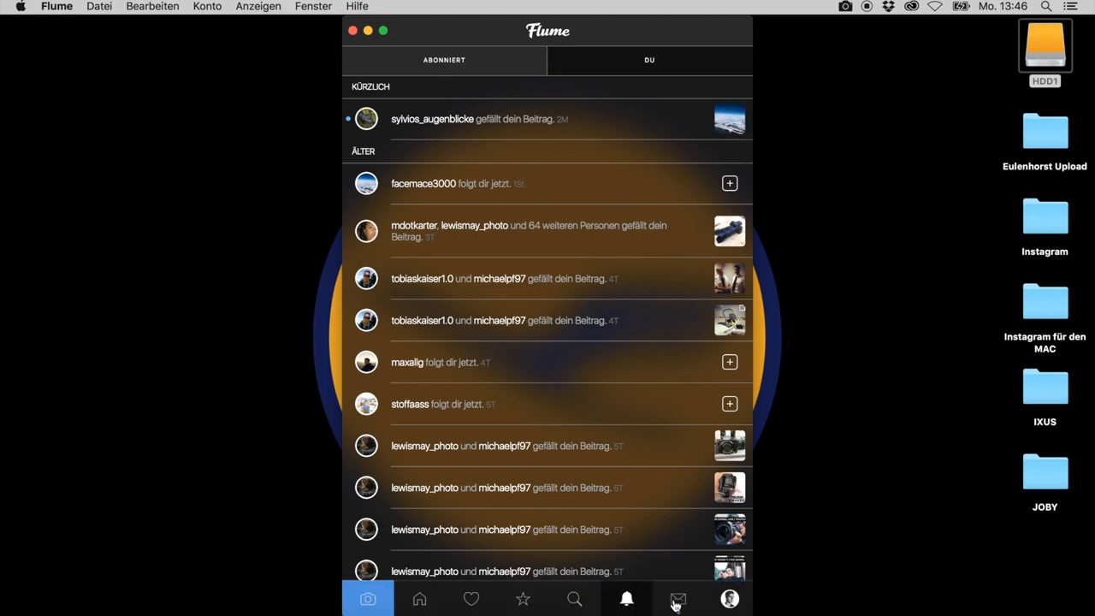
Send 'Hello Akbar' in the shoothe.club conversation and return to the messages inbox
{"action": "left_click", "coordinate": [677, 599]}
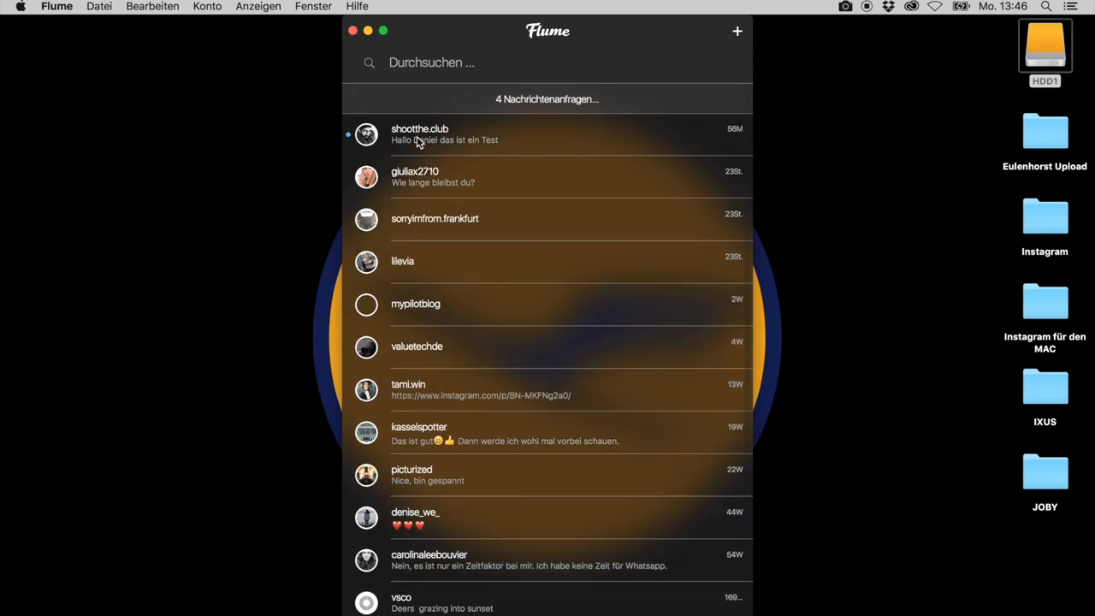
{"action": "left_click", "coordinate": [419, 133]}
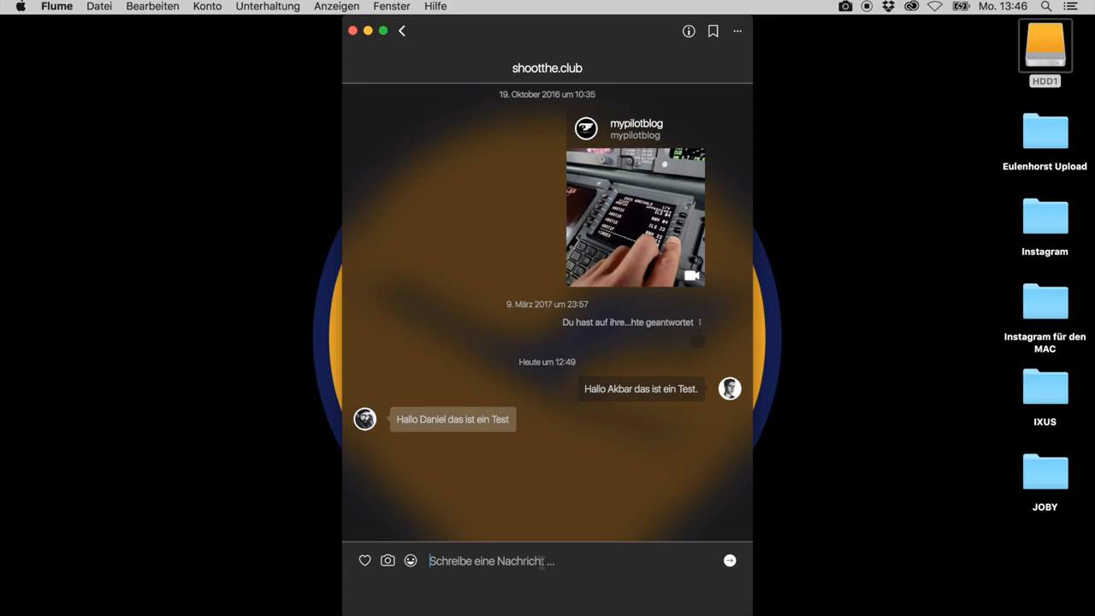
{"action": "type", "text": "H"}
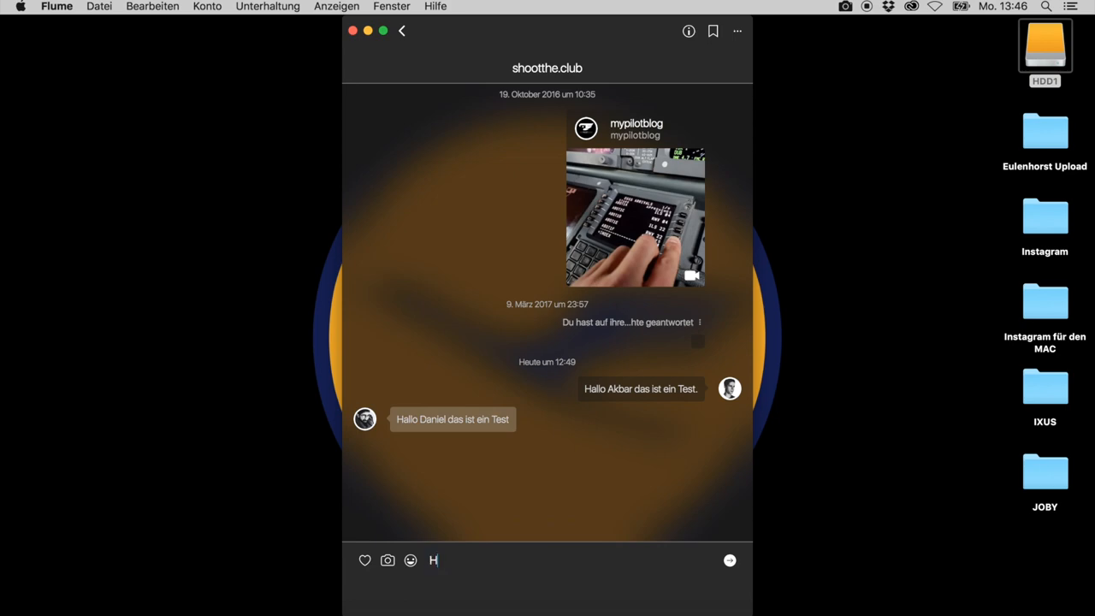
{"action": "type", "text": "ello Al"}
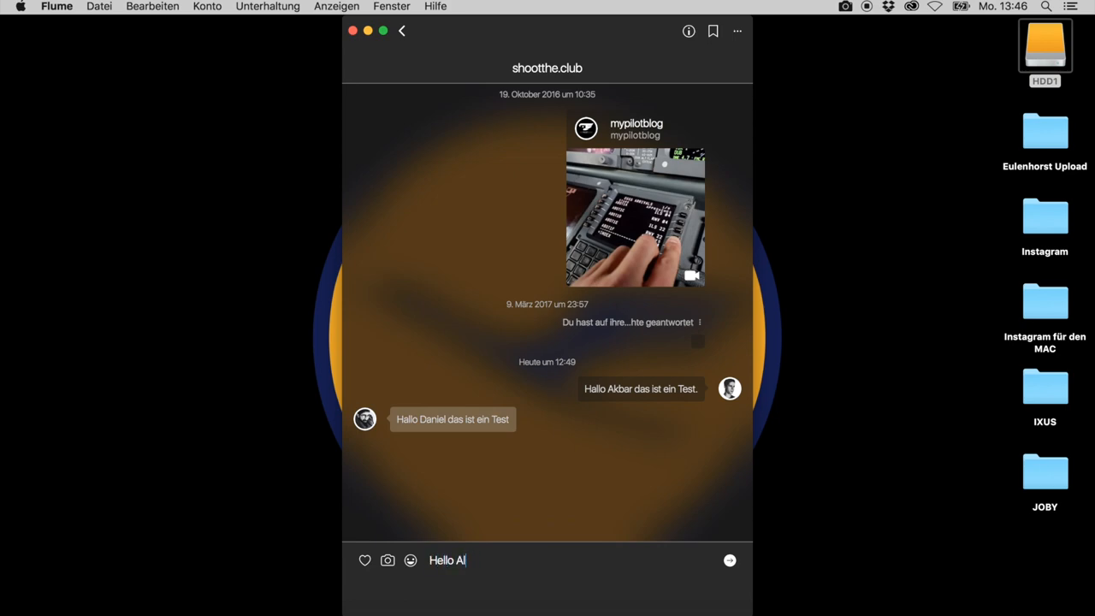
{"action": "key", "text": "Backspace"}
{"action": "type", "text": "kbar"}
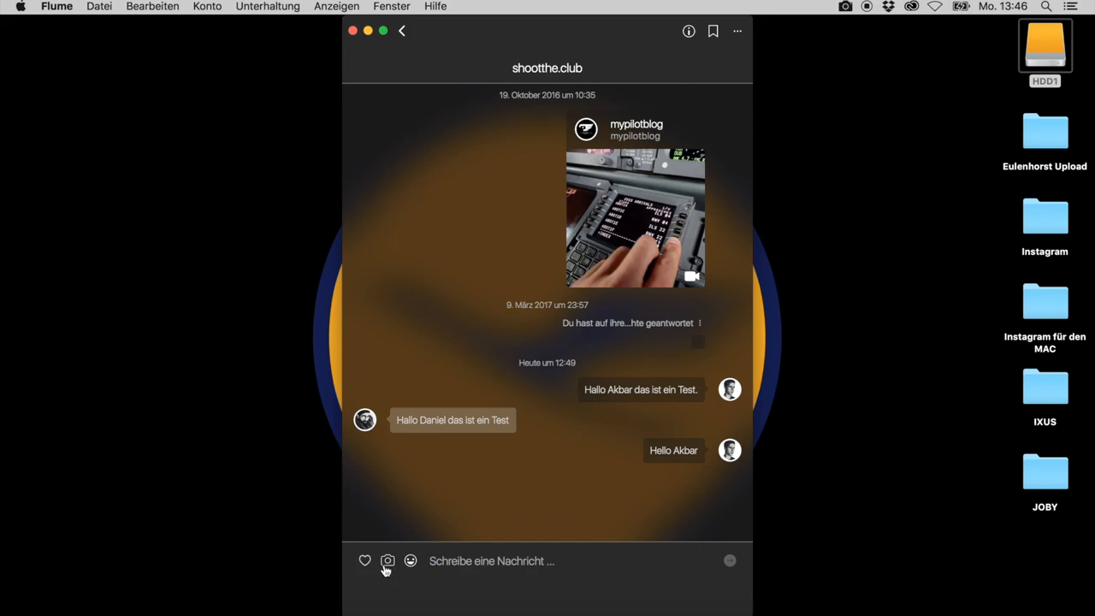
{"action": "mouse_move", "coordinate": [455, 45]}
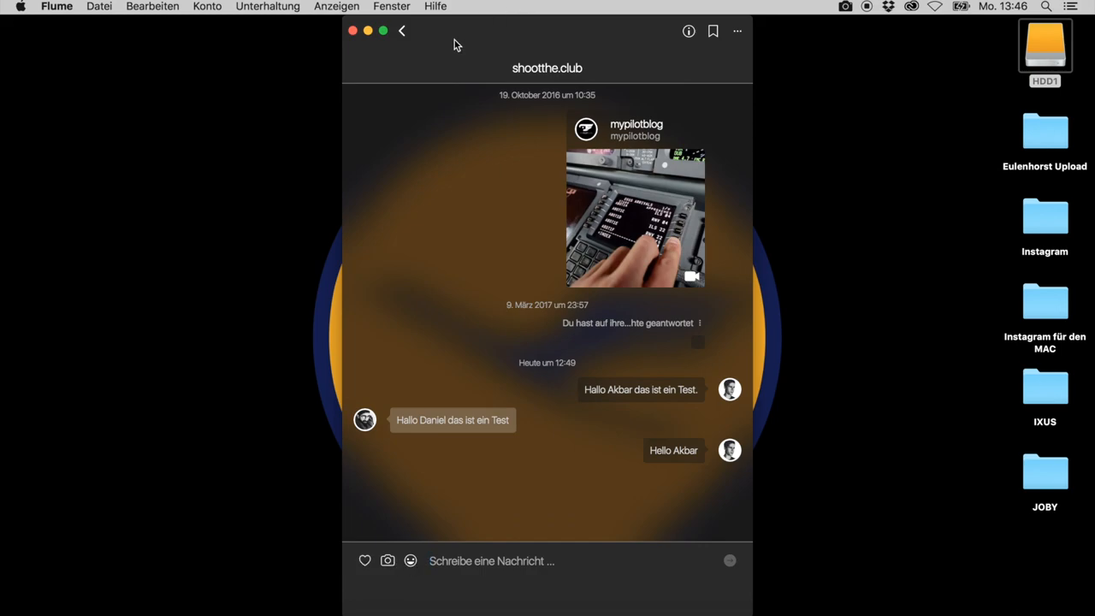
{"action": "left_click", "coordinate": [402, 31]}
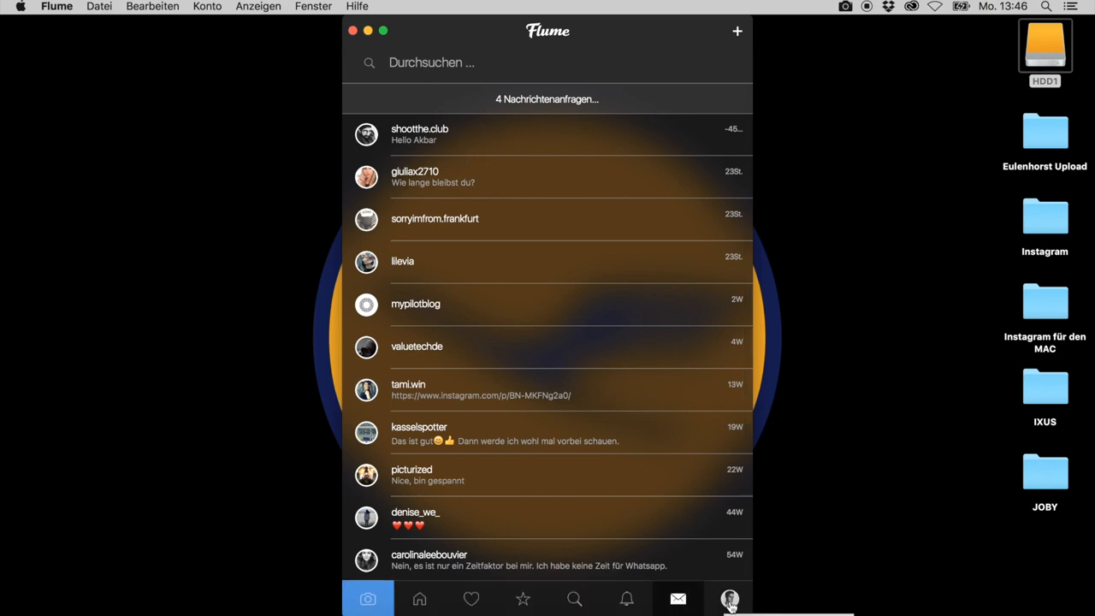
Return to your own profile and browse your posts as a full-size list
{"action": "left_click", "coordinate": [729, 599]}
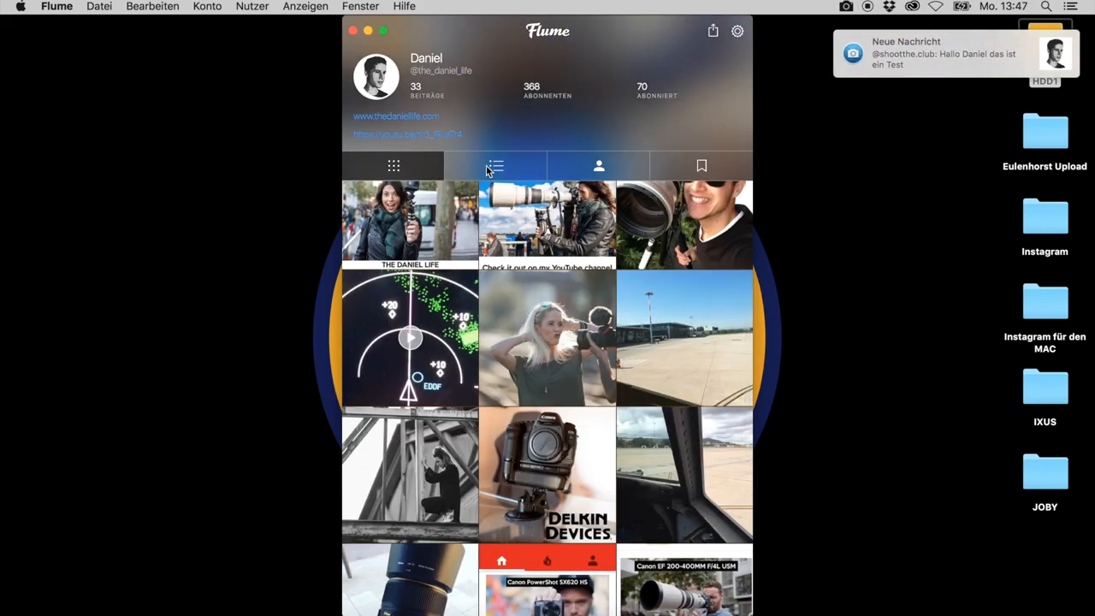
{"action": "left_click", "coordinate": [496, 164]}
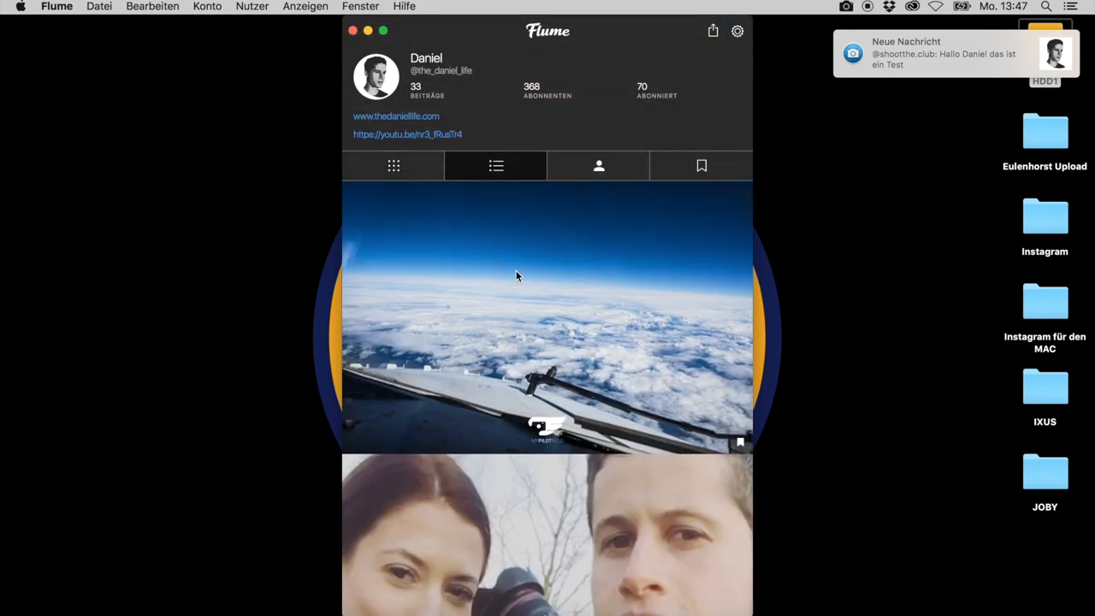
{"action": "scroll", "scroll_direction": "down", "scroll_amount": 3}
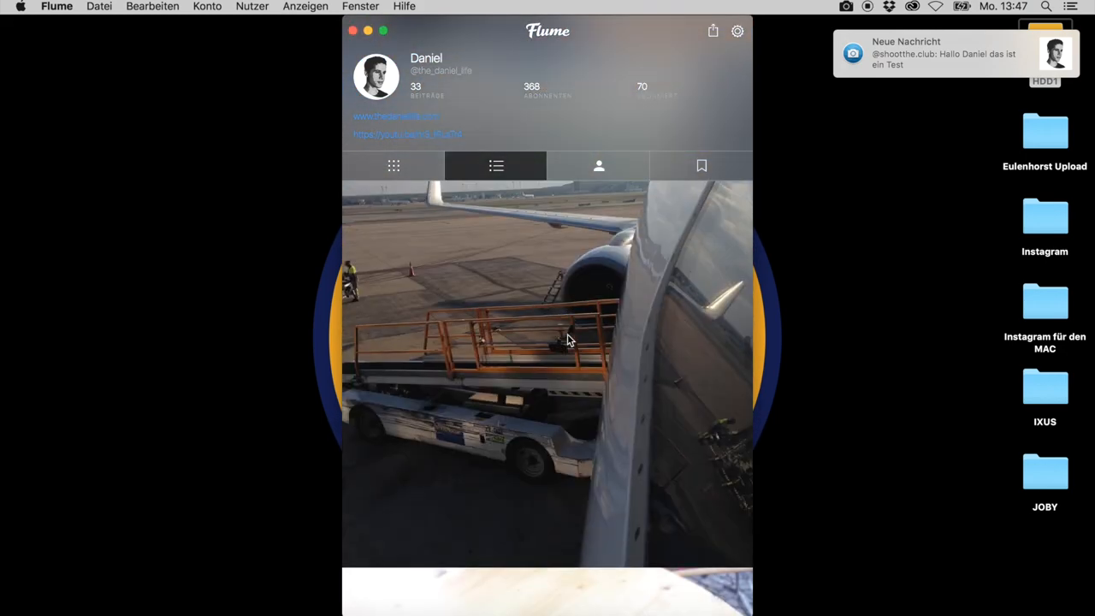
Show the photos you are tagged in and scroll through the airplane shots
{"action": "left_click", "coordinate": [599, 165]}
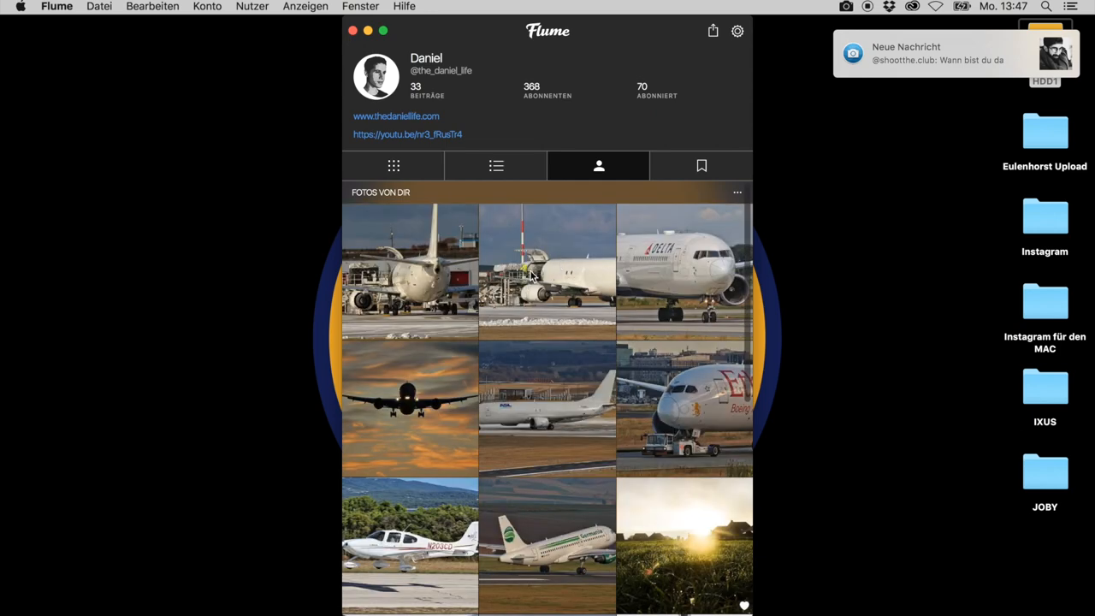
{"action": "mouse_move", "coordinate": [637, 334]}
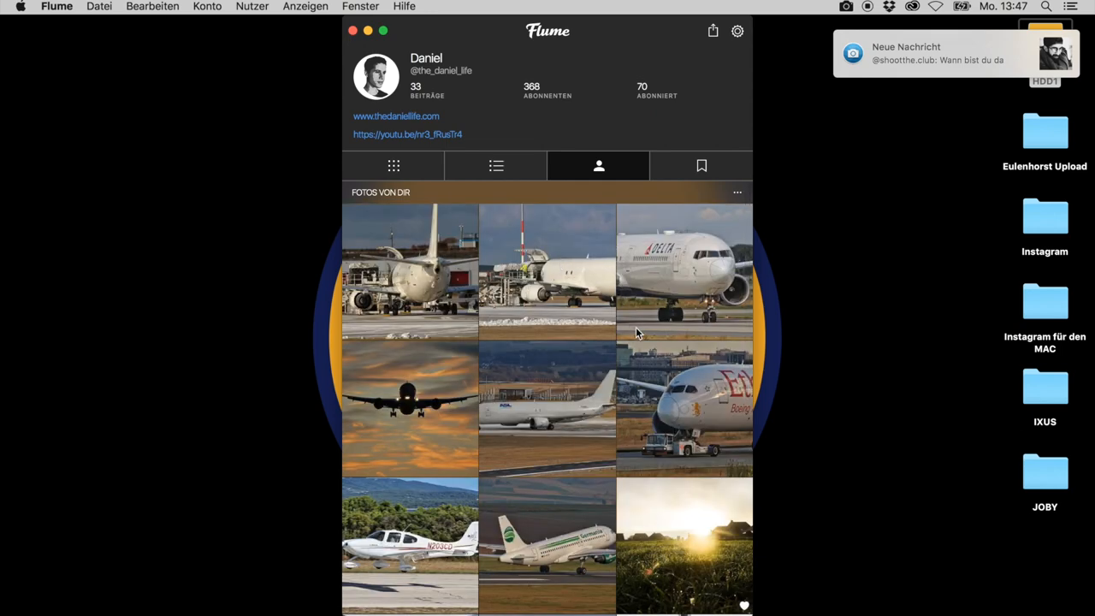
{"action": "scroll", "scroll_direction": "down", "scroll_amount": 3}
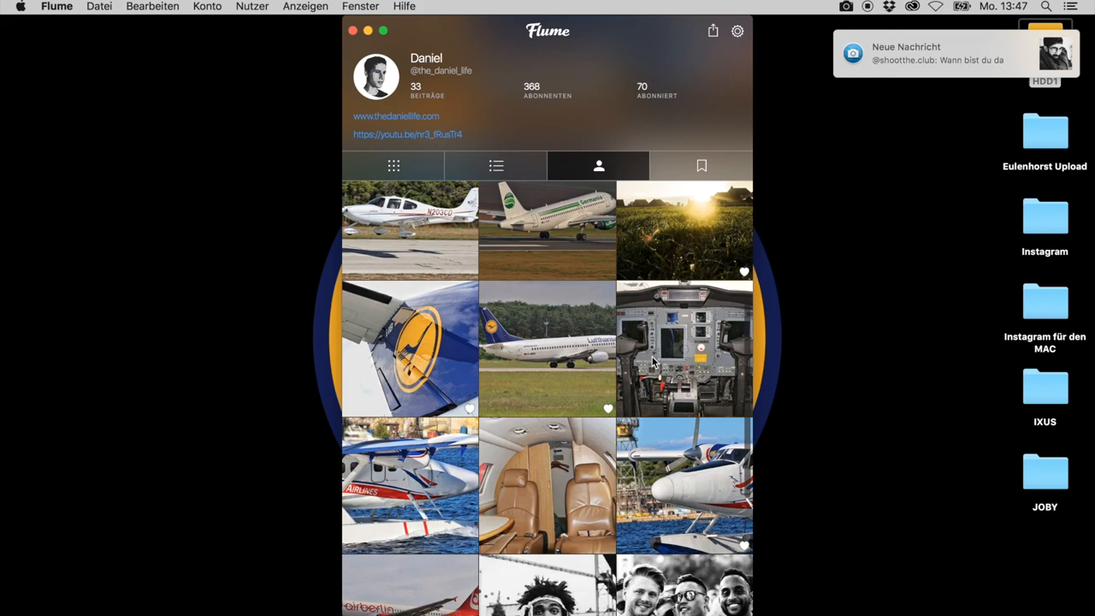
Delete the sky photo from your saved posts and return to your posts grid
{"action": "scroll", "scroll_direction": "down", "scroll_amount": 3}
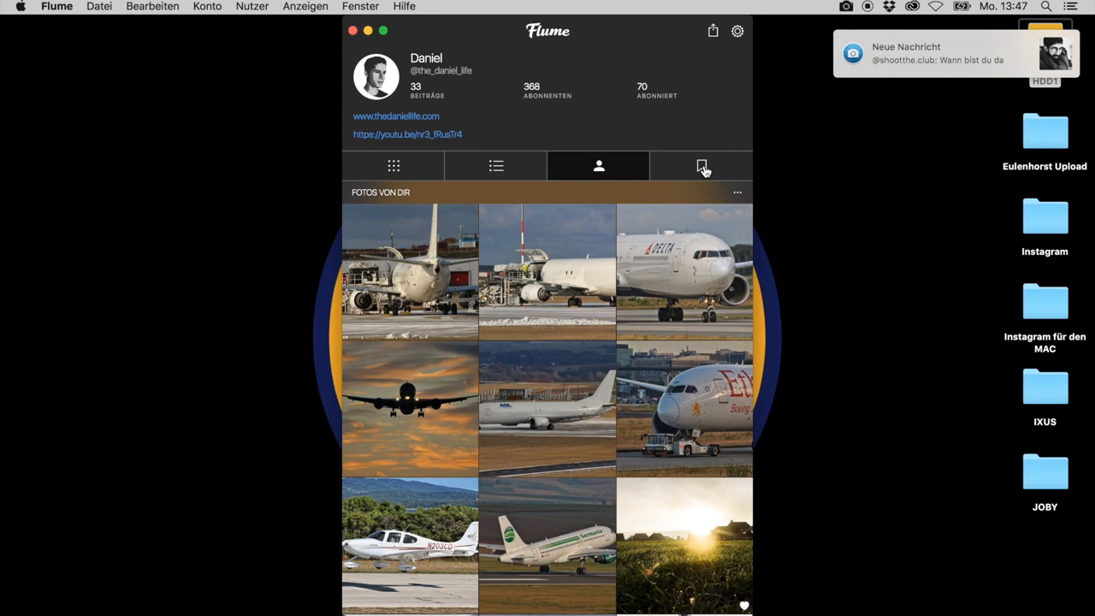
{"action": "left_click", "coordinate": [702, 165]}
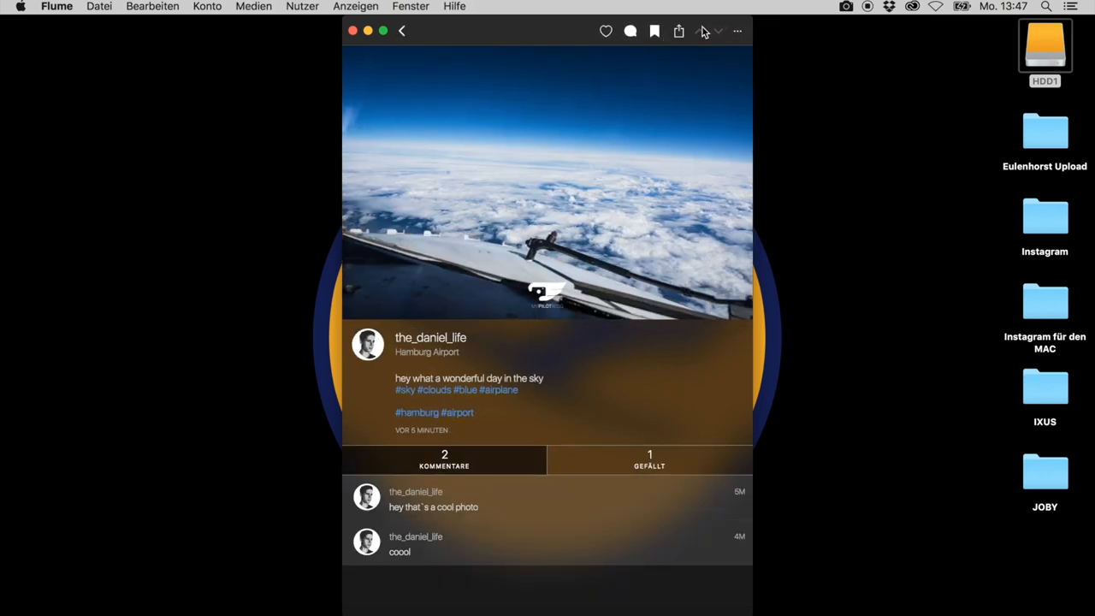
{"action": "left_click", "coordinate": [736, 31]}
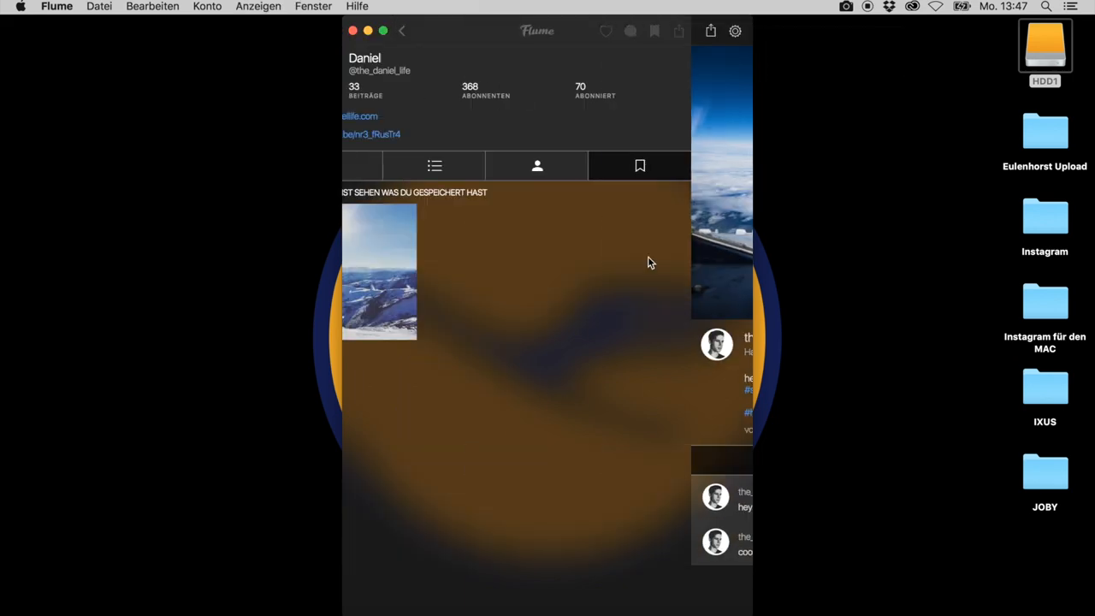
{"action": "left_click", "coordinate": [393, 165]}
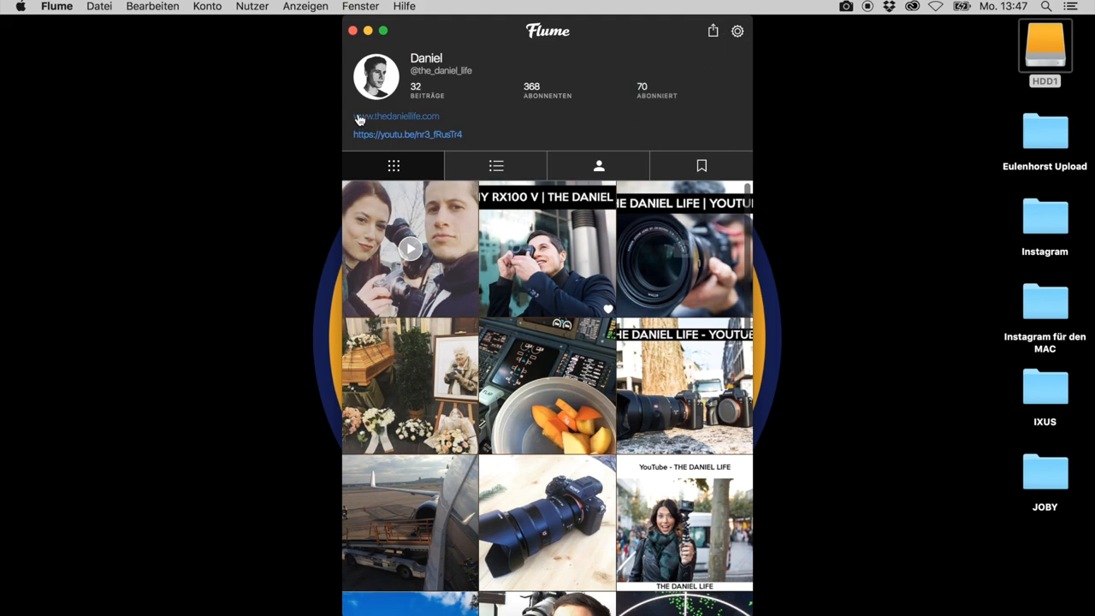
{"action": "mouse_move", "coordinate": [633, 128]}
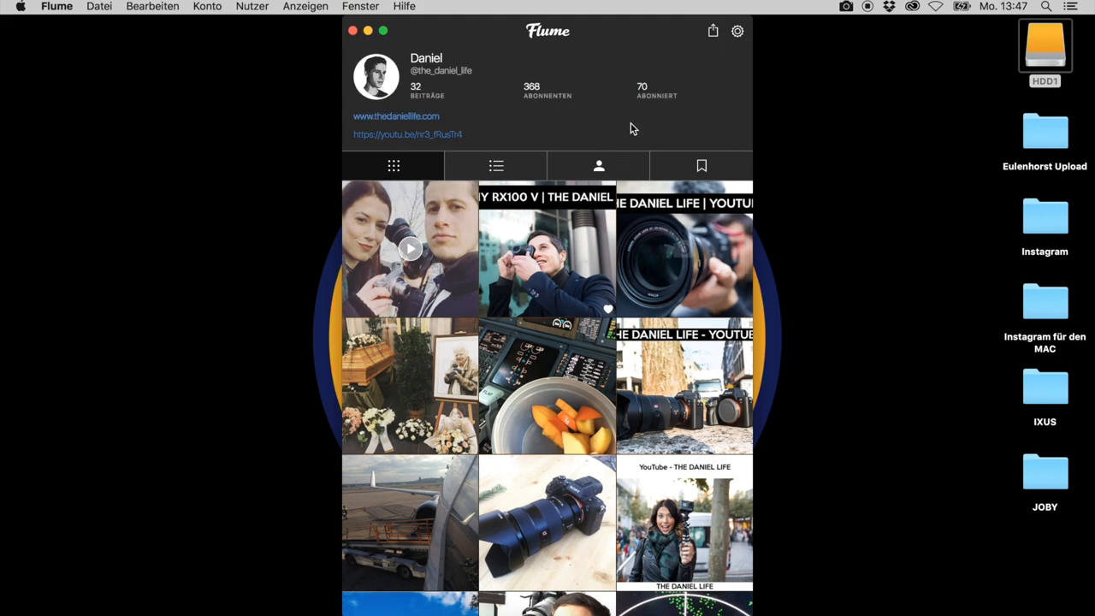
{"action": "mouse_move", "coordinate": [402, 129]}
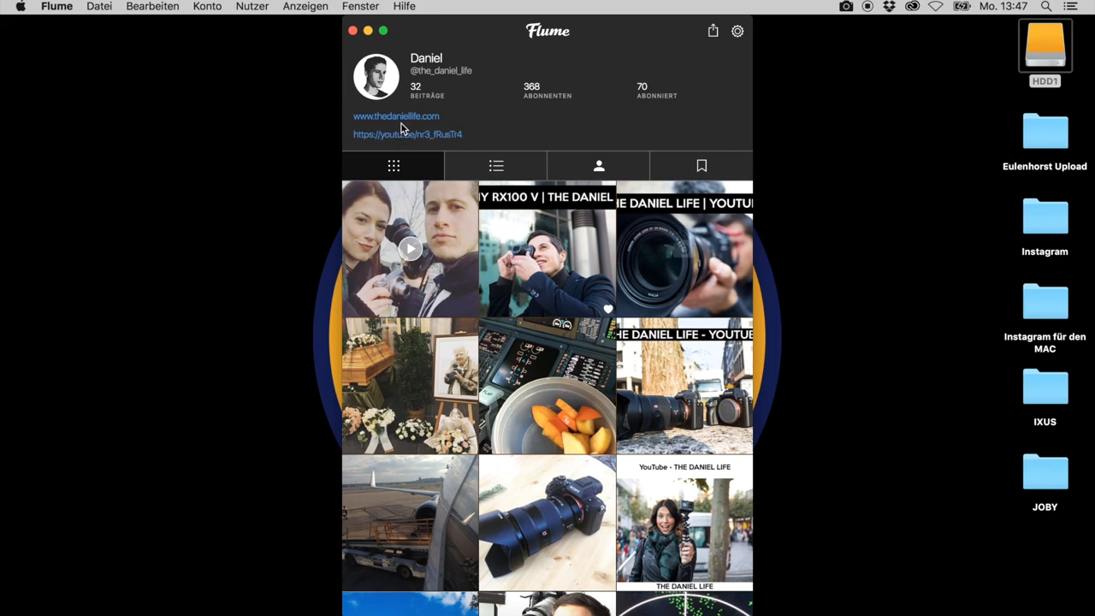
{"action": "mouse_move", "coordinate": [703, 55]}
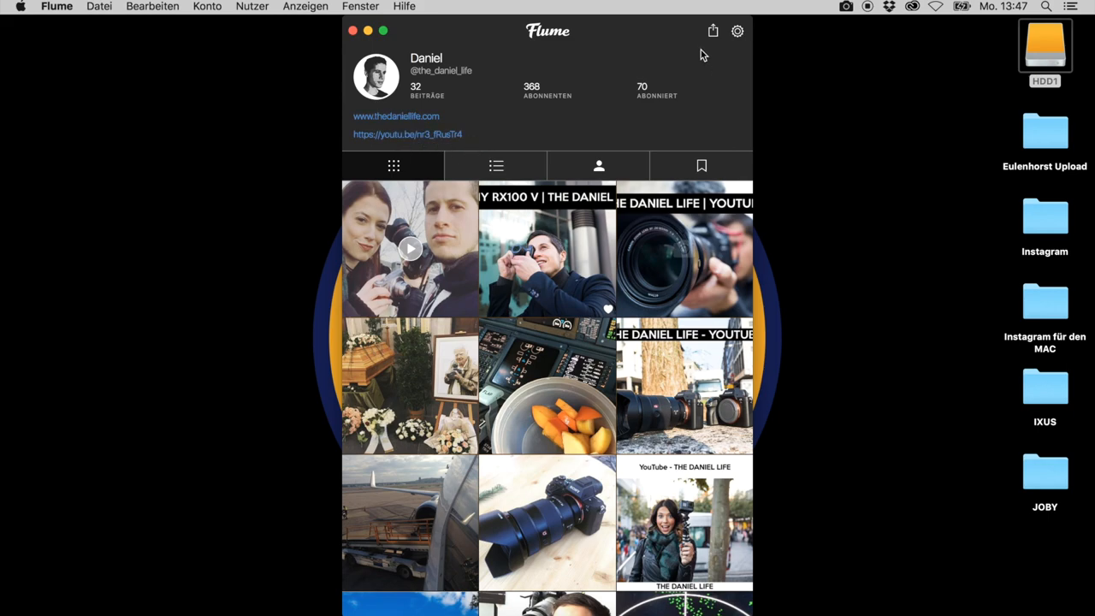
Start sharing your profile into a Notizen note, cancel it, and bring up the account options menu
{"action": "left_click", "coordinate": [712, 31]}
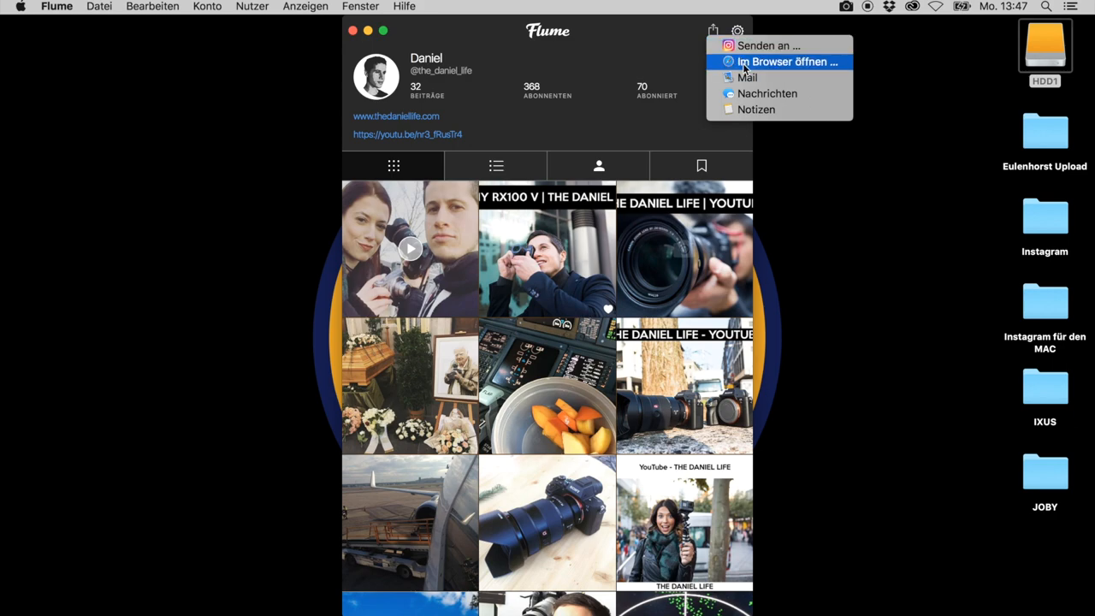
{"action": "mouse_move", "coordinate": [778, 109]}
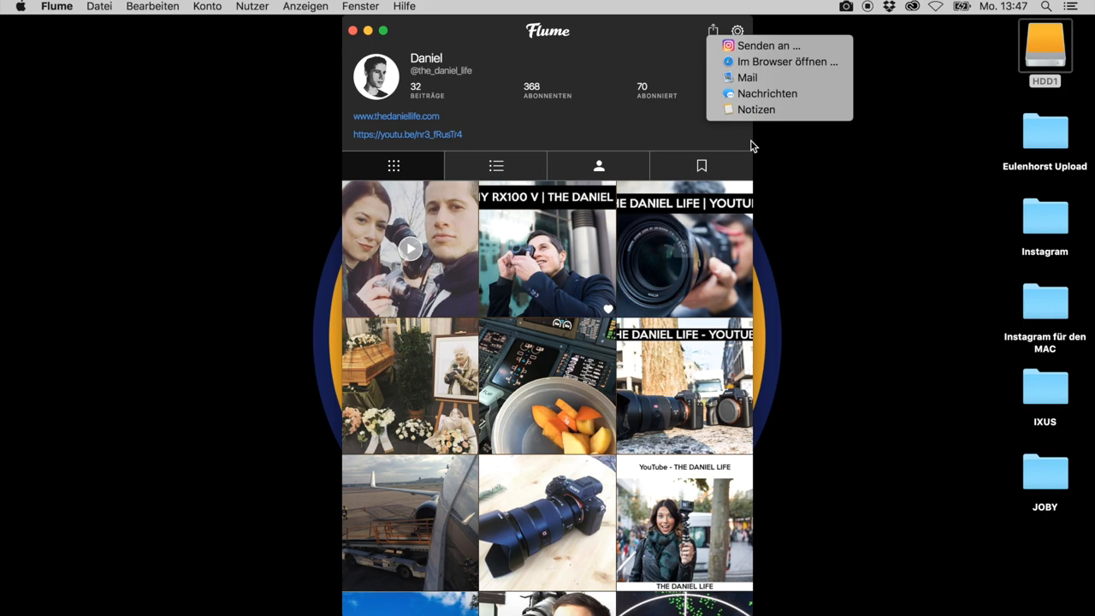
{"action": "left_click", "coordinate": [756, 110]}
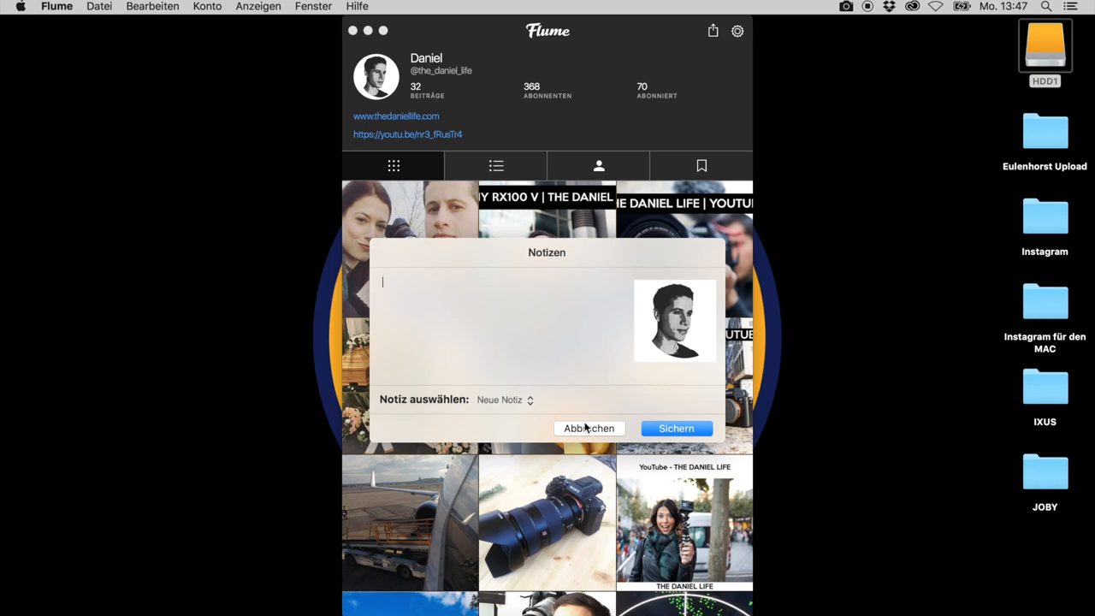
{"action": "left_click", "coordinate": [589, 428]}
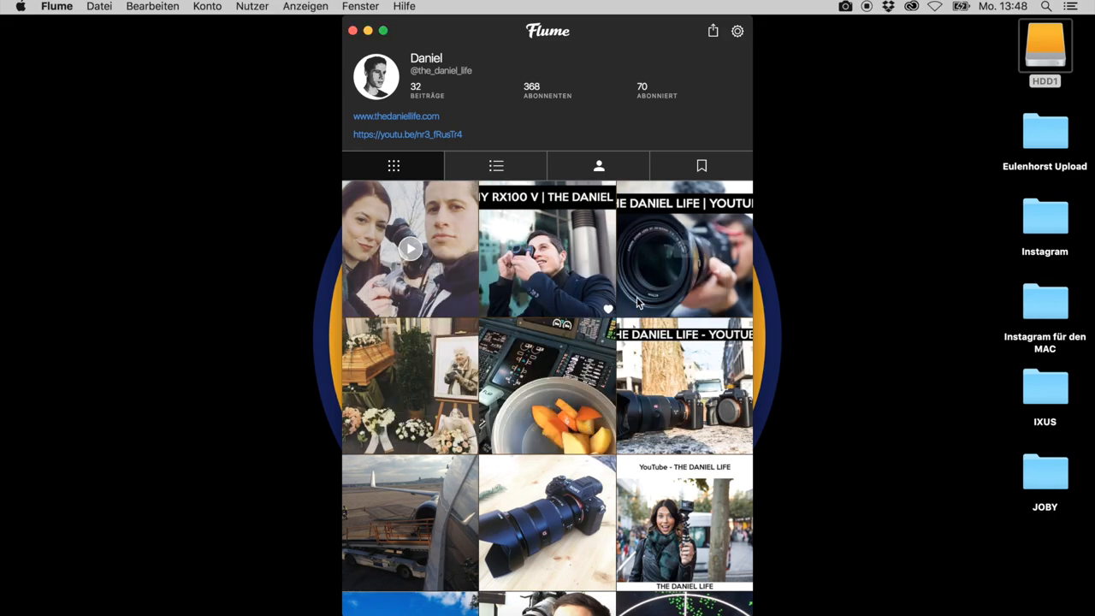
{"action": "left_click", "coordinate": [738, 31]}
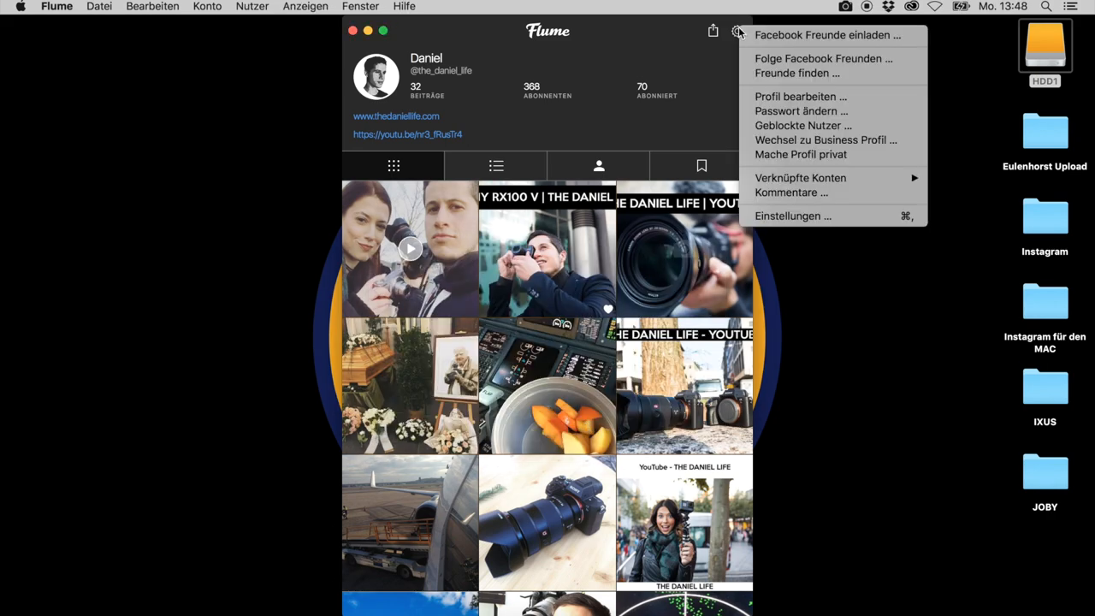
{"action": "mouse_move", "coordinate": [801, 96]}
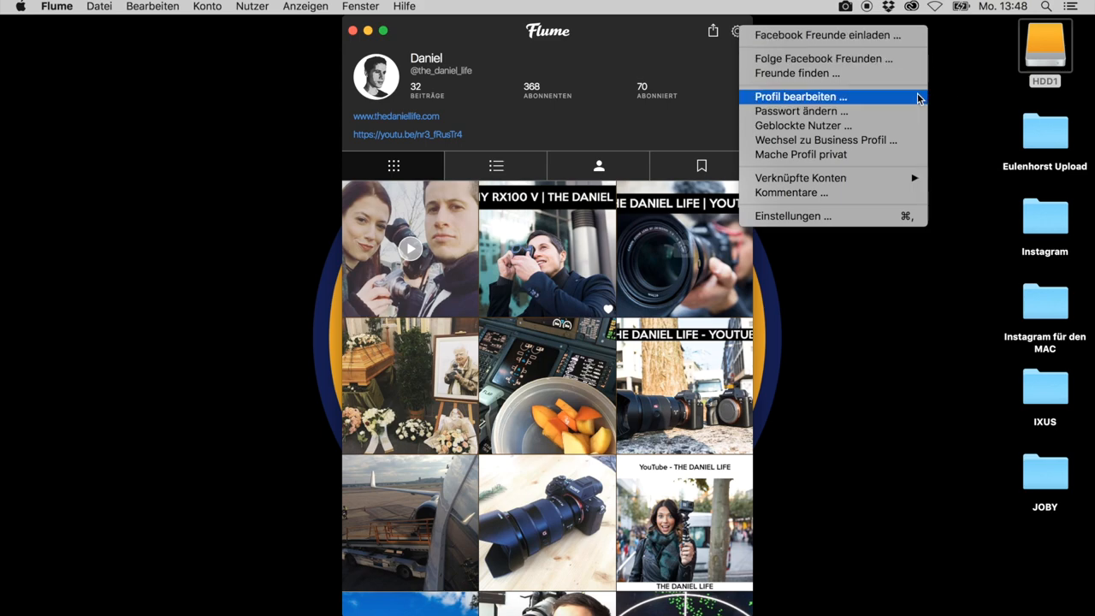
{"action": "mouse_move", "coordinate": [845, 96]}
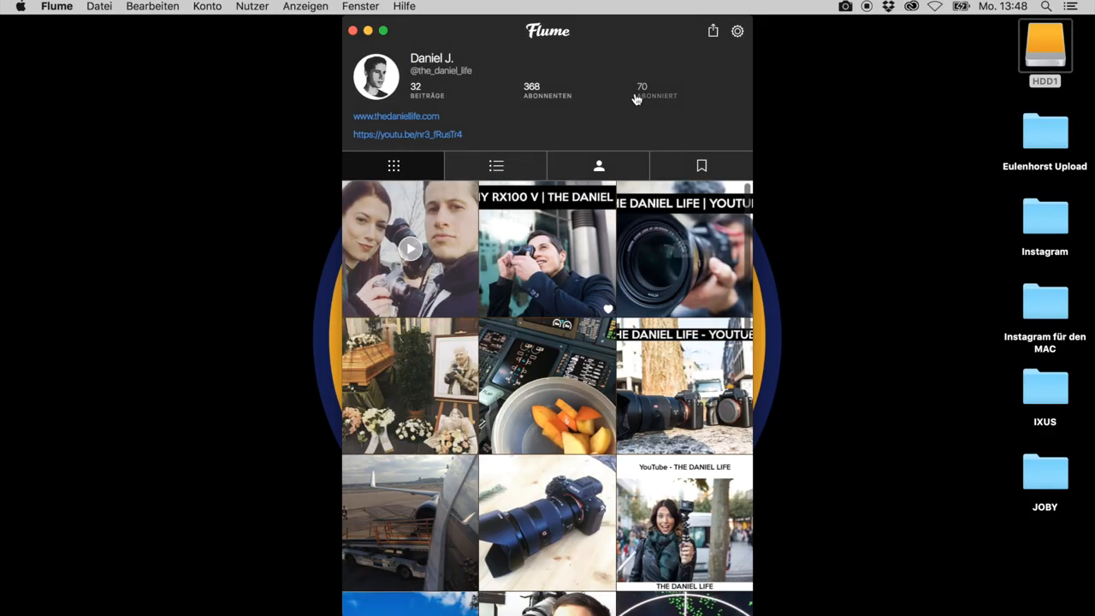
{"action": "left_click", "coordinate": [736, 31]}
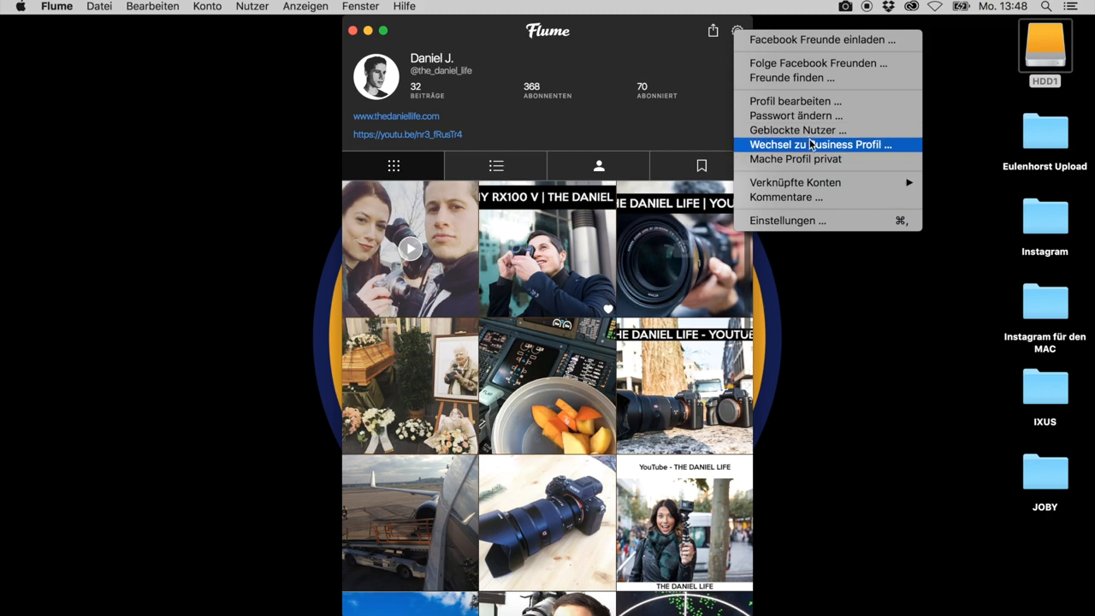
{"action": "mouse_move", "coordinate": [796, 117]}
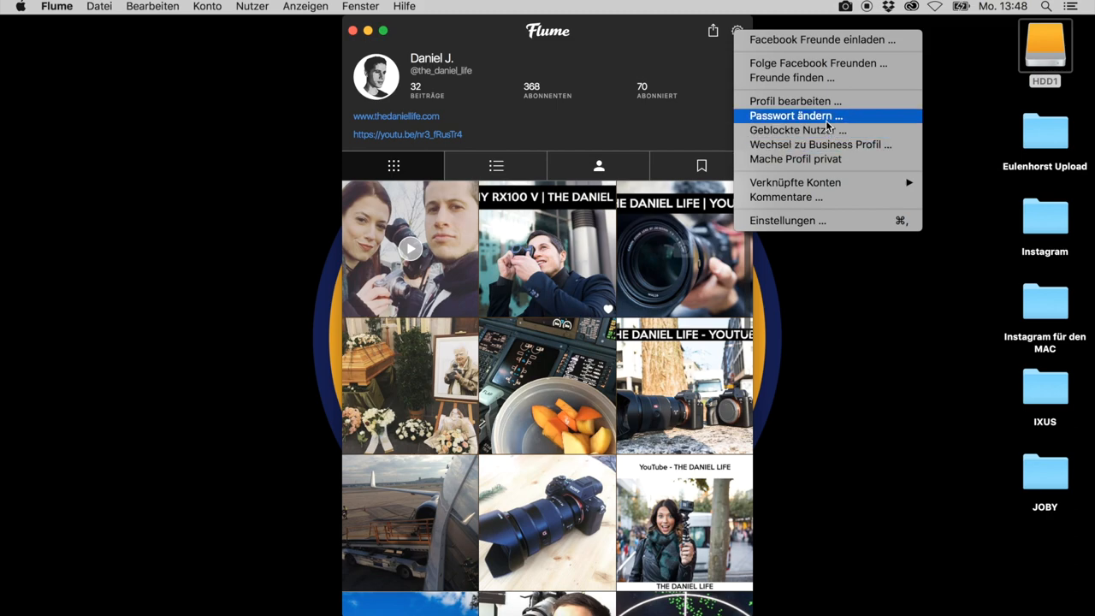
{"action": "mouse_move", "coordinate": [819, 144]}
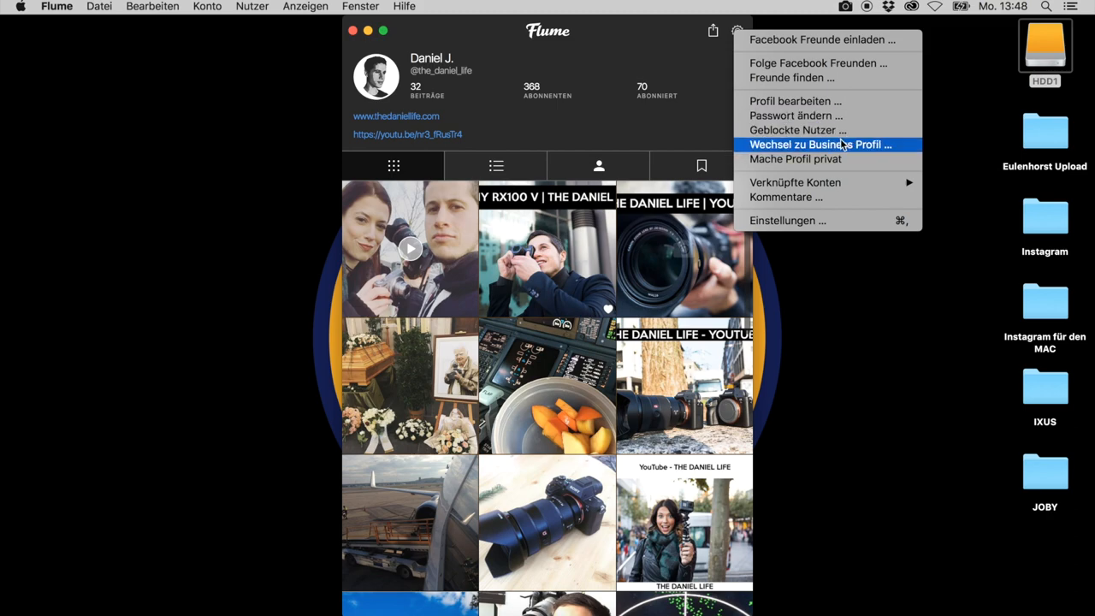
{"action": "mouse_move", "coordinate": [794, 181]}
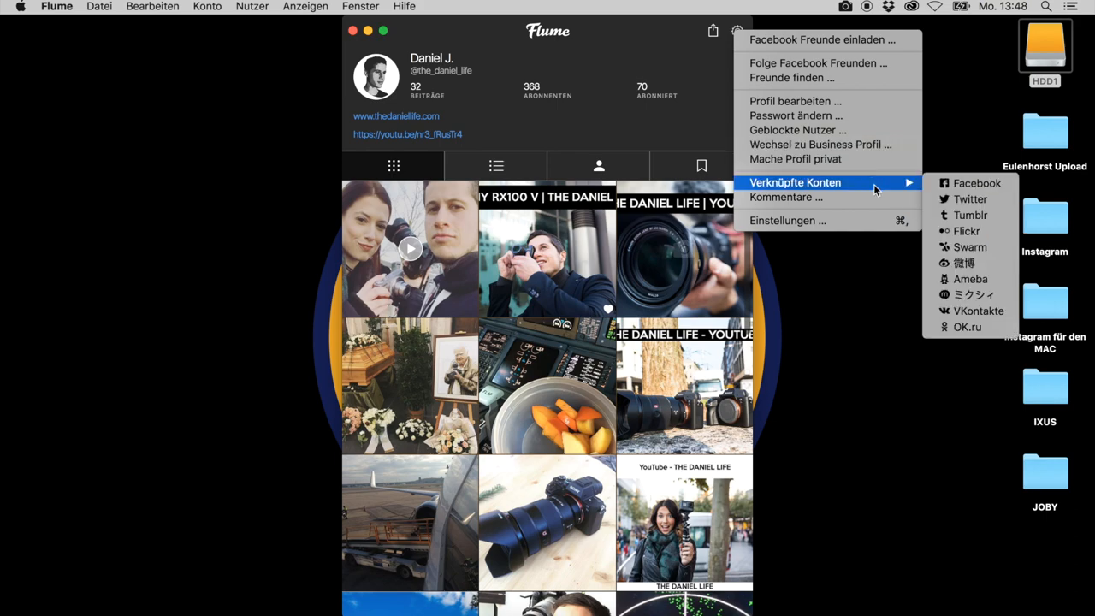
{"action": "mouse_move", "coordinate": [970, 198]}
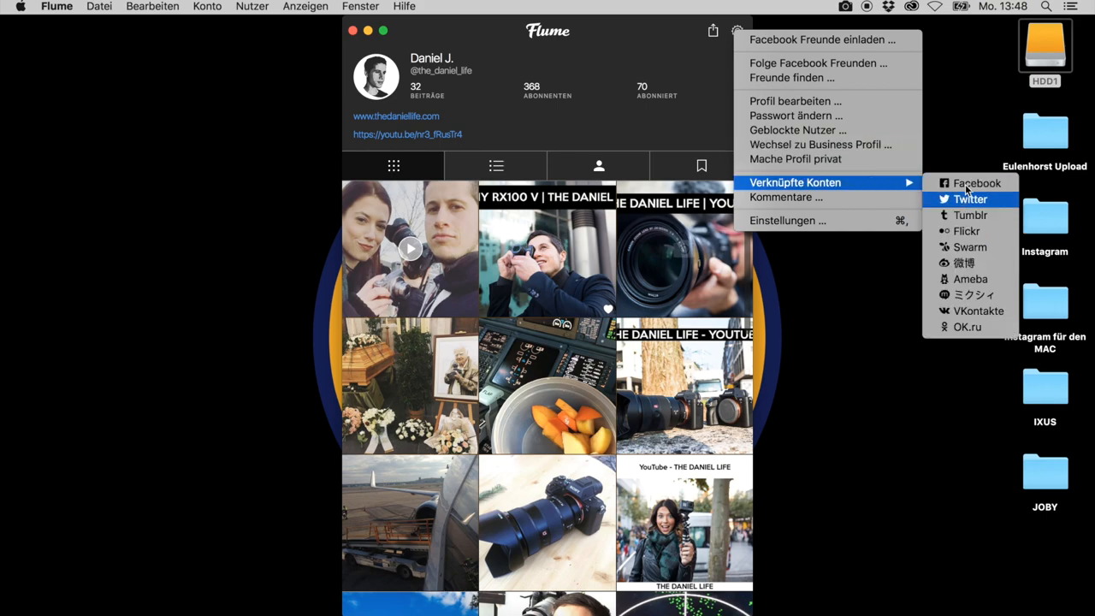
{"action": "mouse_move", "coordinate": [971, 216]}
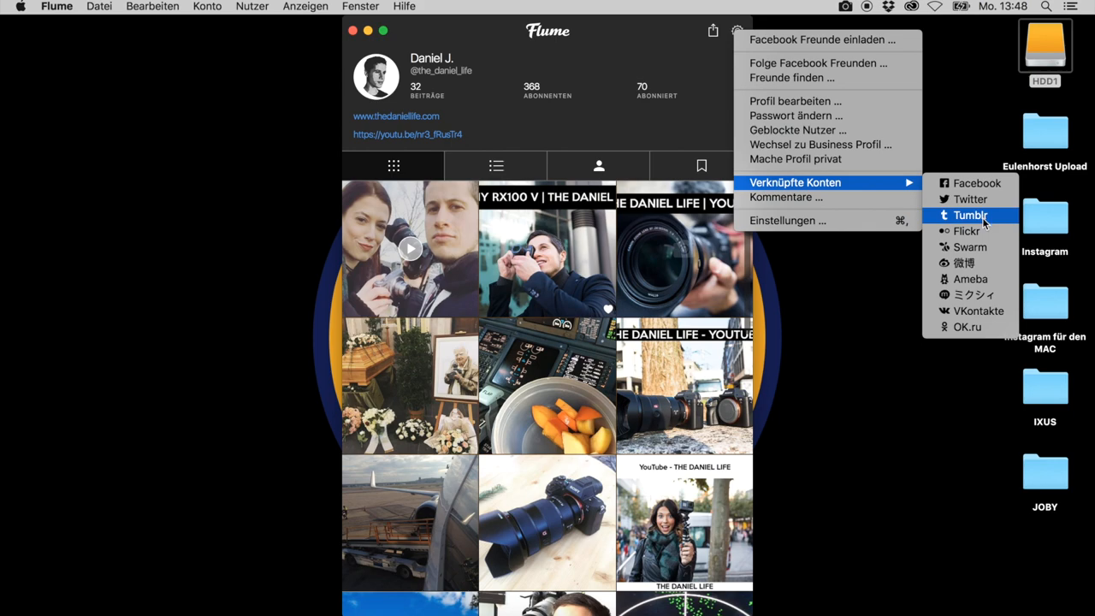
{"action": "mouse_move", "coordinate": [785, 197]}
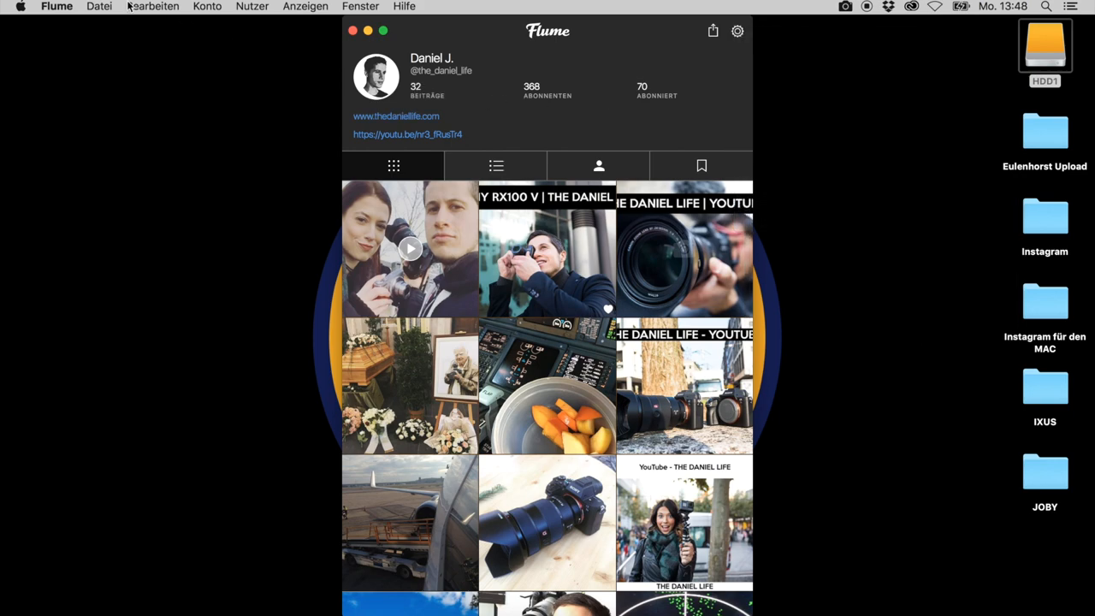
{"action": "left_click", "coordinate": [99, 7]}
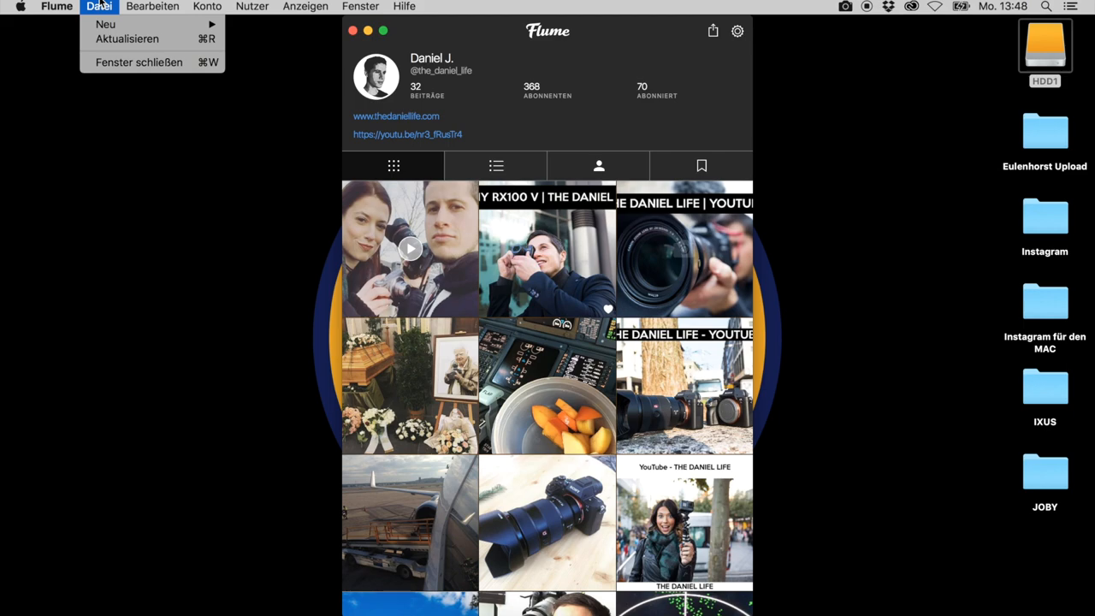
{"action": "mouse_move", "coordinate": [127, 37]}
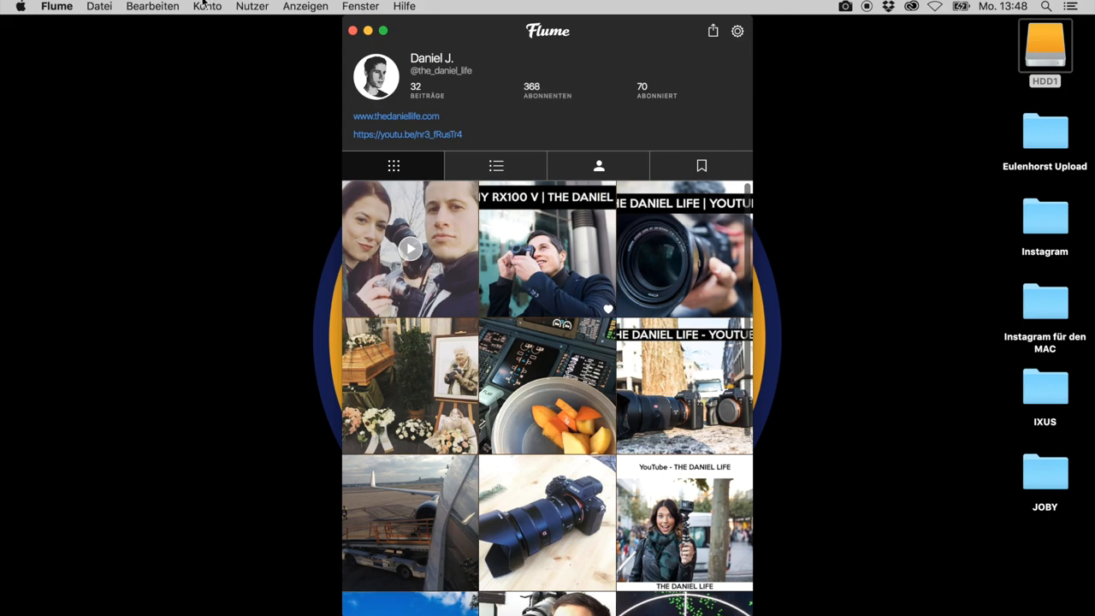
{"action": "left_click", "coordinate": [152, 6]}
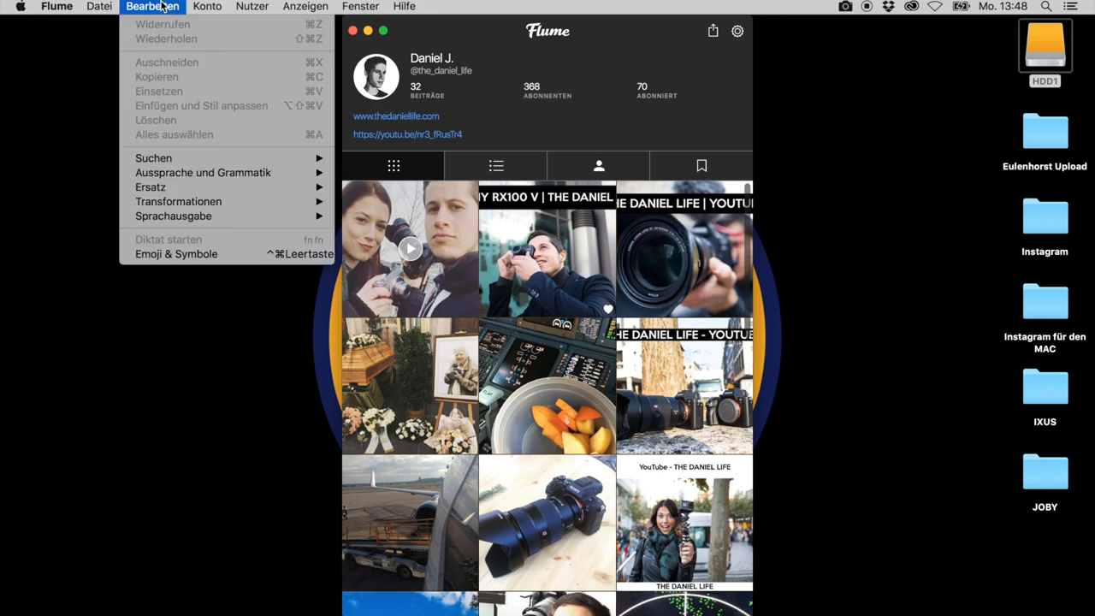
{"action": "left_click", "coordinate": [207, 7]}
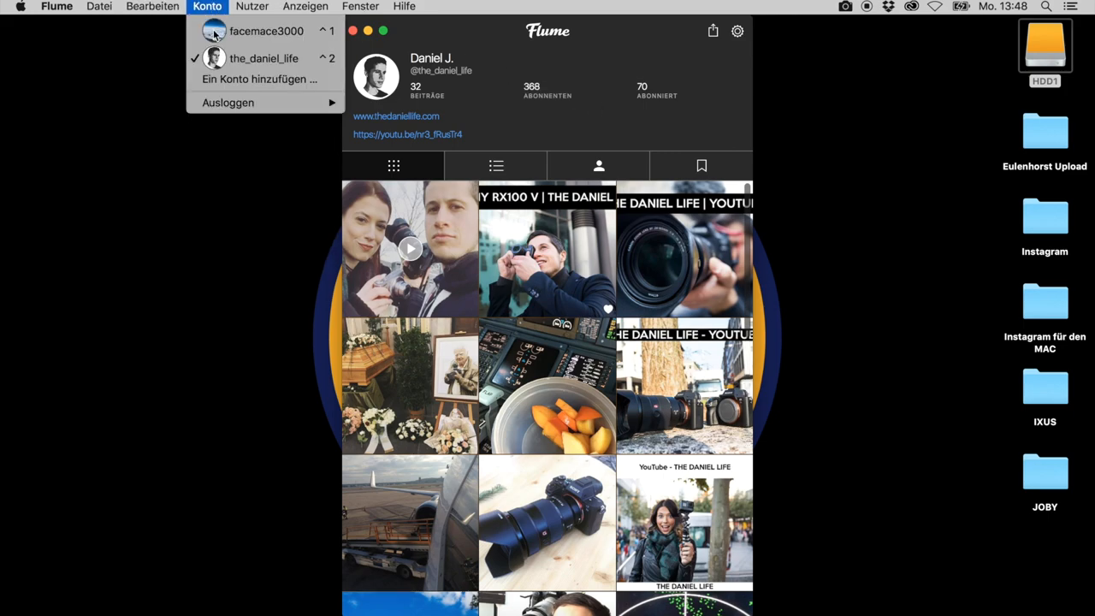
{"action": "mouse_move", "coordinate": [267, 31]}
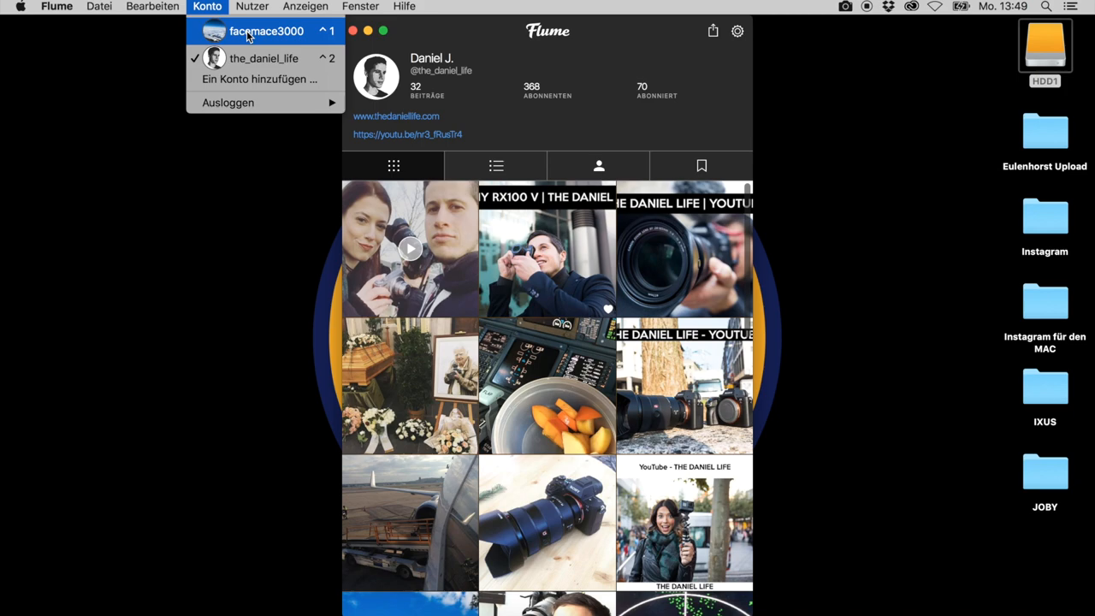
{"action": "left_click", "coordinate": [267, 31]}
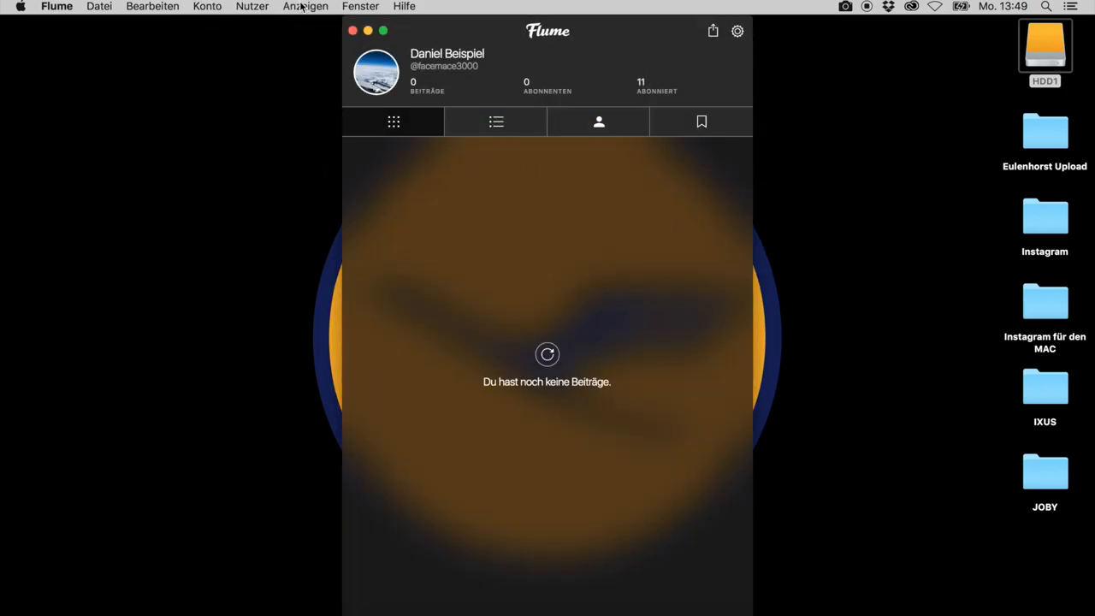
{"action": "left_click", "coordinate": [207, 7]}
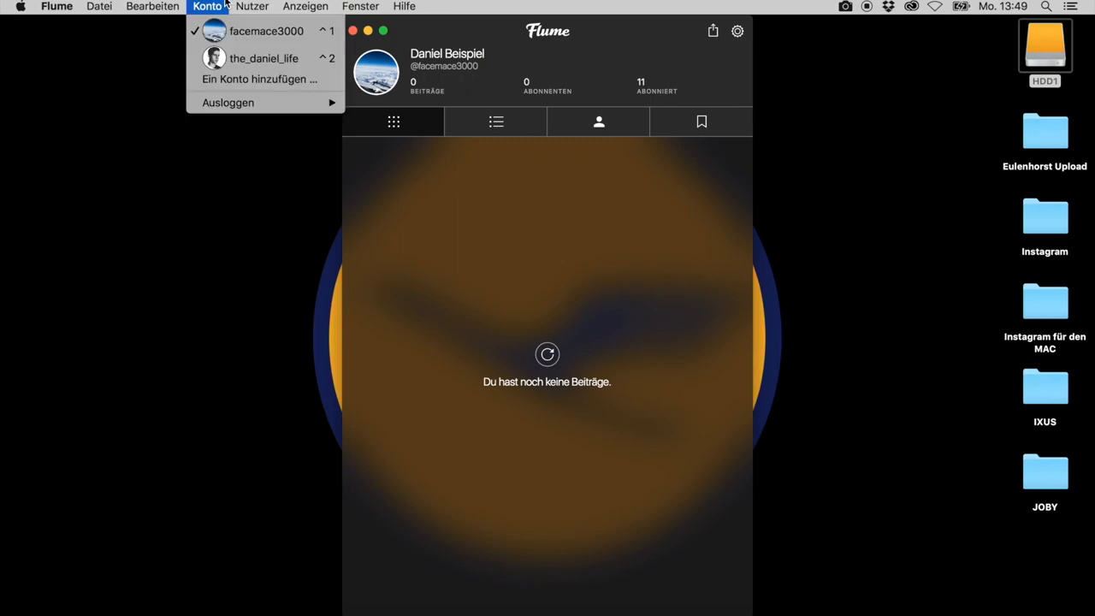
{"action": "left_click", "coordinate": [263, 59]}
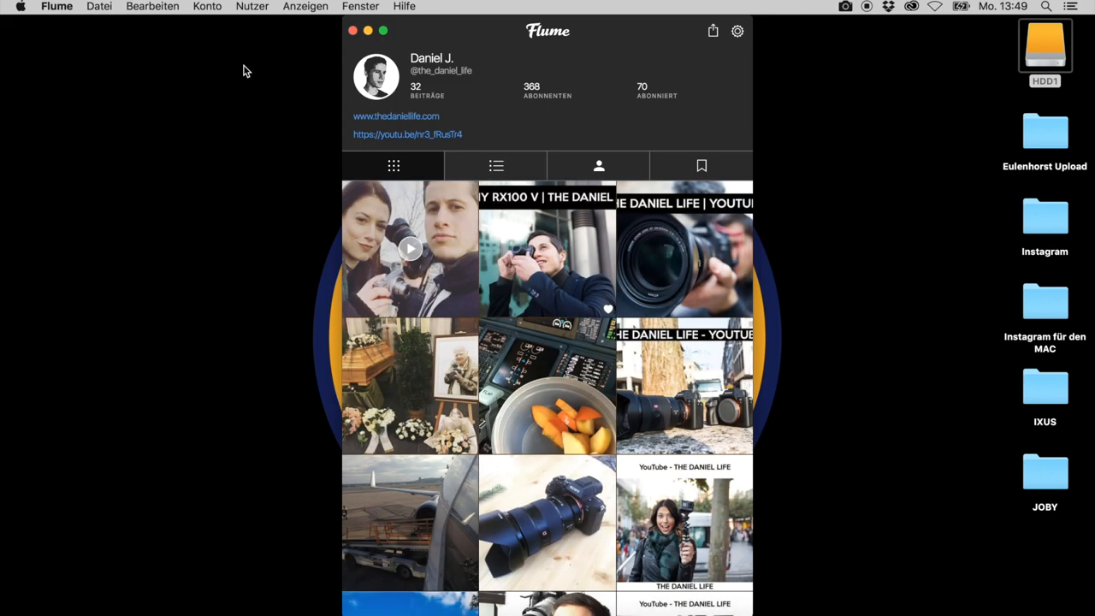
{"action": "mouse_move", "coordinate": [335, 53]}
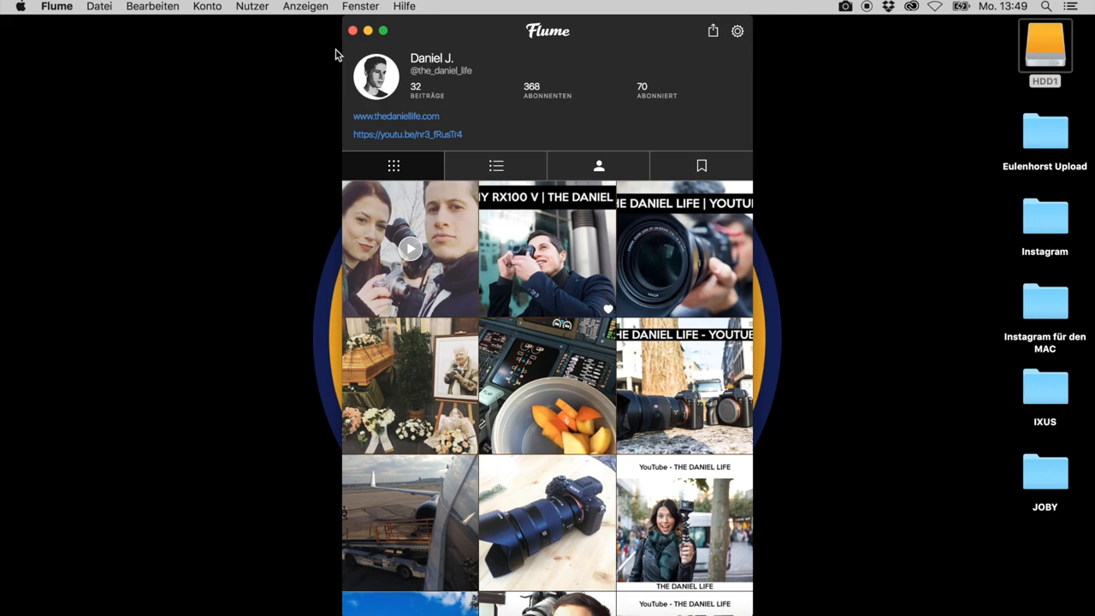
{"action": "left_click", "coordinate": [207, 6]}
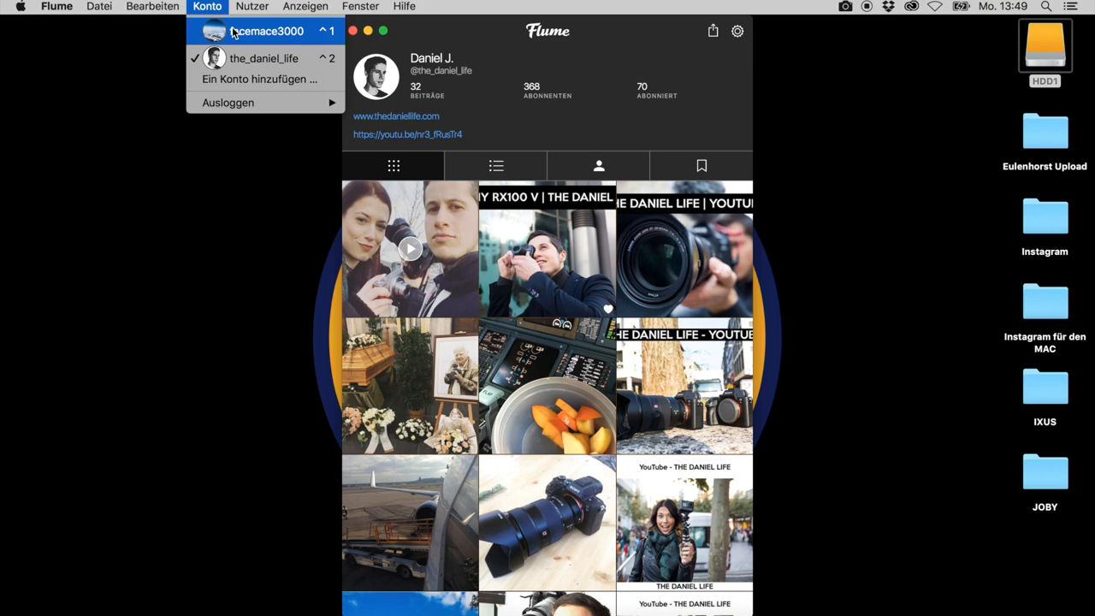
{"action": "left_click", "coordinate": [251, 6]}
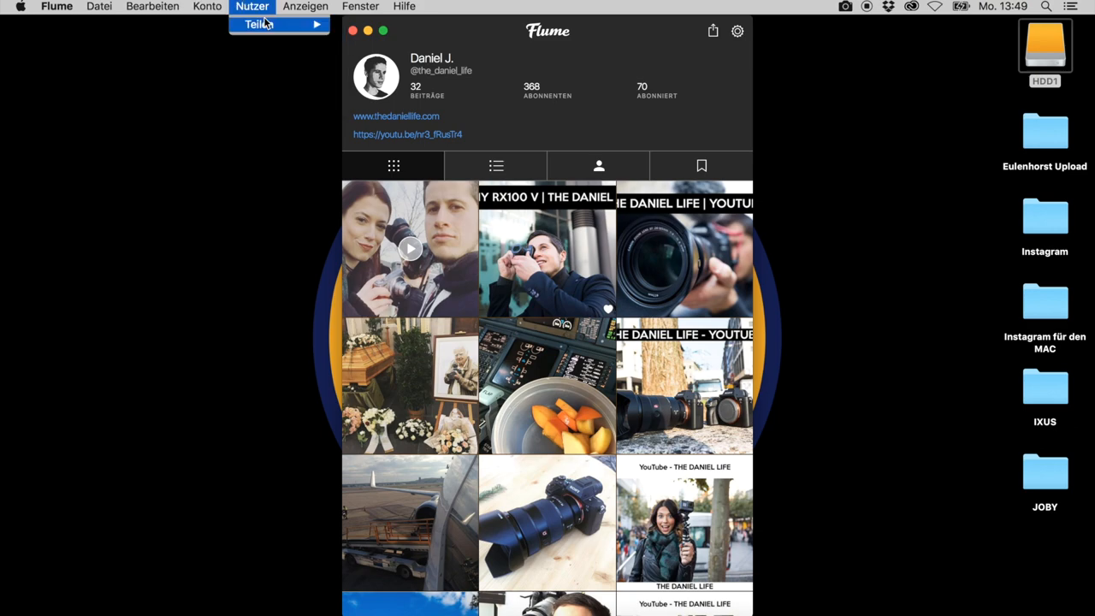
{"action": "left_click", "coordinate": [260, 24]}
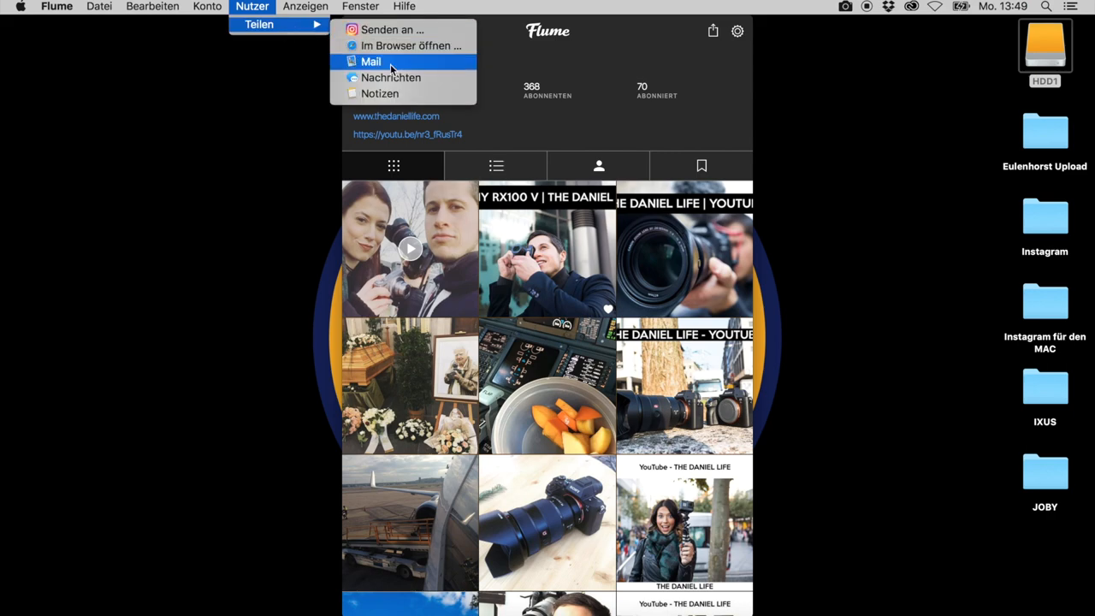
{"action": "left_click", "coordinate": [304, 6]}
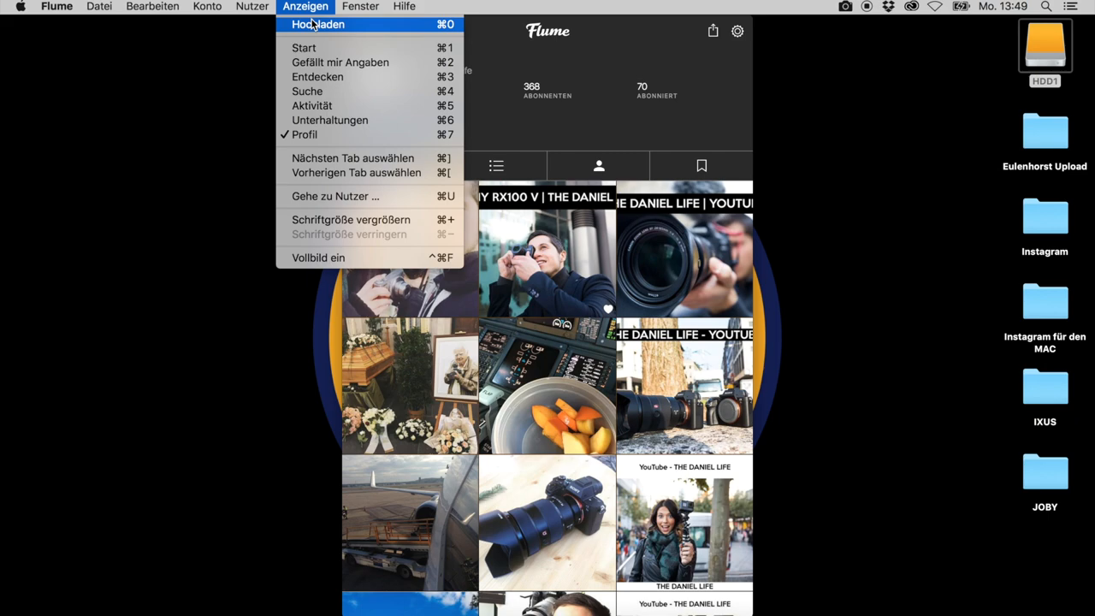
{"action": "left_click", "coordinate": [359, 7]}
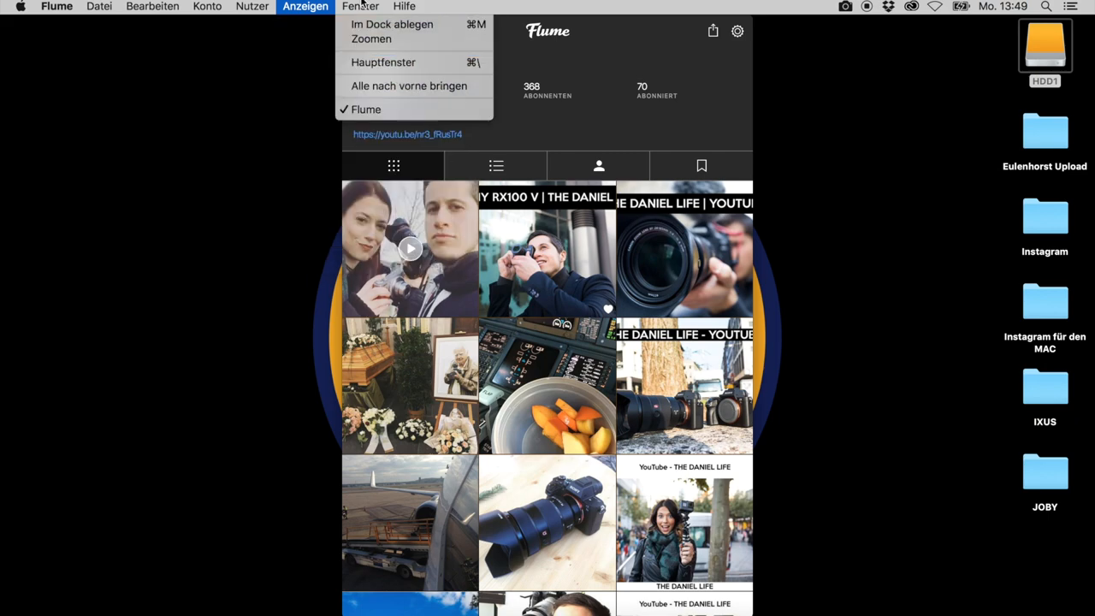
{"action": "left_click", "coordinate": [304, 7]}
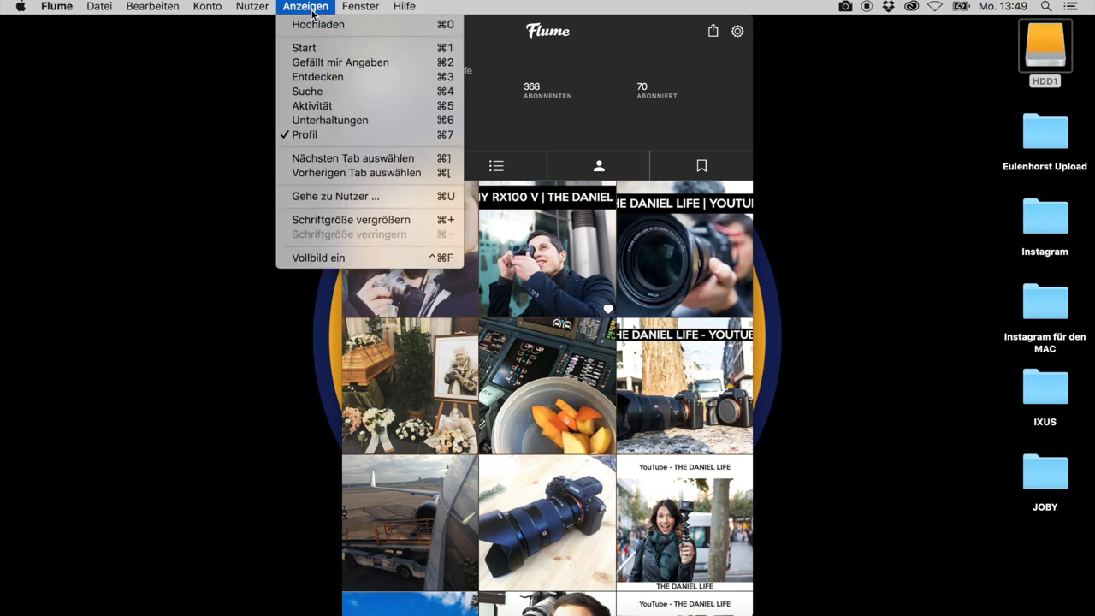
{"action": "mouse_move", "coordinate": [352, 257]}
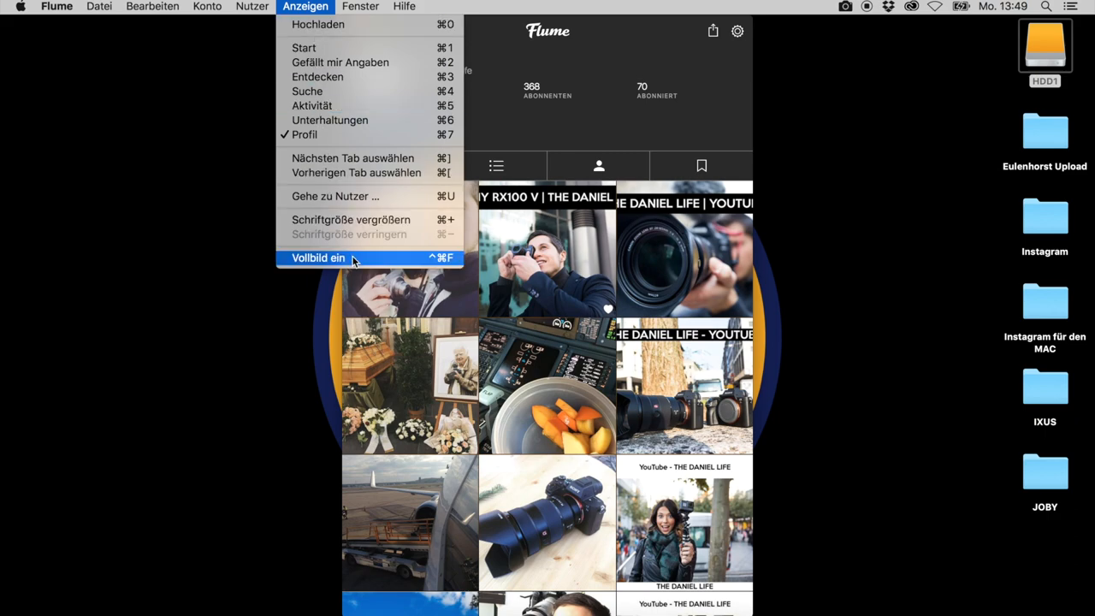
Switch Flume to full screen via Anzeigen > Vollbild ein and show the posts as a list
{"action": "left_click", "coordinate": [318, 256]}
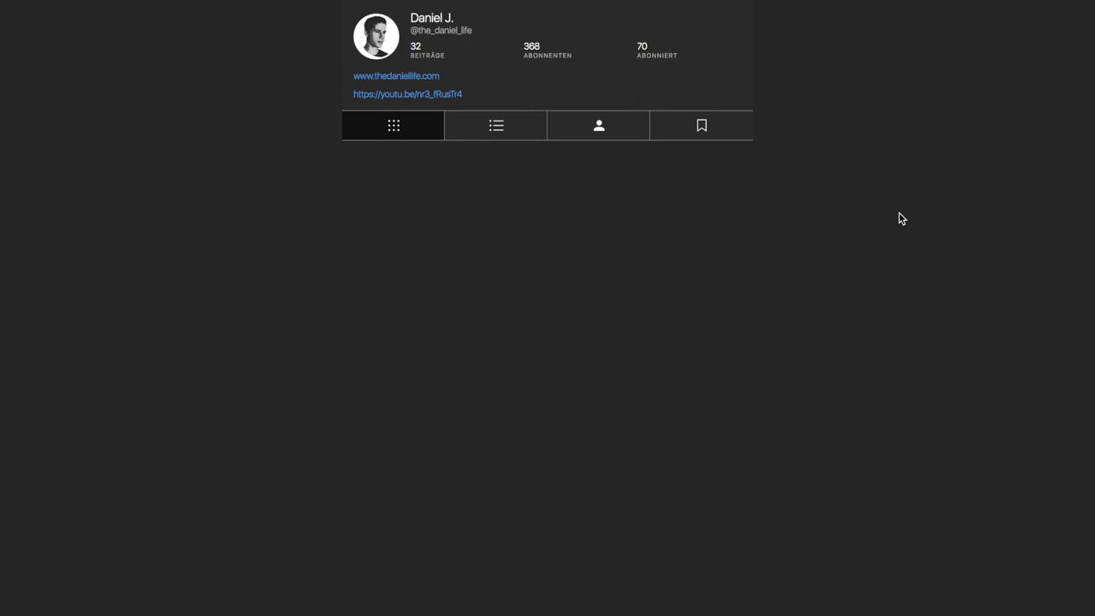
{"action": "mouse_move", "coordinate": [216, 233]}
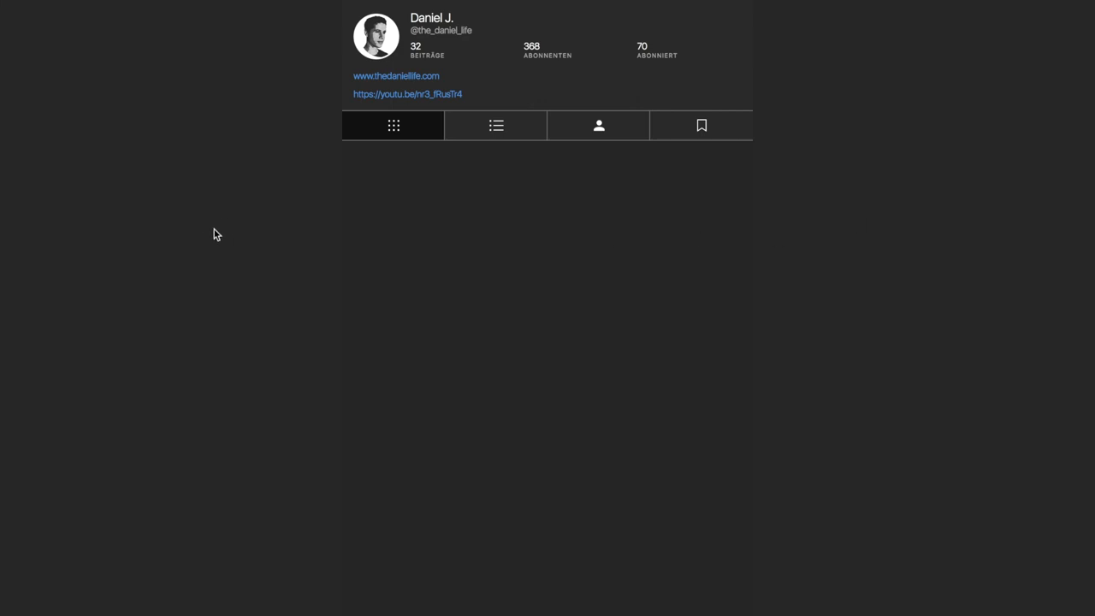
{"action": "left_click", "coordinate": [496, 125]}
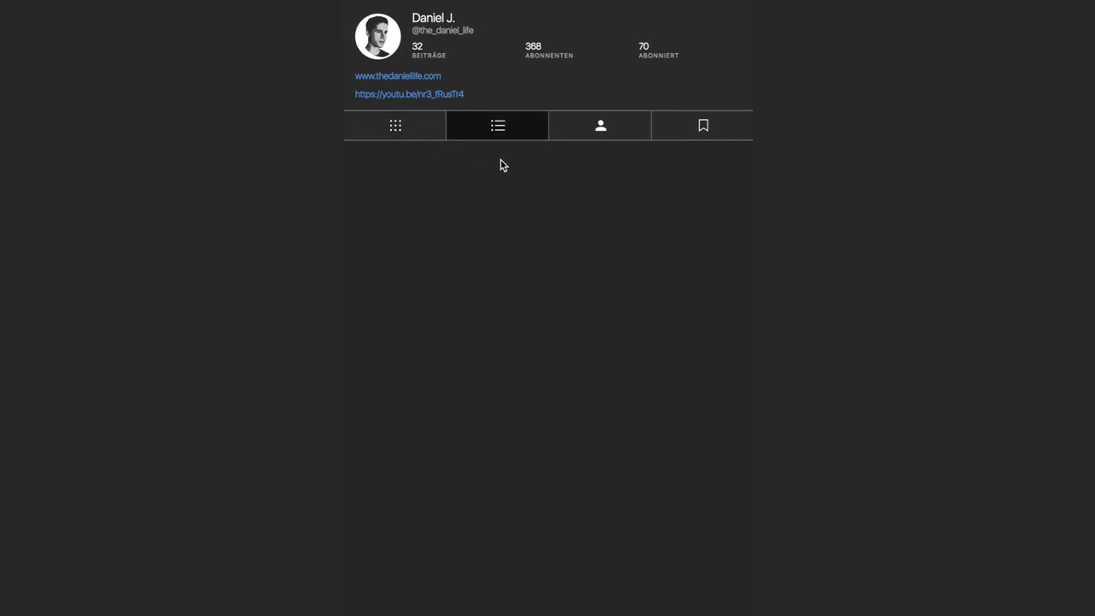